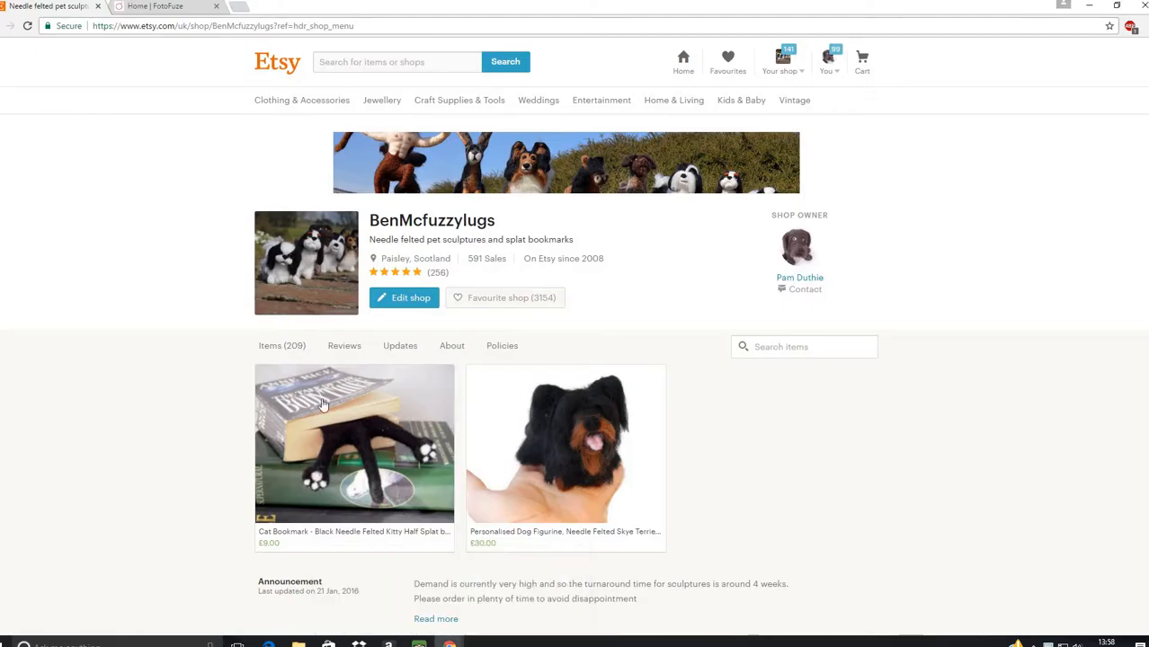
mouse_move(121, 171)
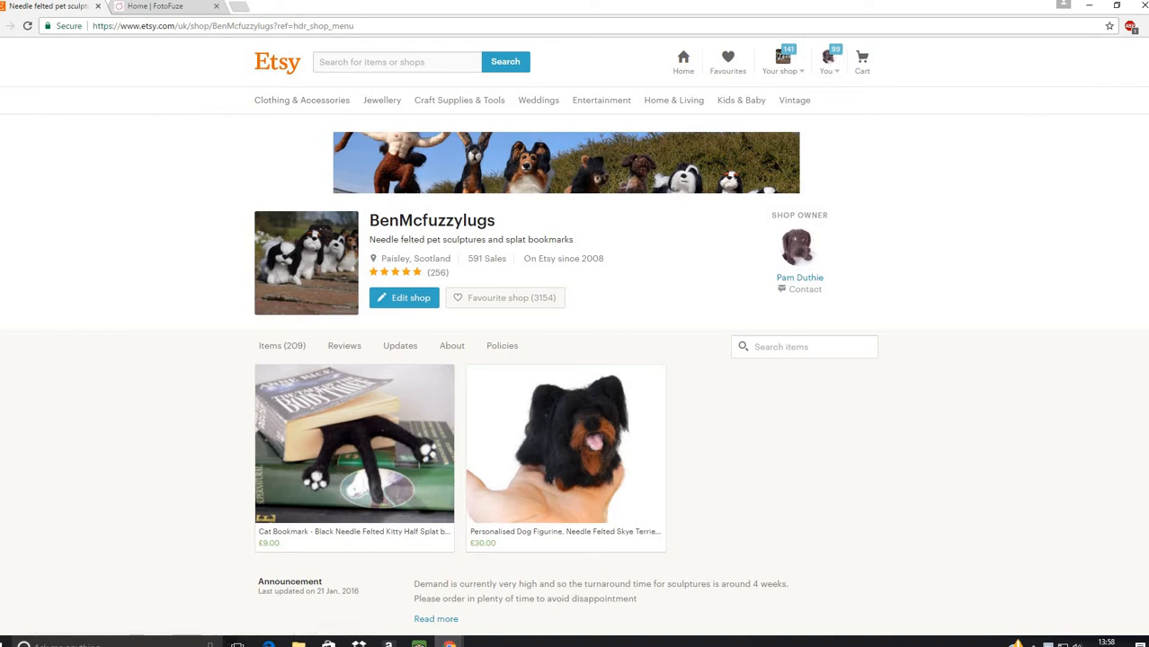
Step: Bring up FotoFuze's home page with the 13-page gallery of imported dog listing photos
scroll("down", 3)
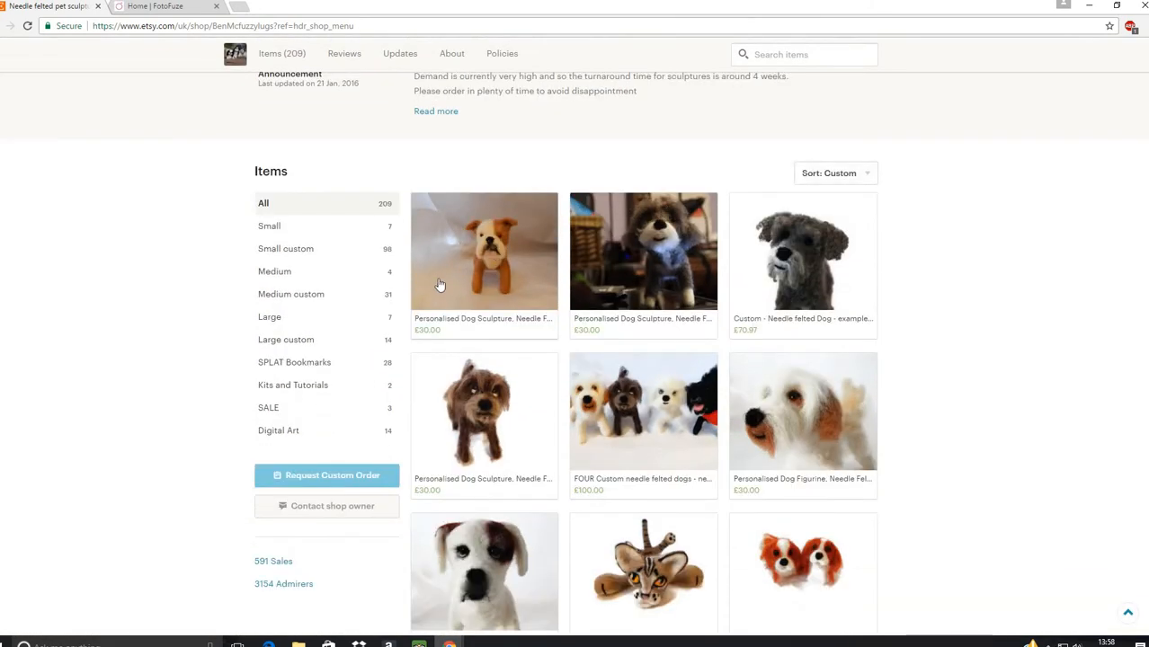
mouse_move(440, 286)
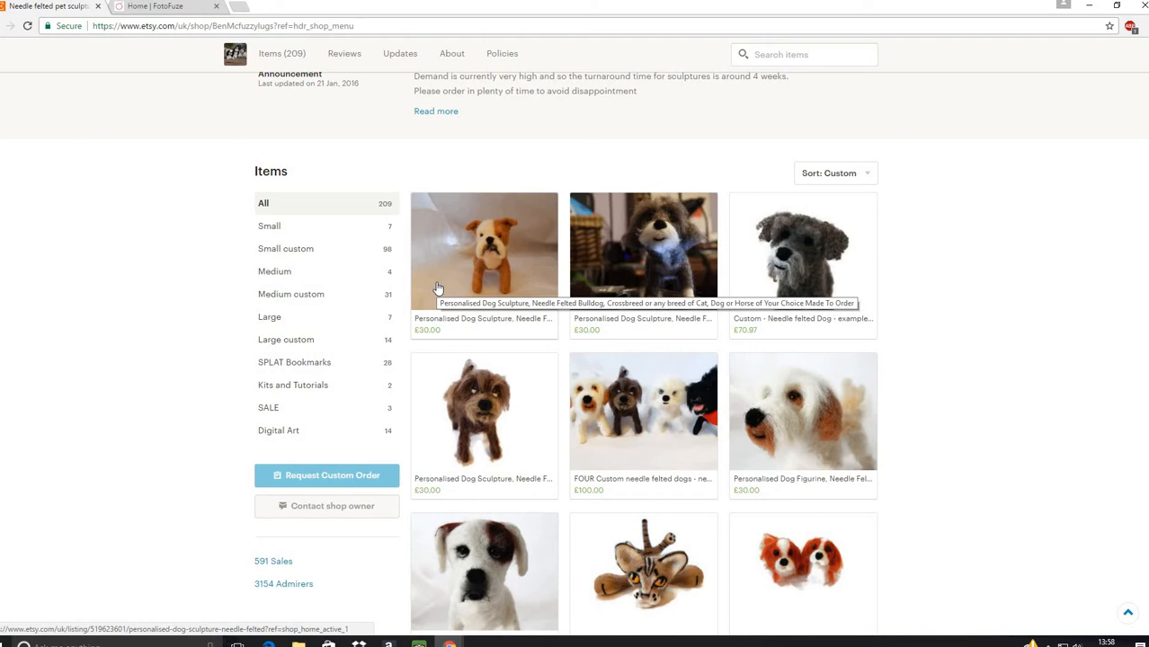
mouse_move(459, 317)
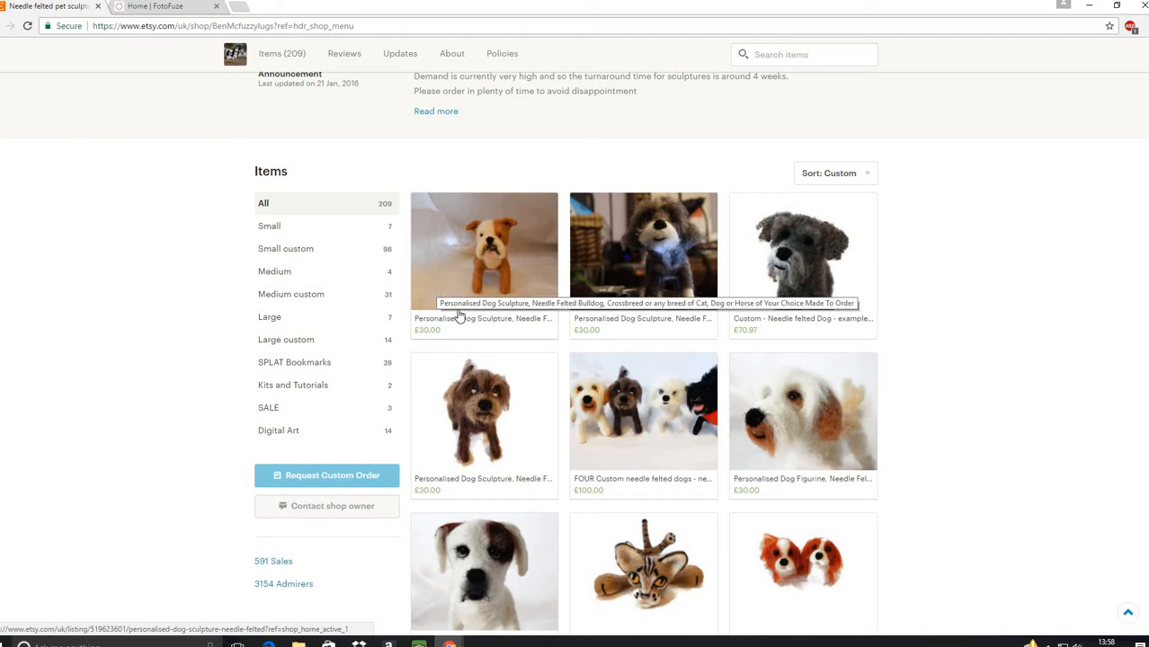
mouse_move(733, 450)
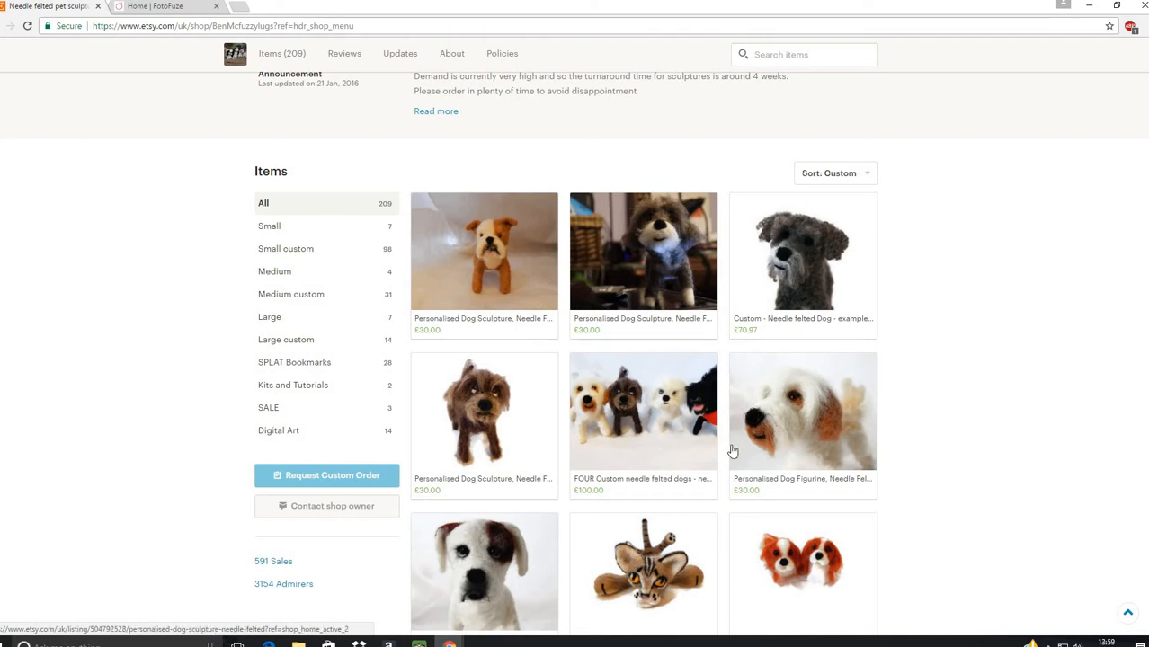
mouse_move(733, 451)
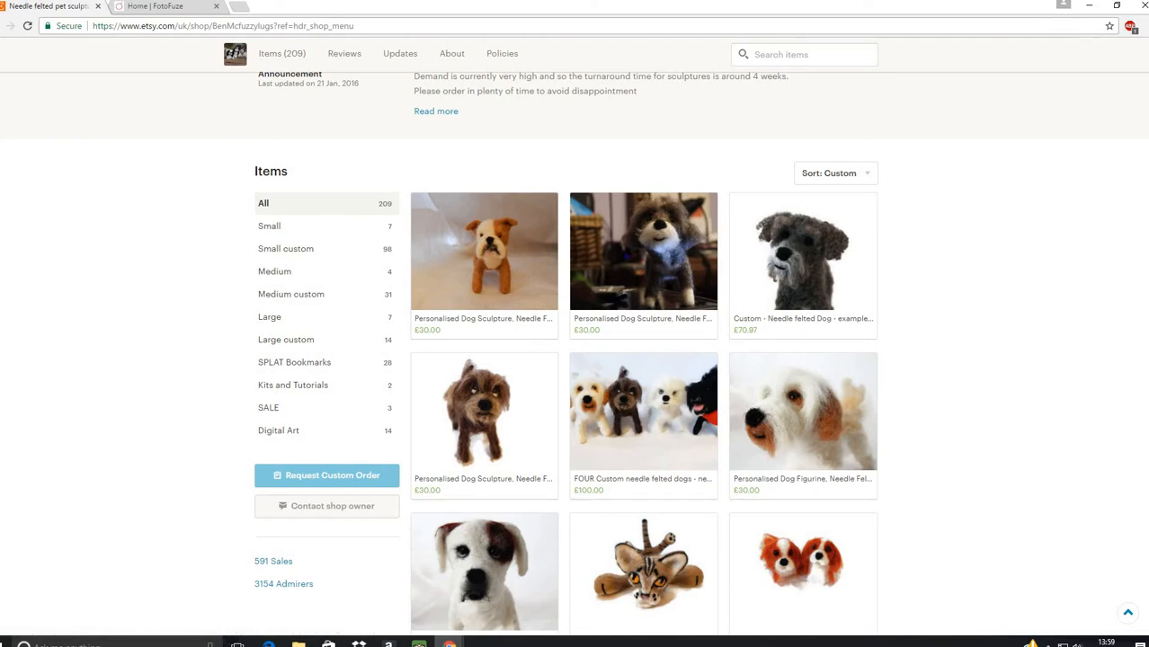
scroll("down", 3)
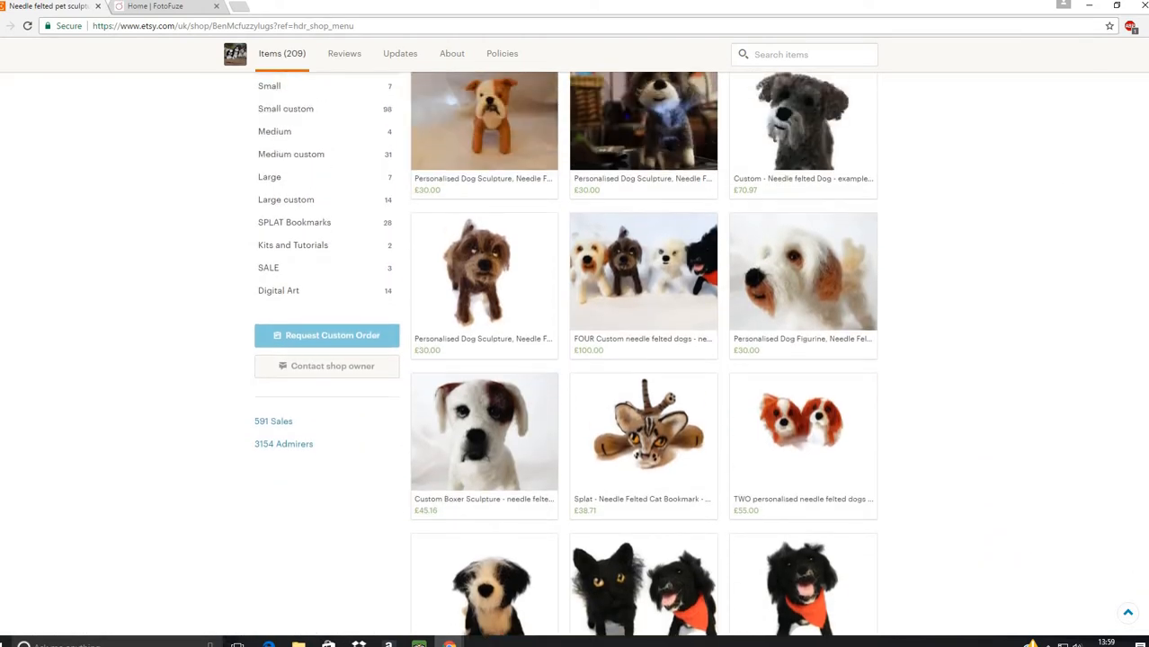
scroll("up", 3)
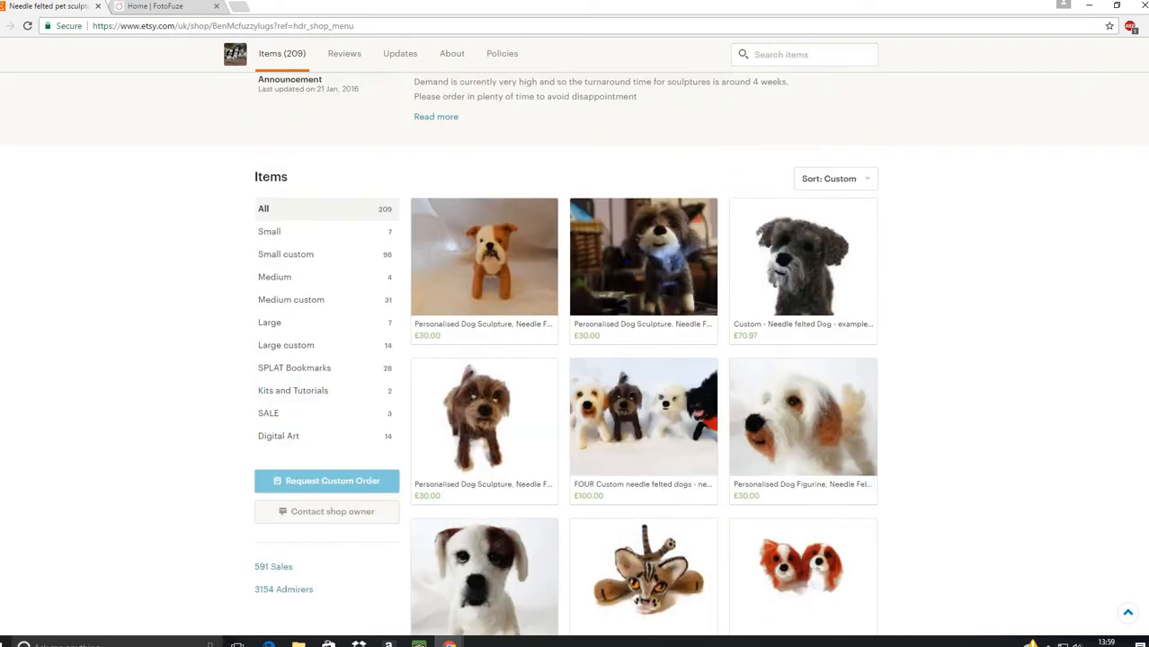
scroll("down", 3)
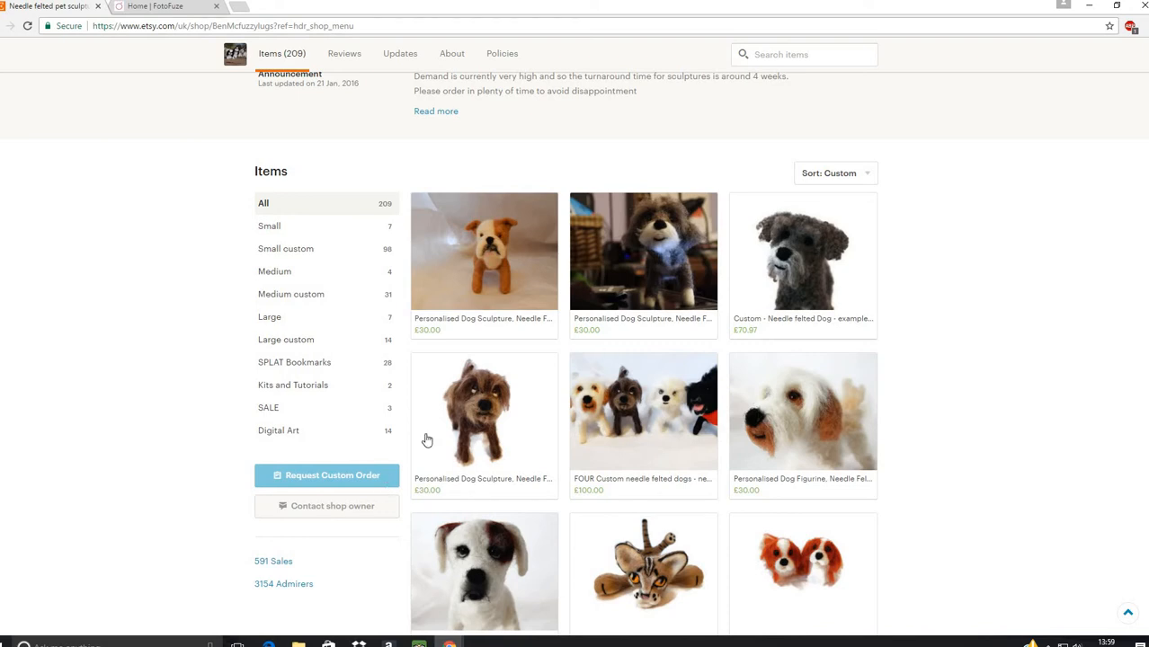
mouse_move(483, 411)
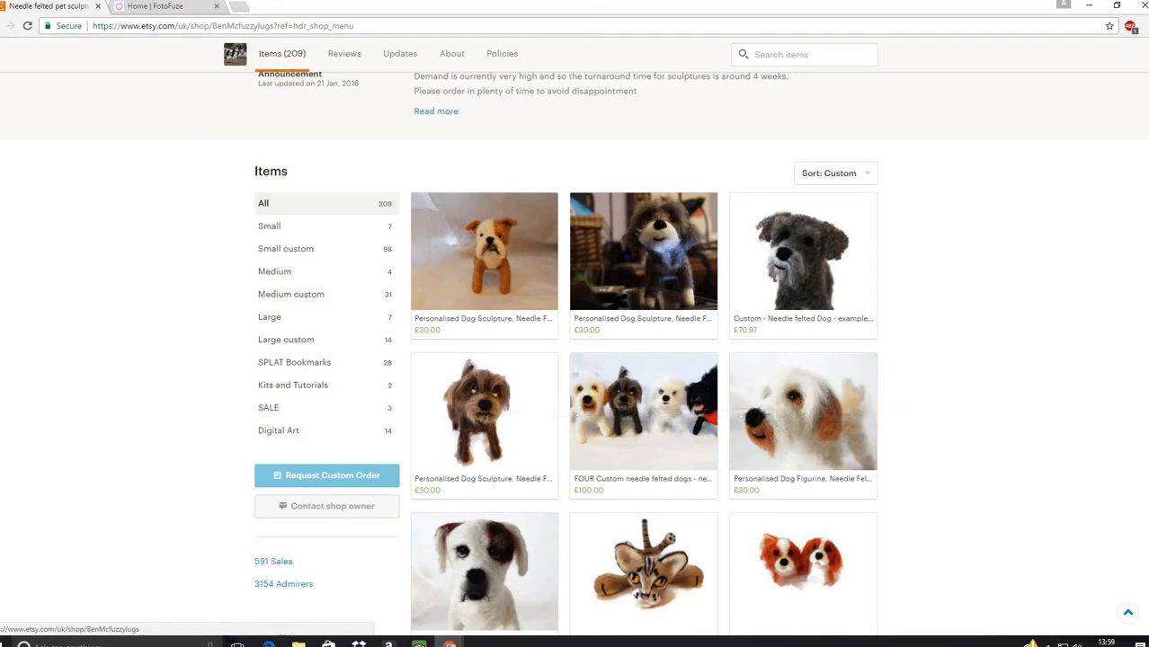
mouse_move(508, 295)
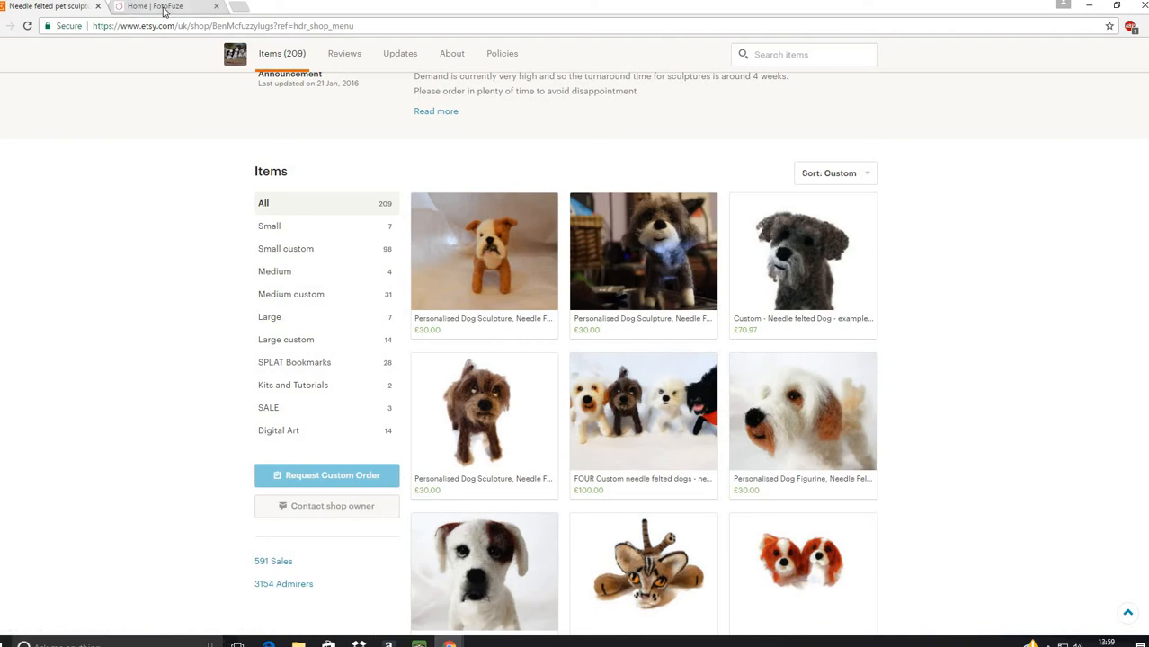
left_click(157, 6)
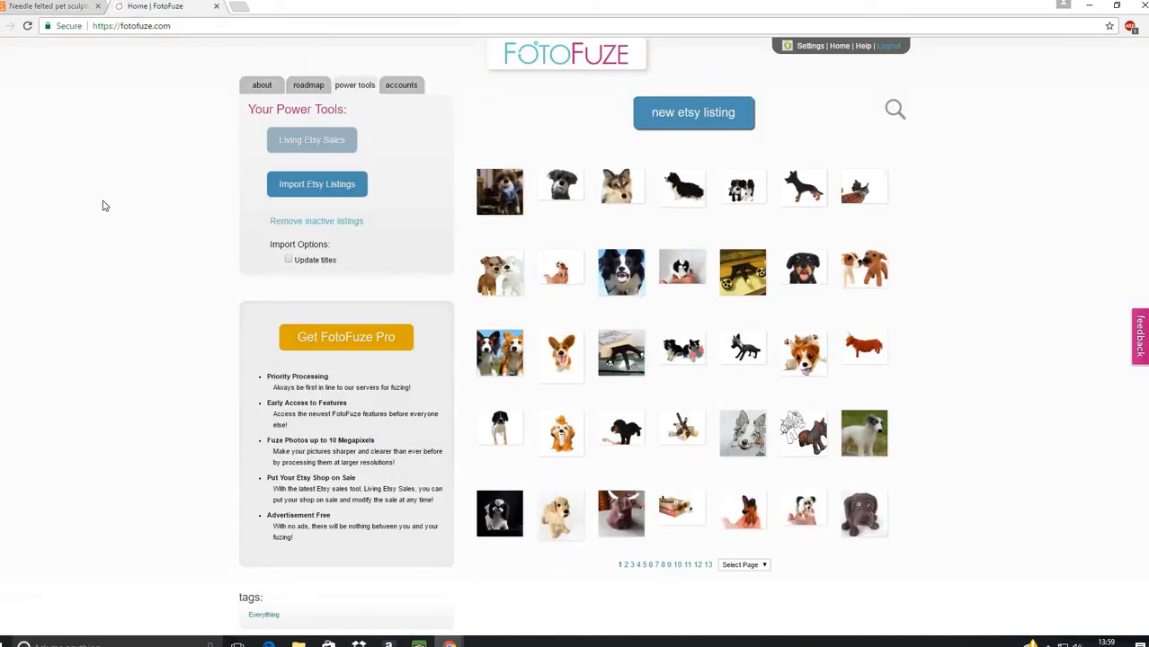
mouse_move(151, 210)
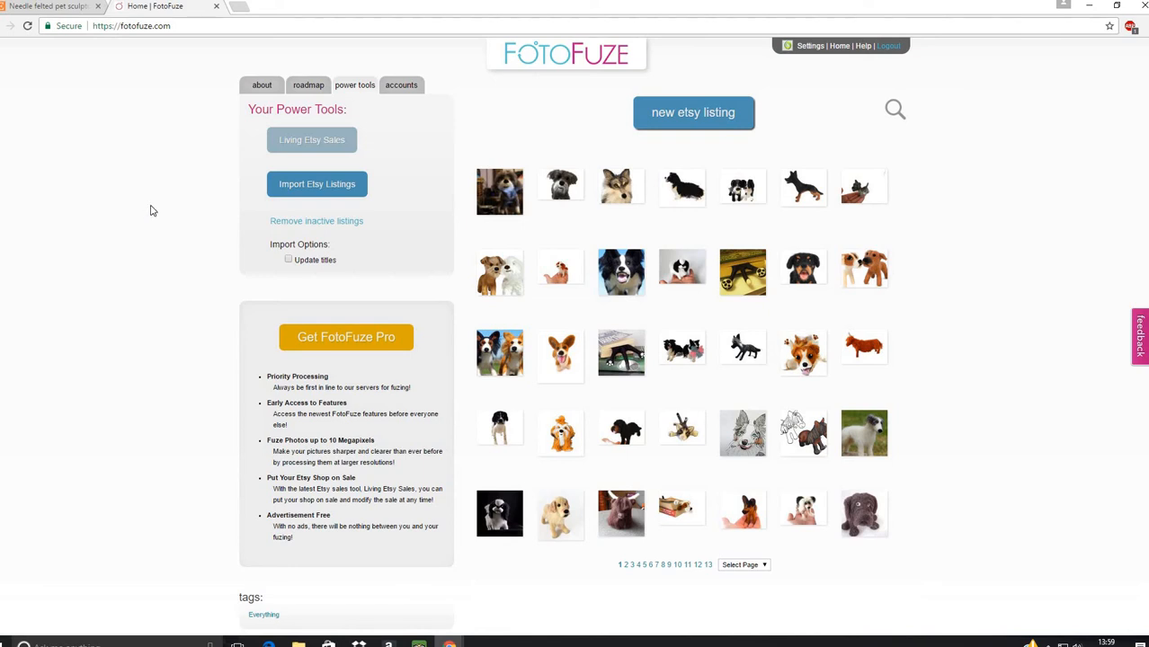
mouse_move(104, 352)
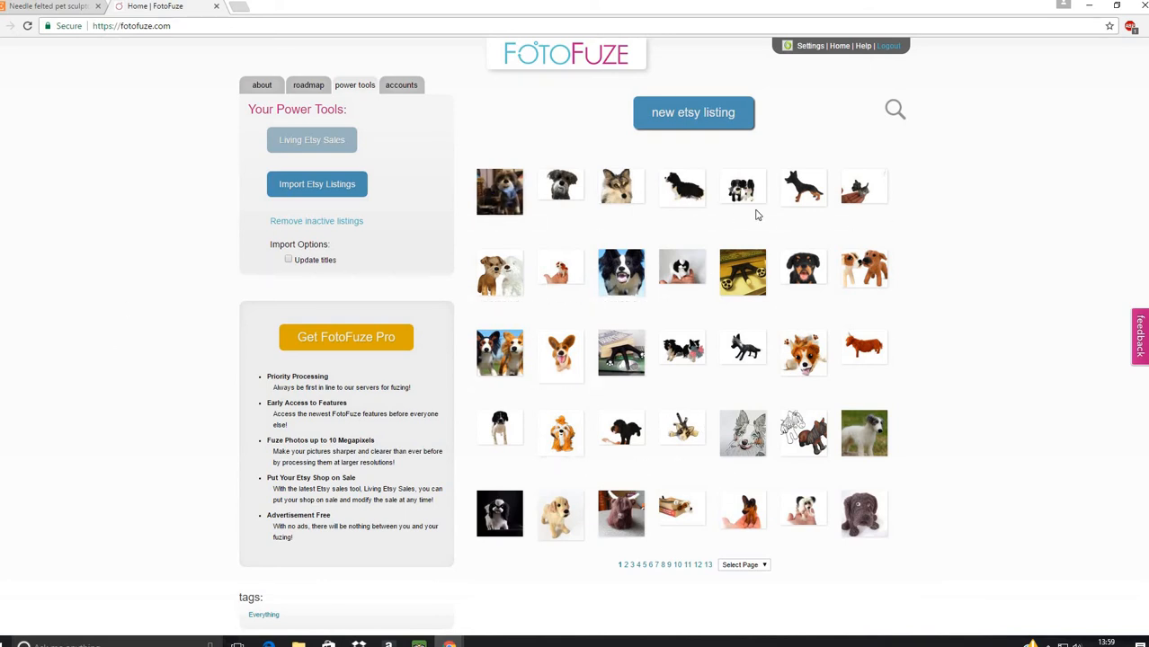
mouse_move(115, 79)
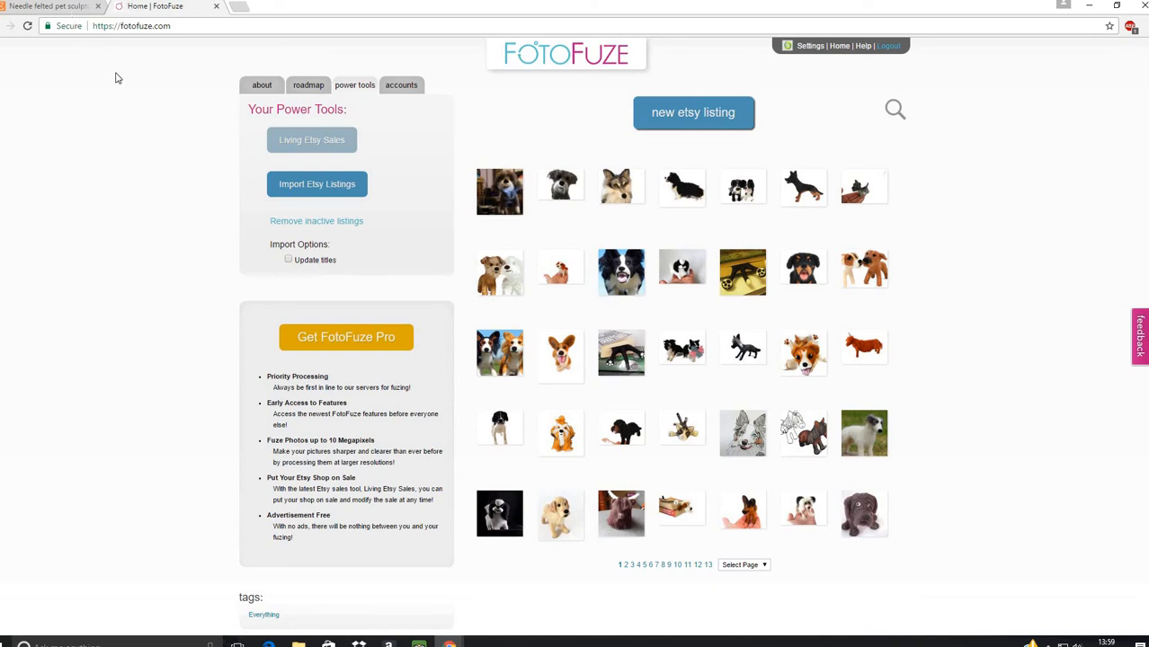
mouse_move(49, 224)
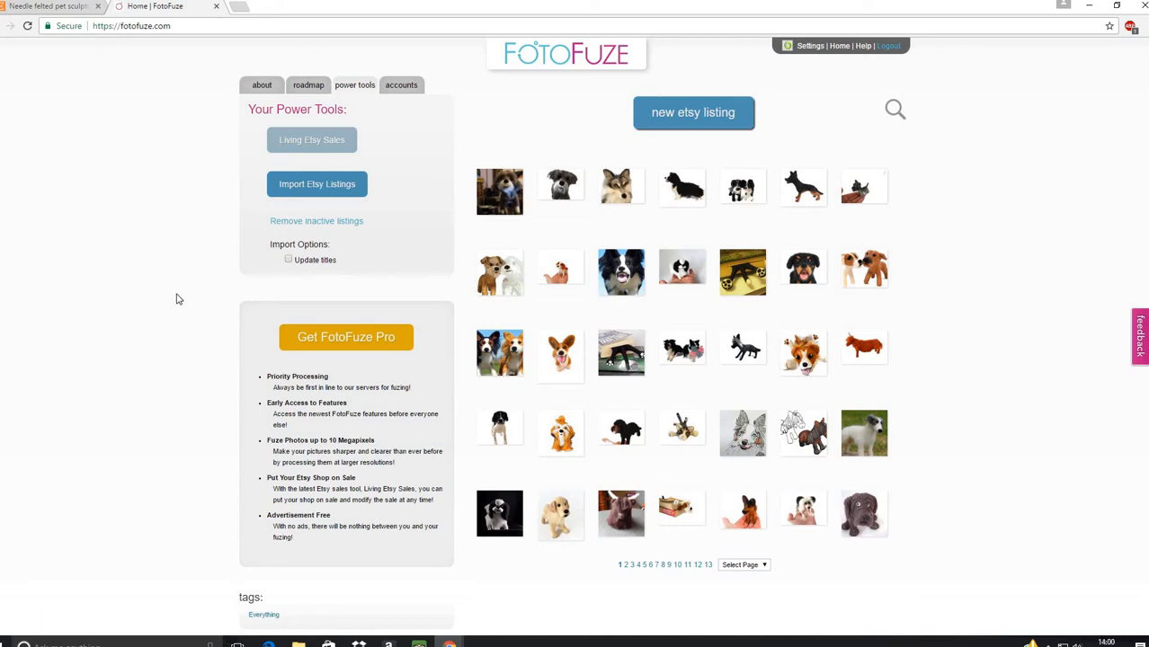
mouse_move(242, 339)
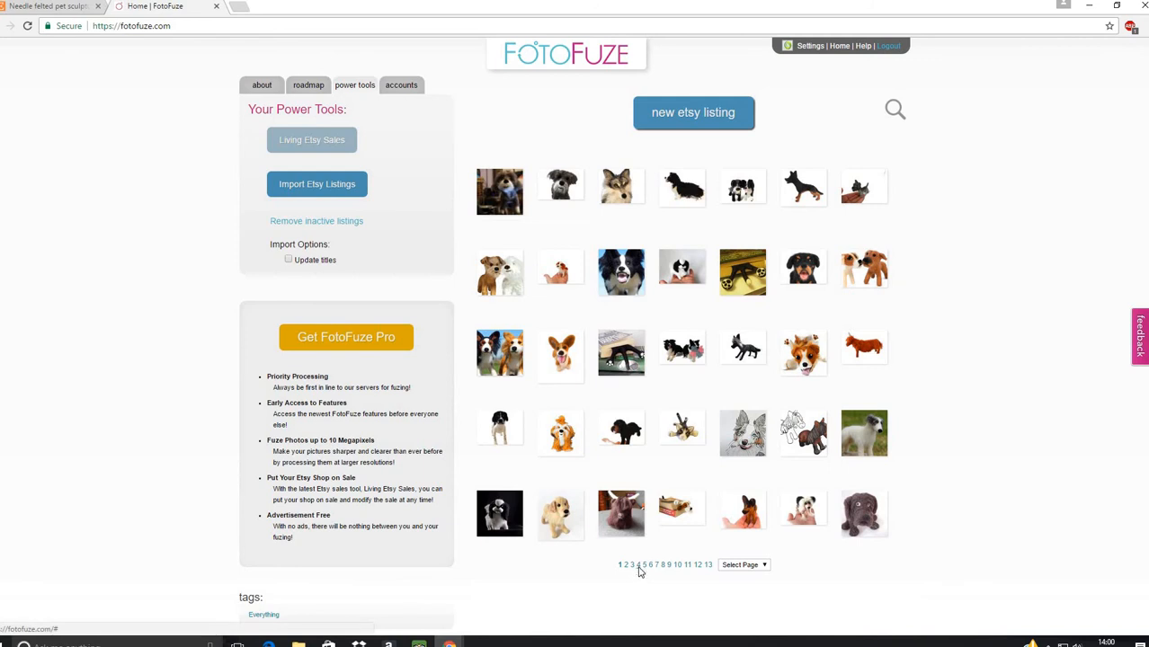
Step: Show page 4 of the listings, dismissing the Import Etsy Listings dialog without importing
left_click(638, 565)
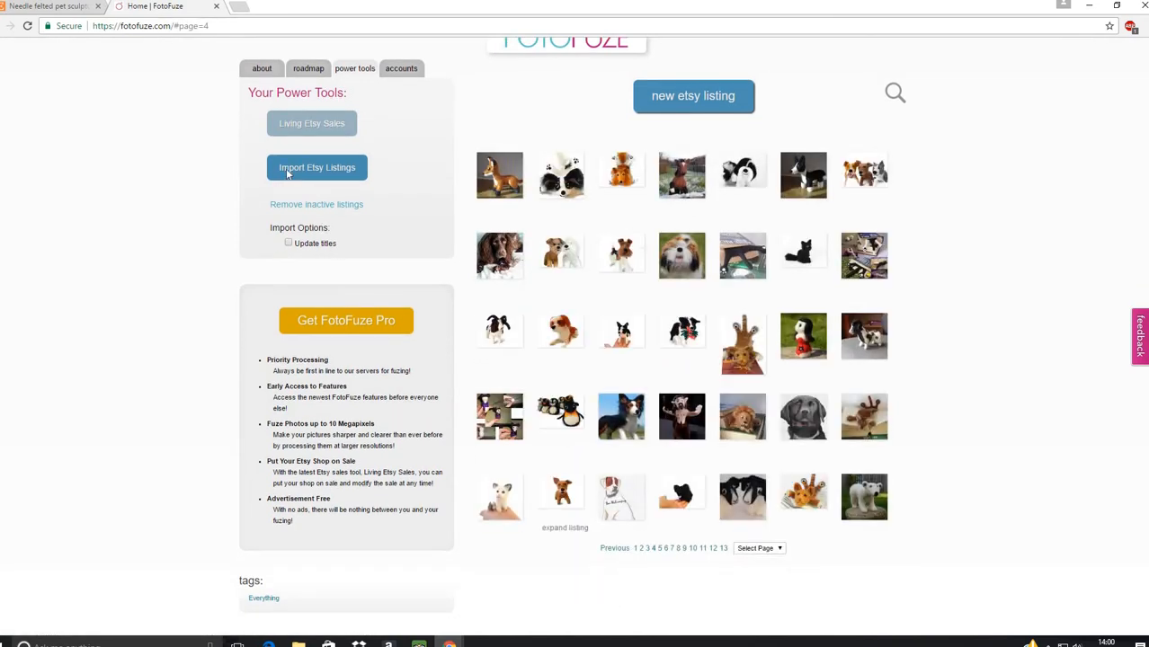
left_click(316, 167)
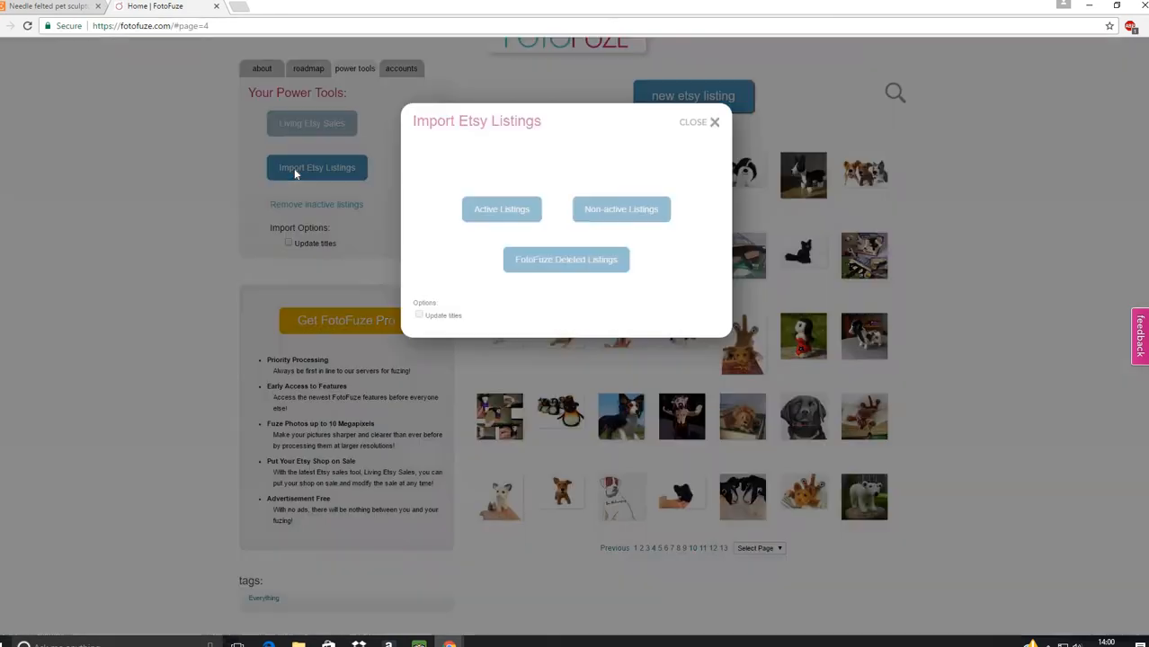
left_click(502, 208)
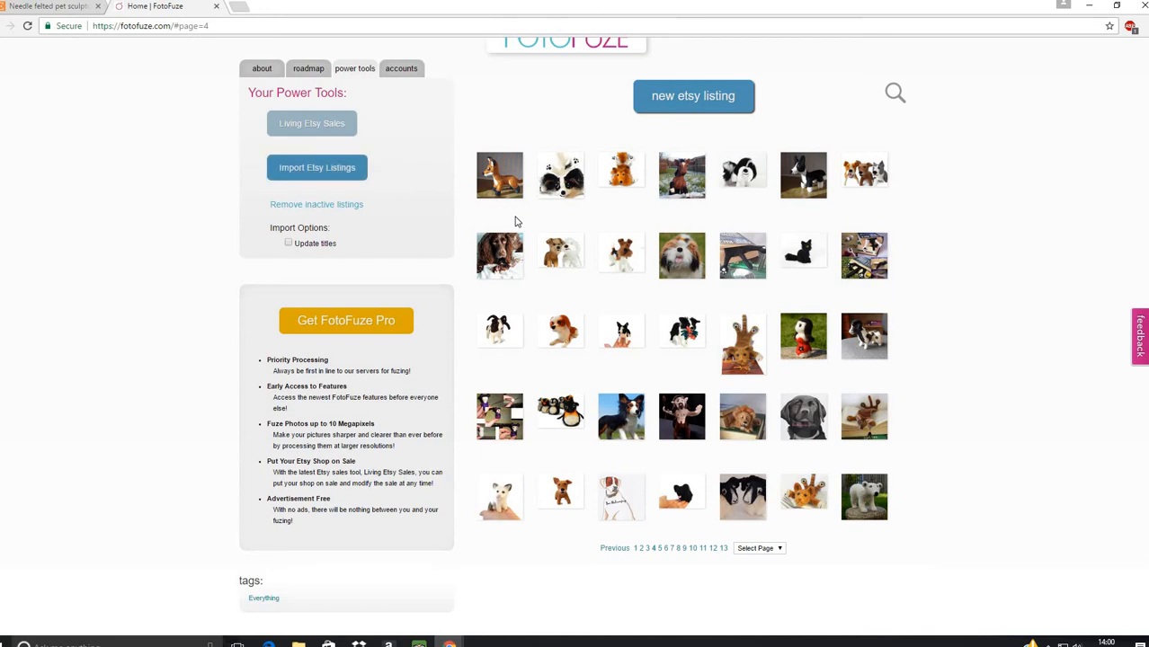
mouse_move(636, 555)
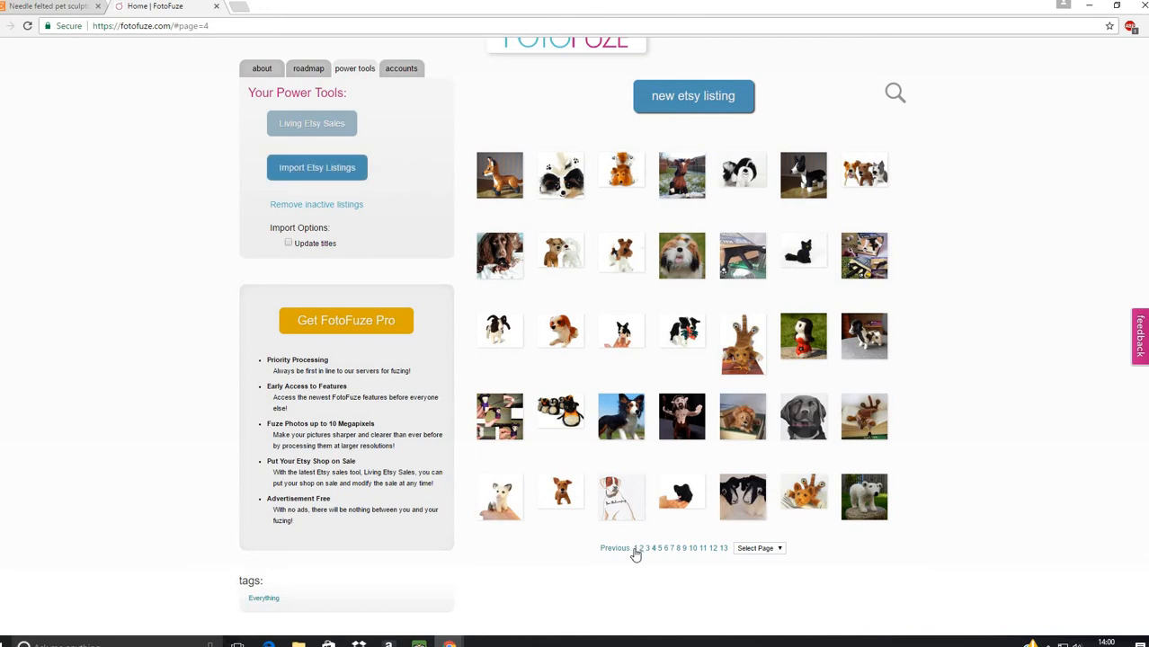
Step: Return to page 1 and expand the Needle Felted Bulldog listing's five photos
left_click(615, 549)
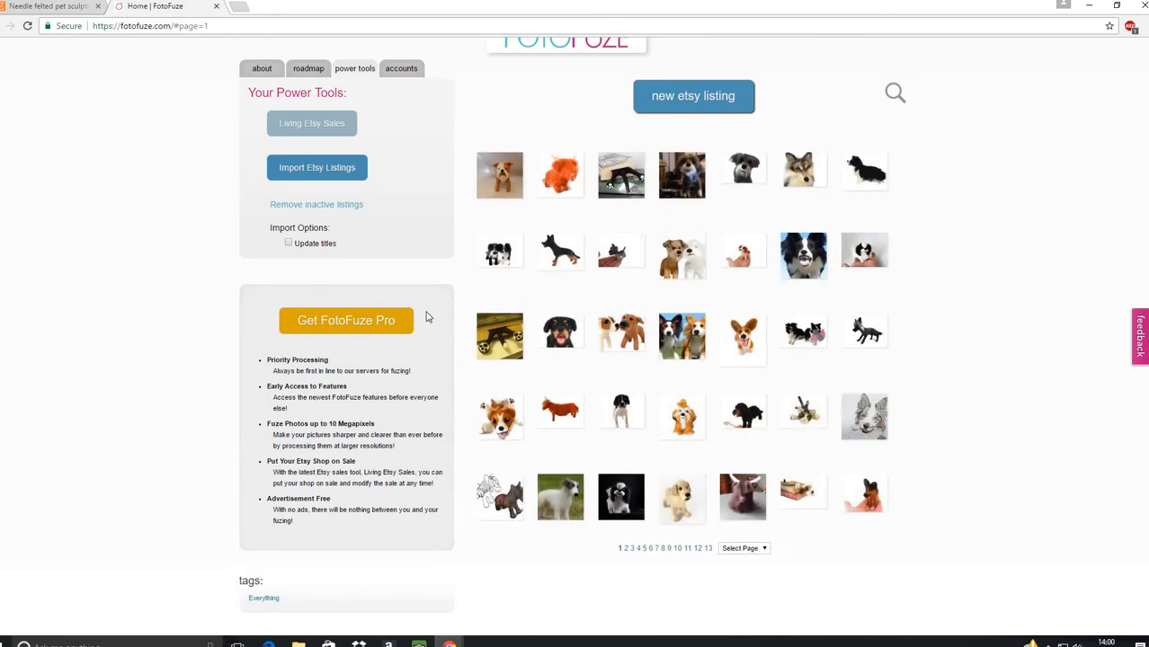
mouse_move(502, 340)
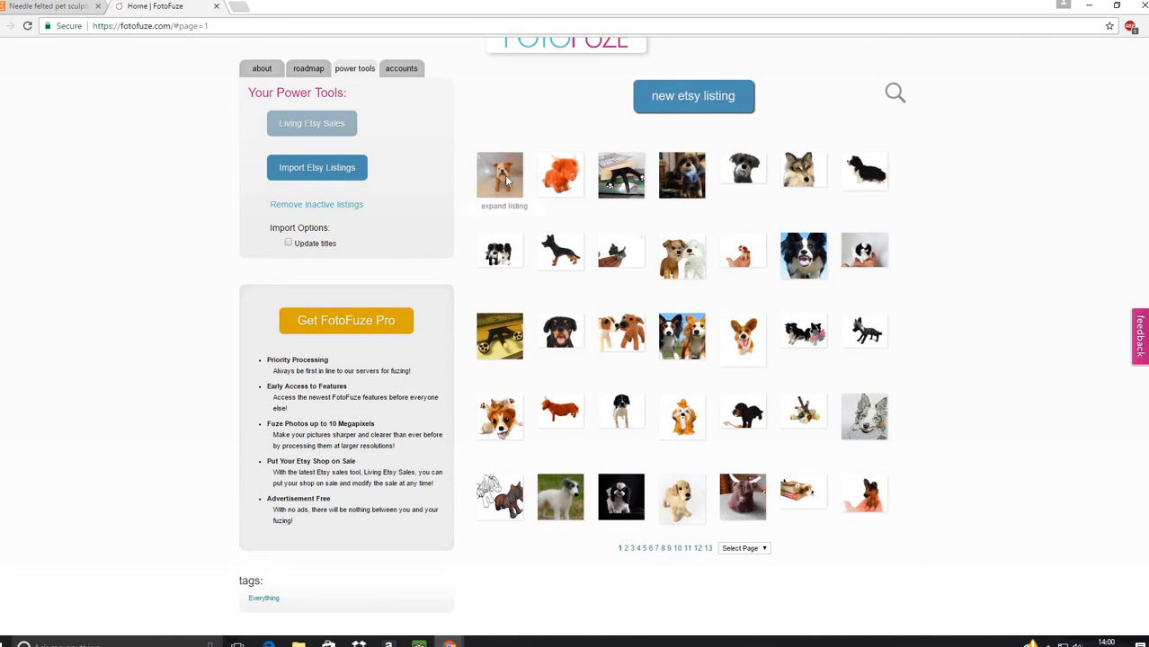
left_click(500, 175)
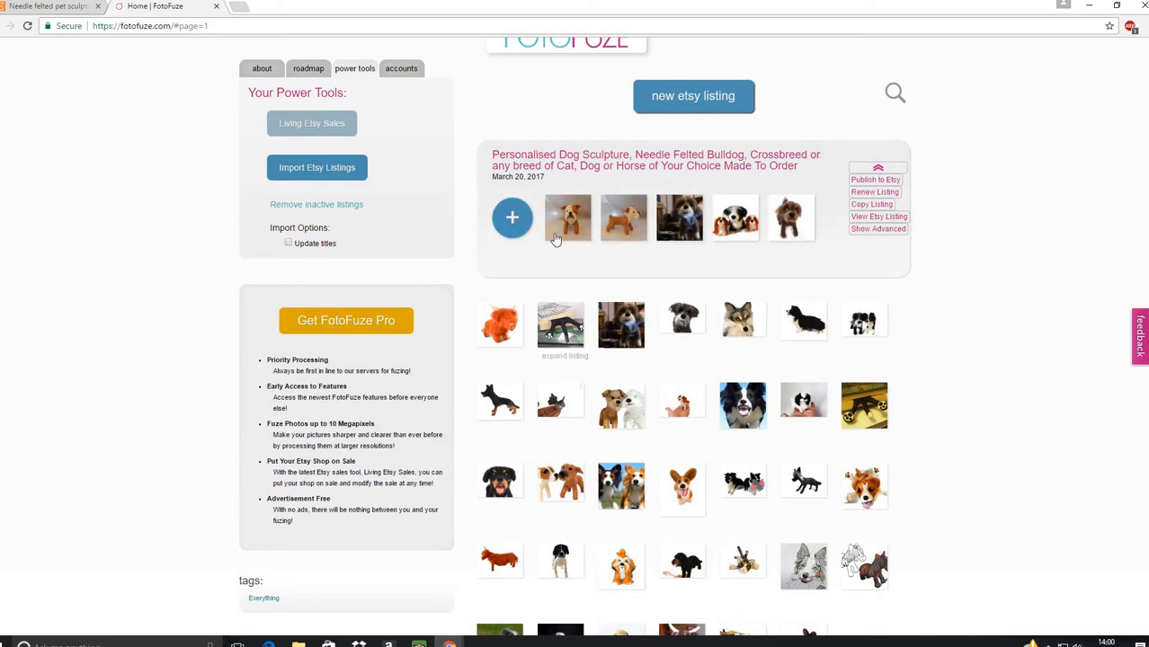
mouse_move(567, 218)
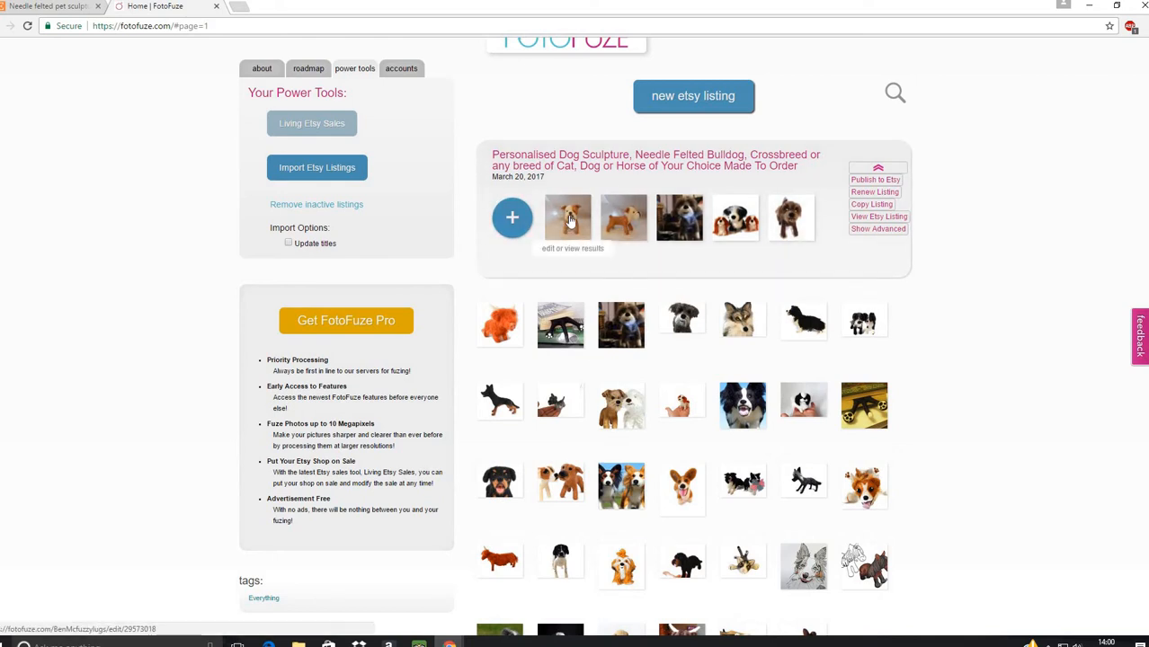
Step: Open the first bulldog photo and Magic-Highlight the dog's face and chest
left_click(568, 218)
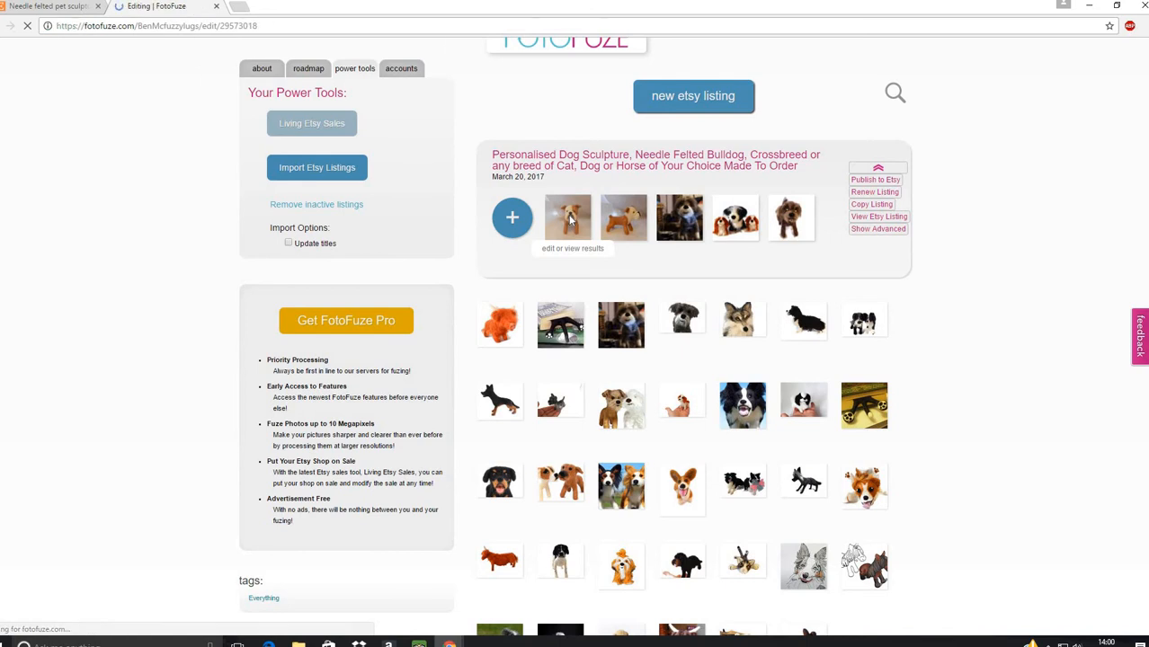
left_click(567, 217)
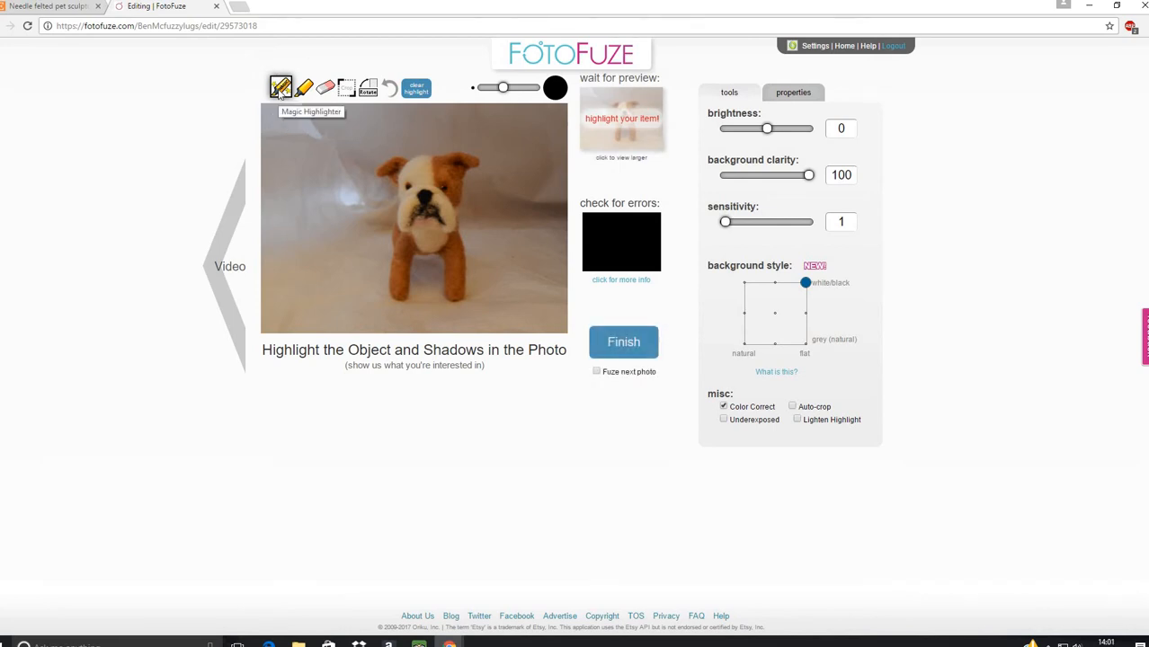
mouse_move(303, 86)
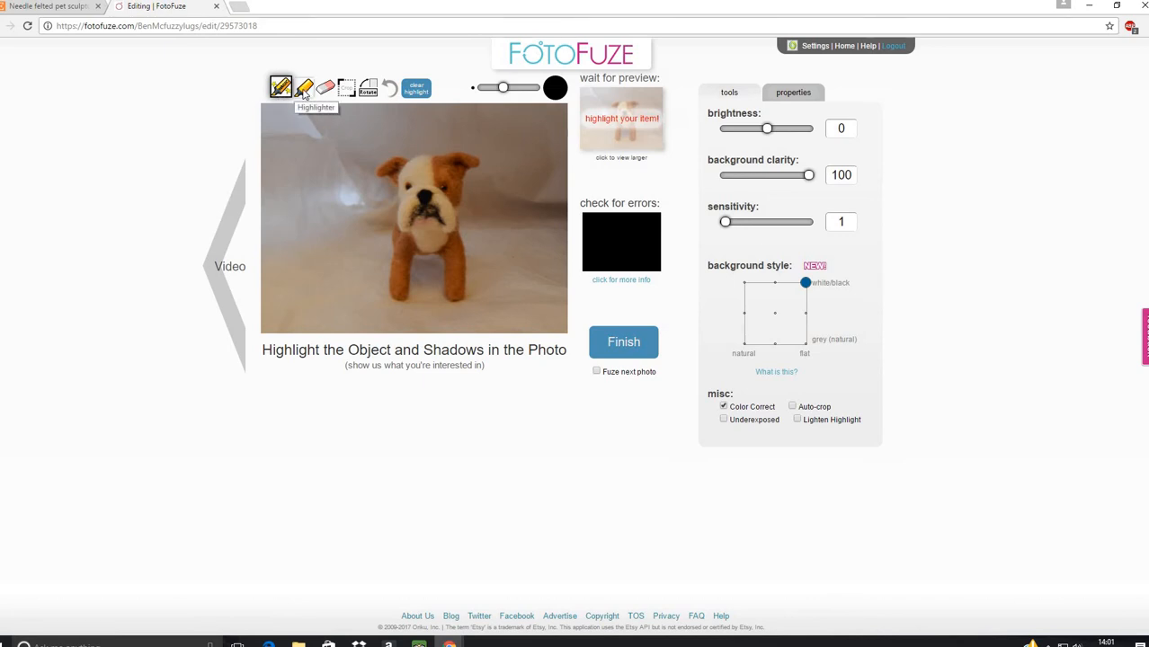
mouse_move(326, 87)
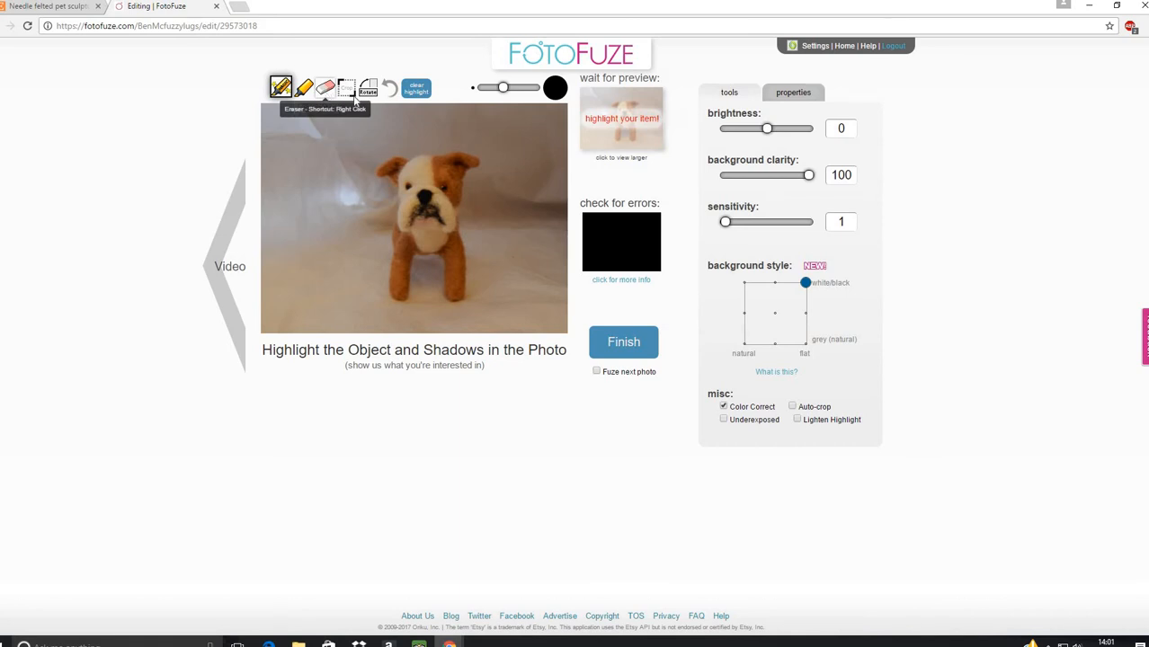
mouse_move(367, 87)
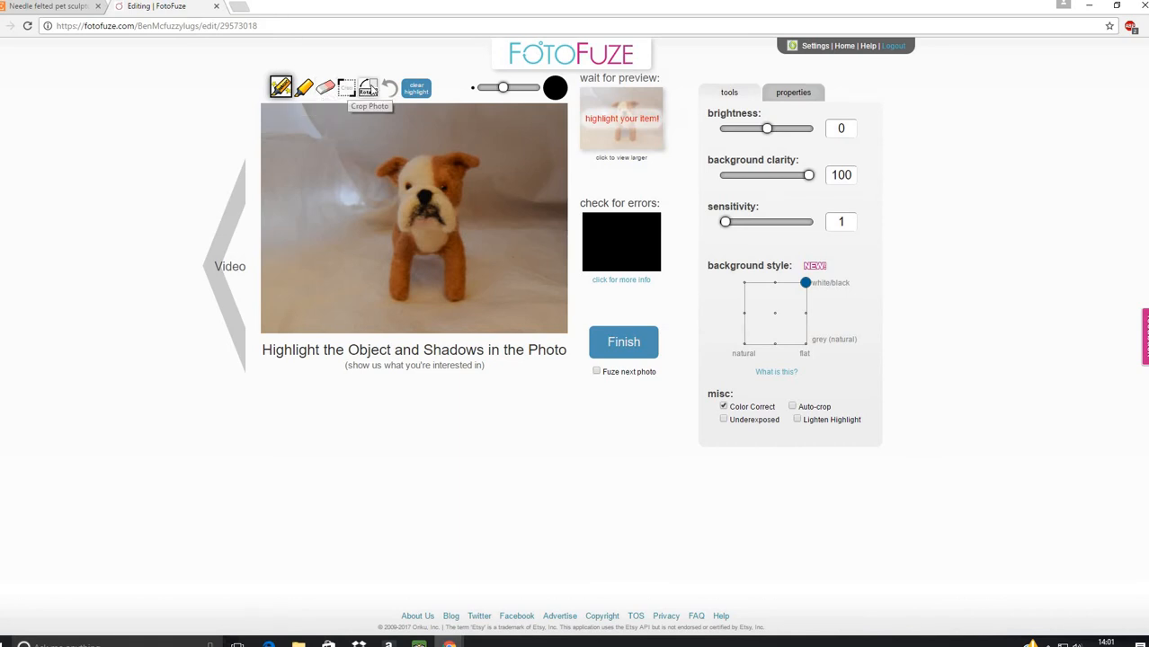
mouse_move(390, 88)
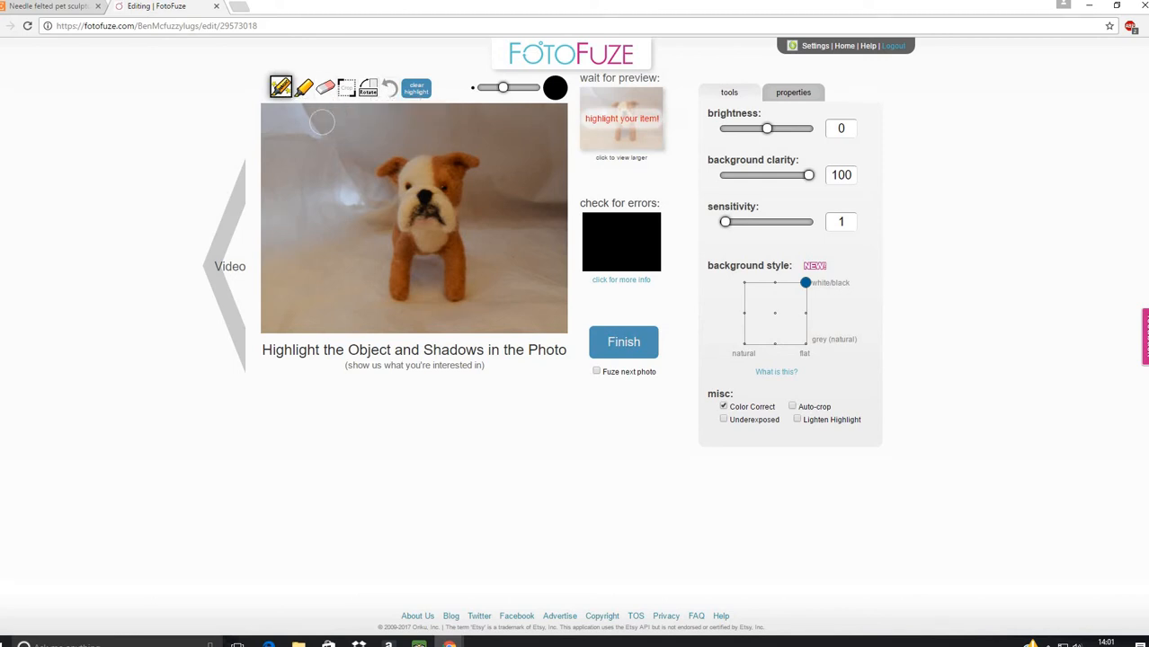
mouse_move(281, 87)
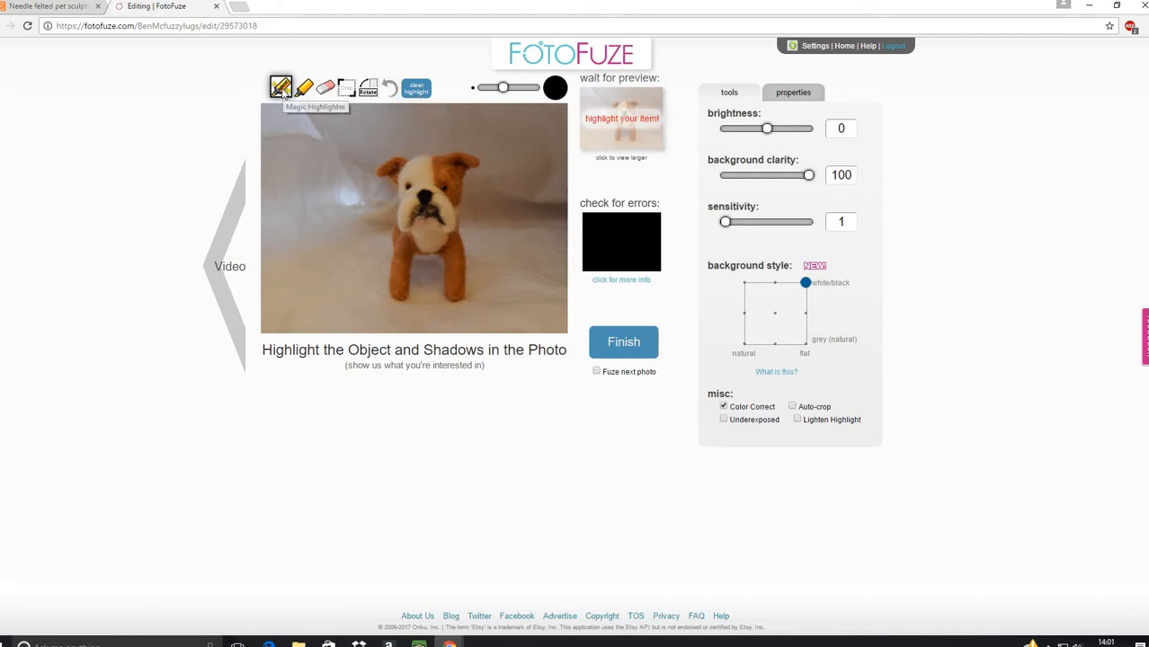
mouse_move(500, 88)
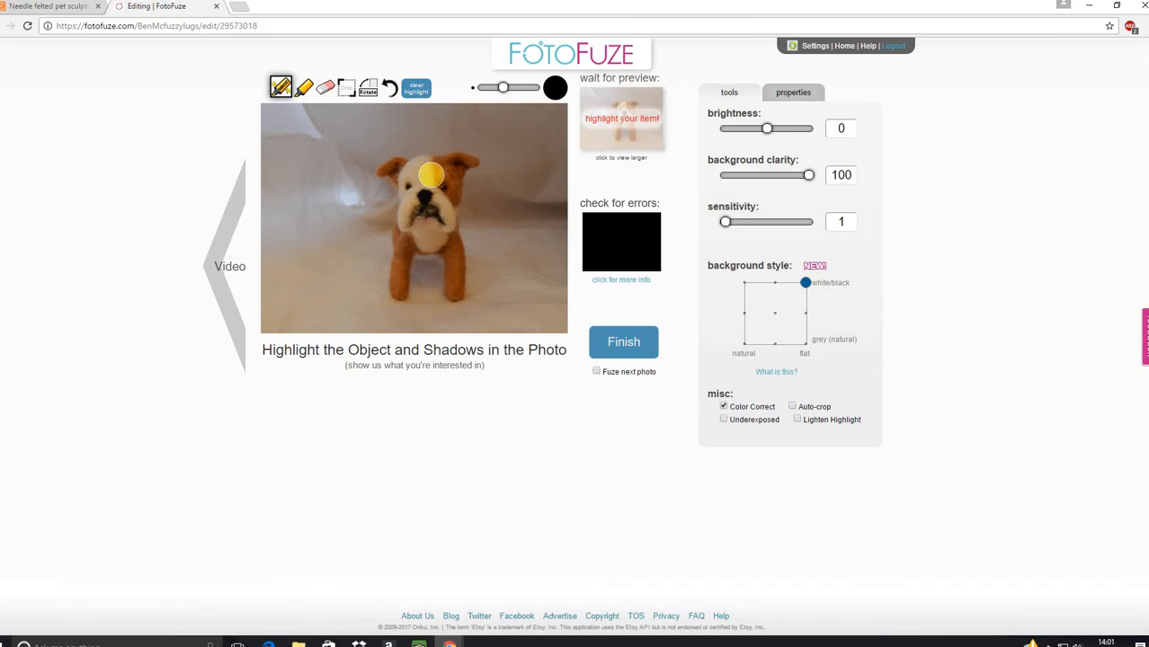
left_click_drag(430, 175, 418, 220)
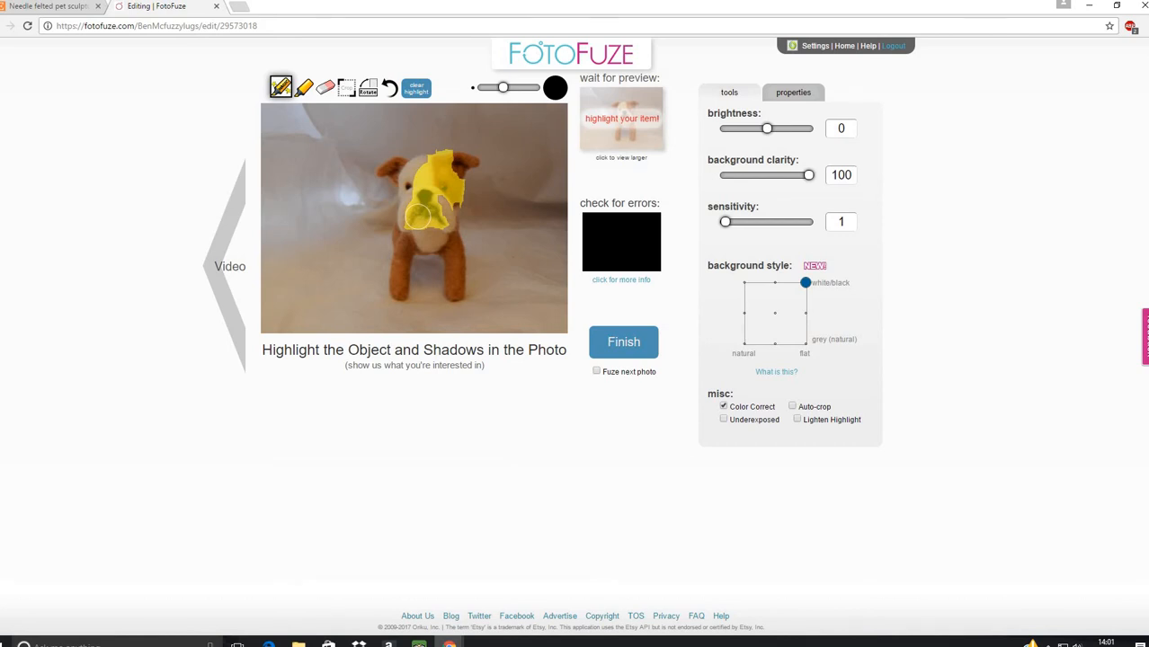
left_click(623, 342)
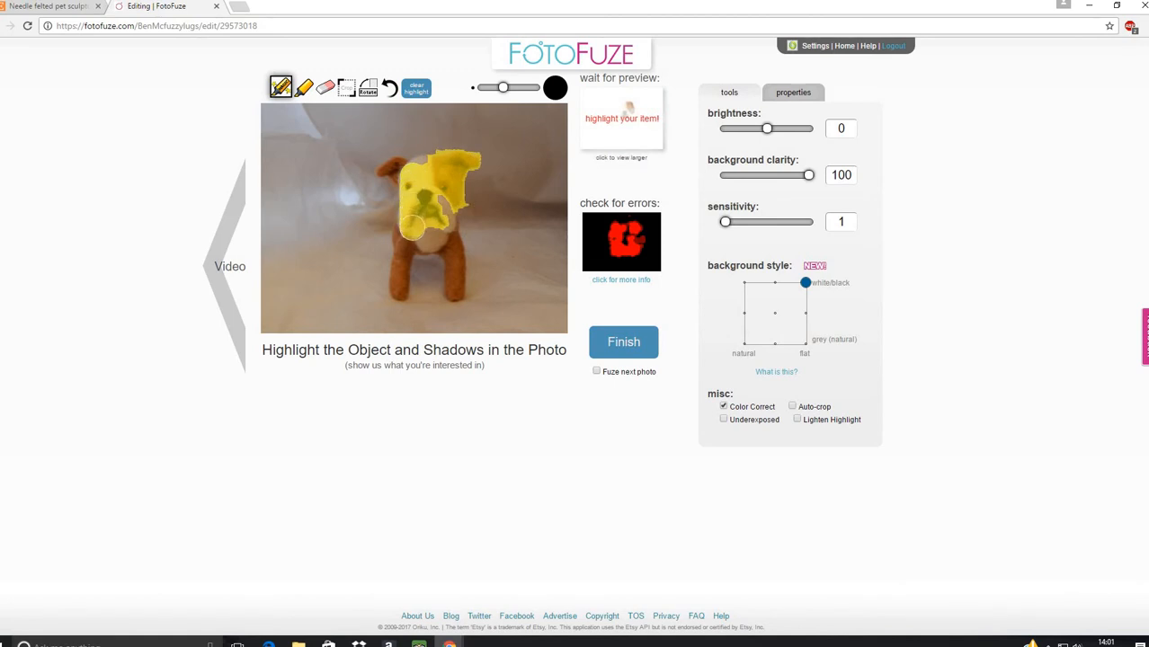
left_click_drag(412, 226, 405, 261)
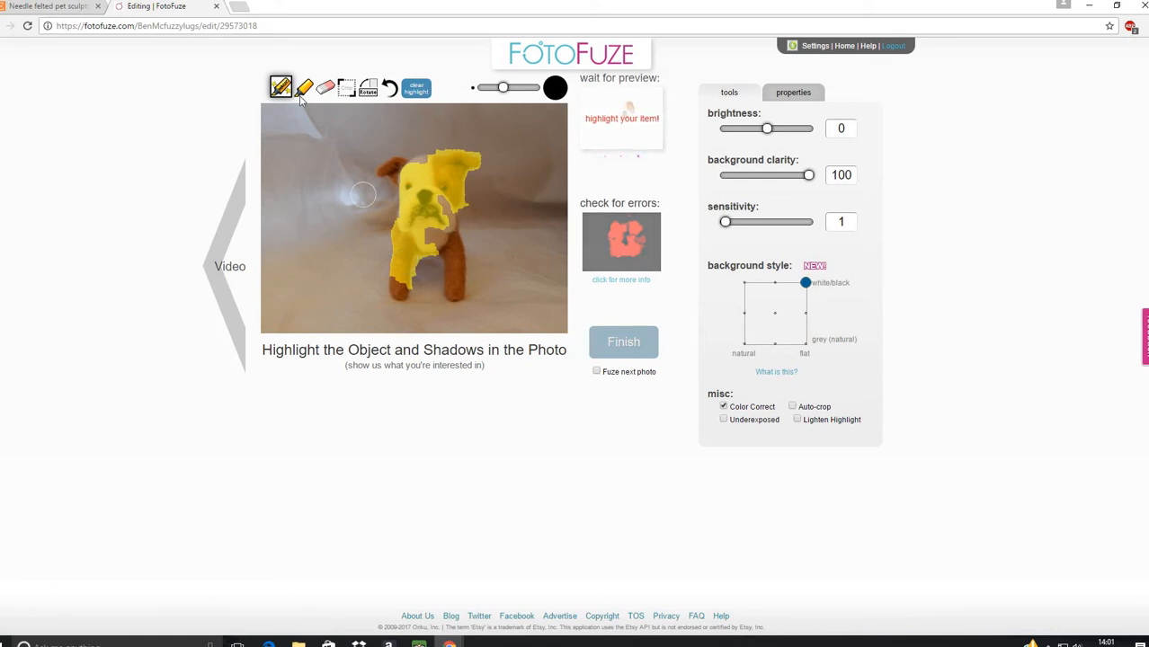
Step: Highlight more of the dog's body with the plain Highlighter
left_click(303, 88)
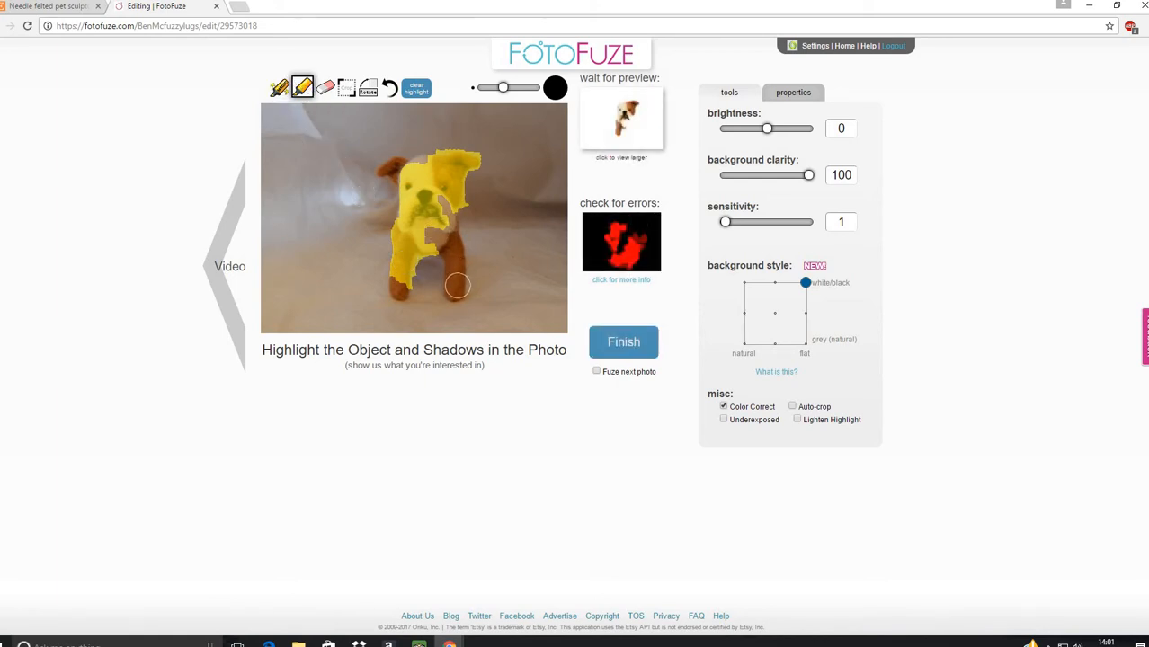
left_click_drag(457, 285, 450, 247)
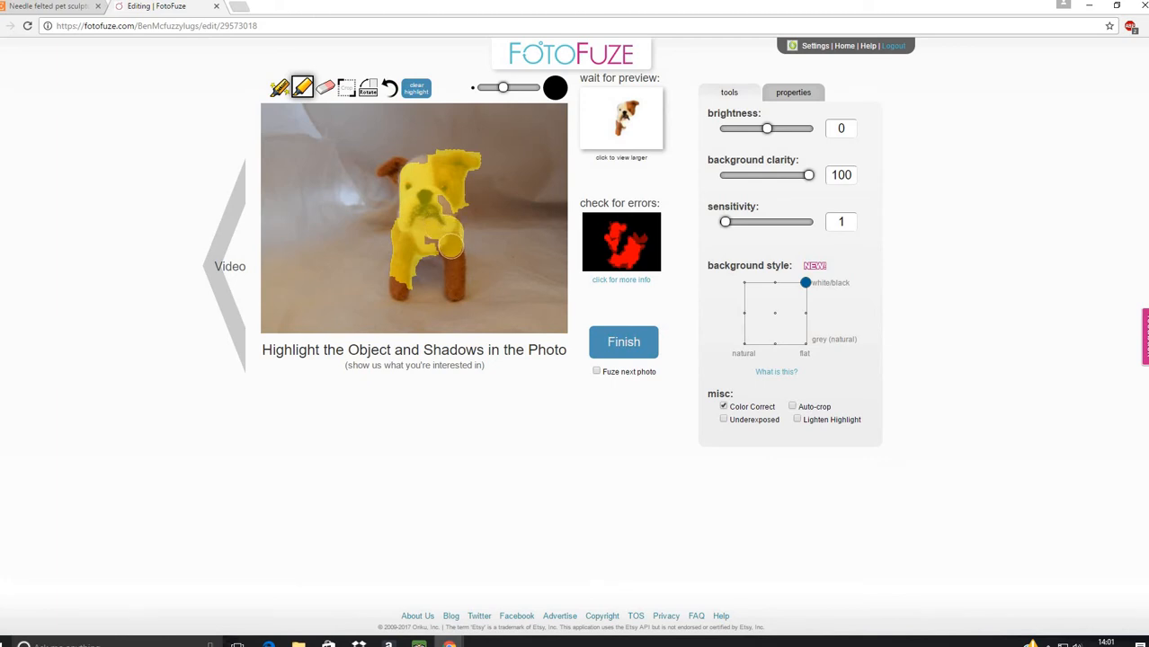
left_click(281, 86)
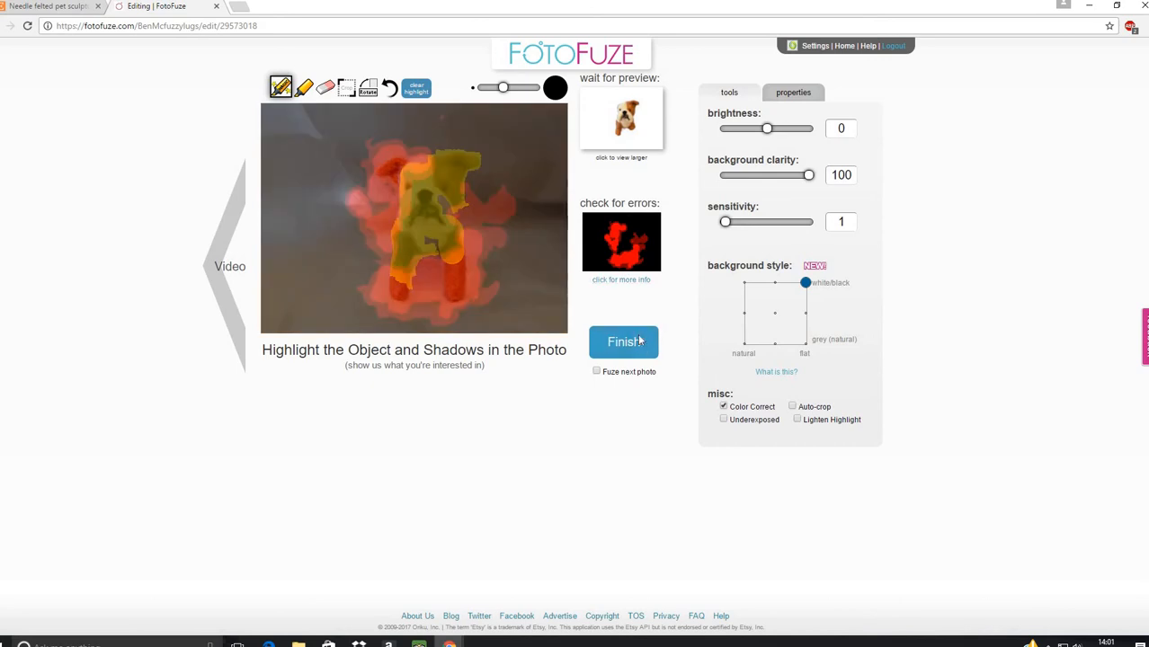
Step: Highlight the rest of the bulldog, including beside its right leg, and enlarge the preview
left_click(623, 342)
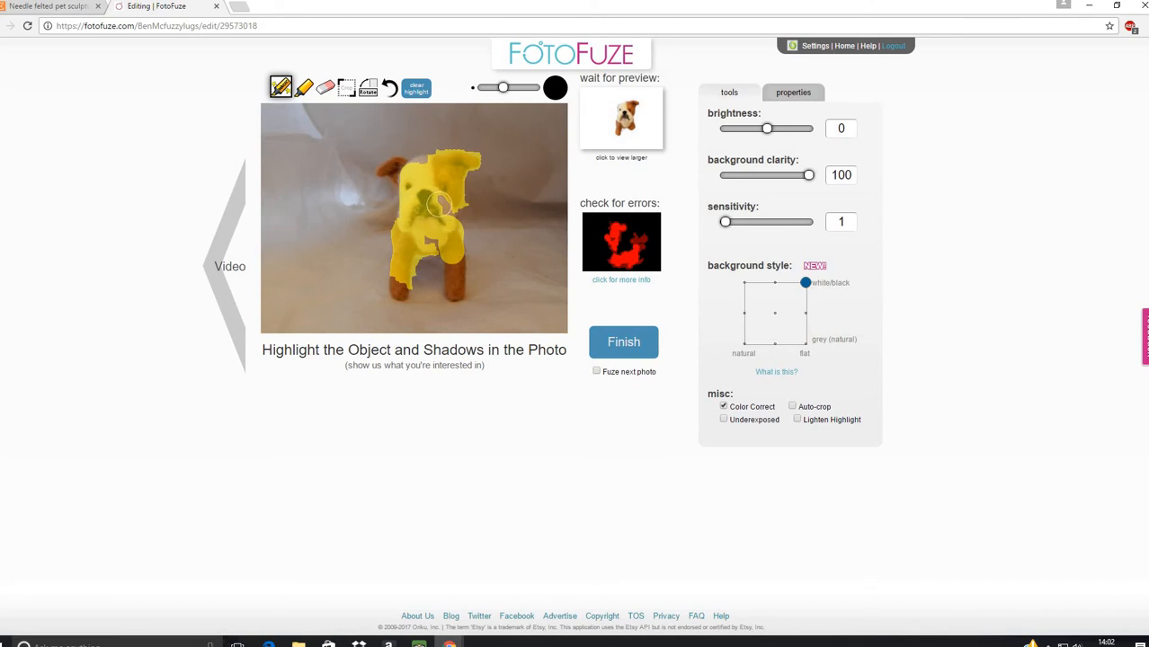
left_click_drag(440, 203, 449, 225)
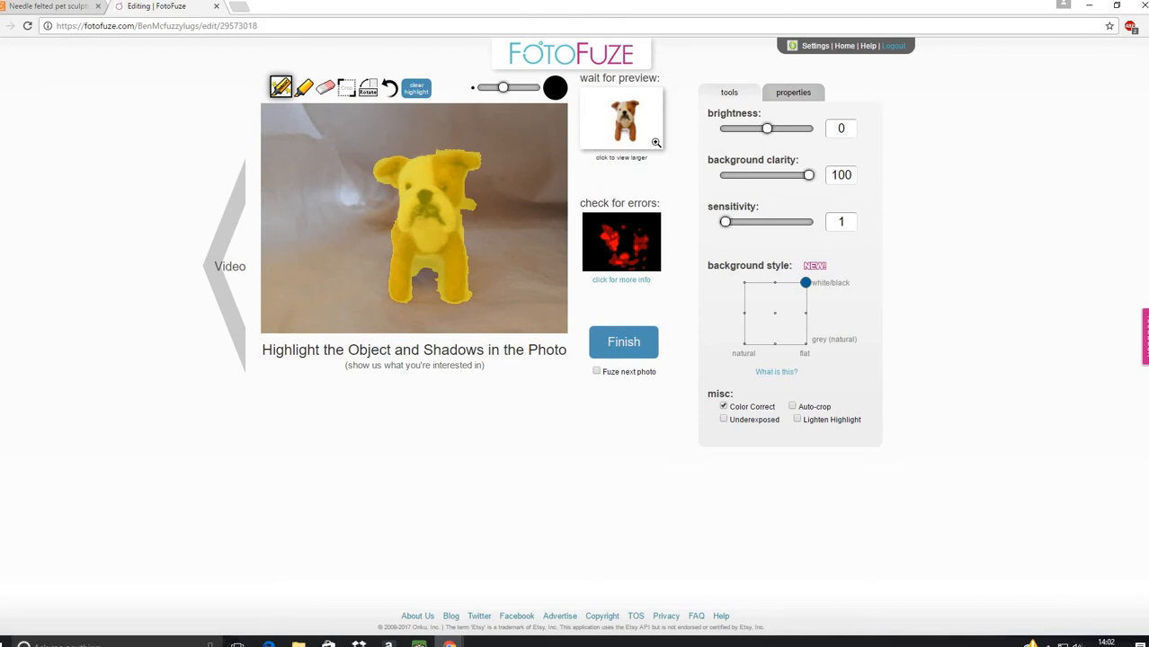
mouse_move(652, 142)
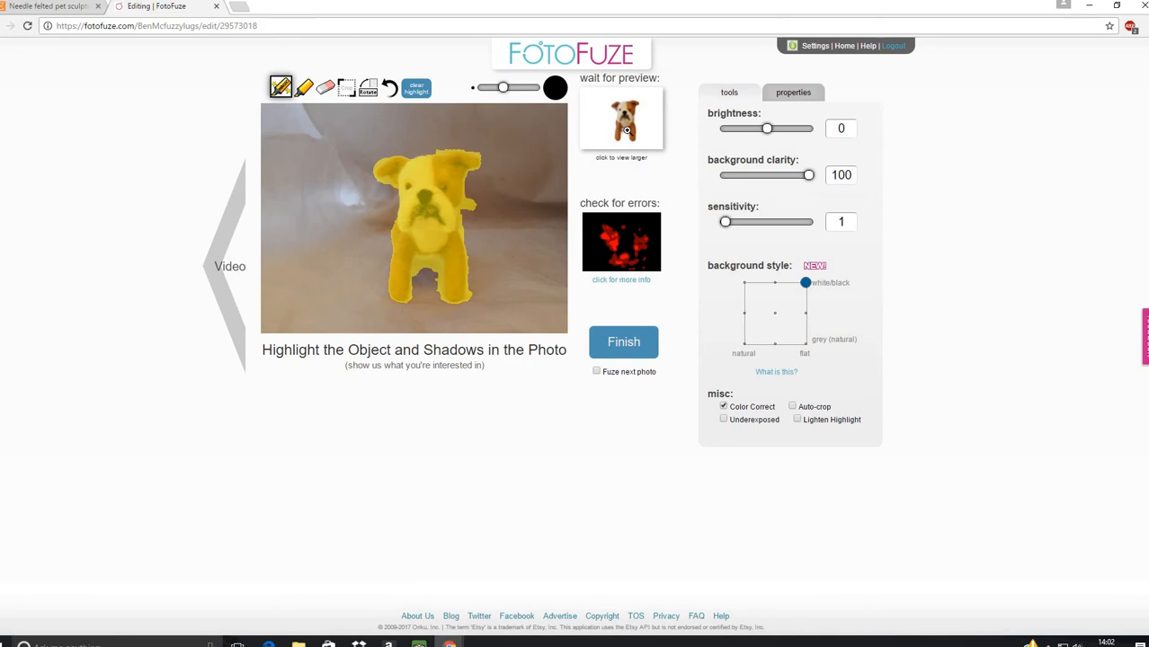
mouse_move(641, 123)
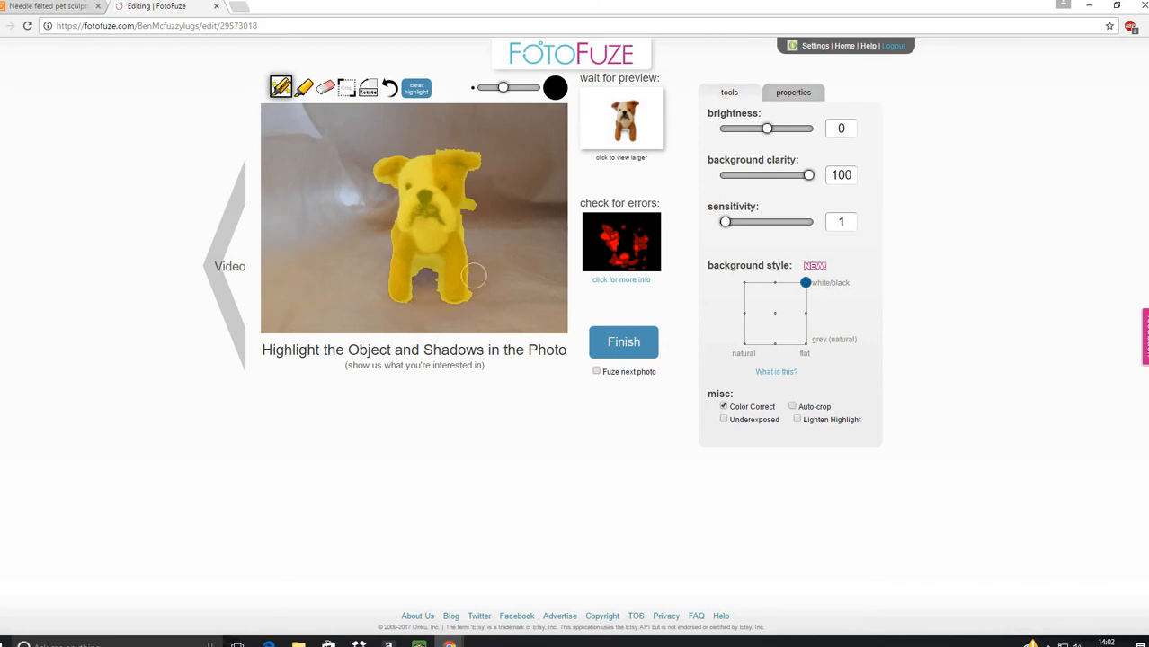
left_click_drag(472, 274, 409, 294)
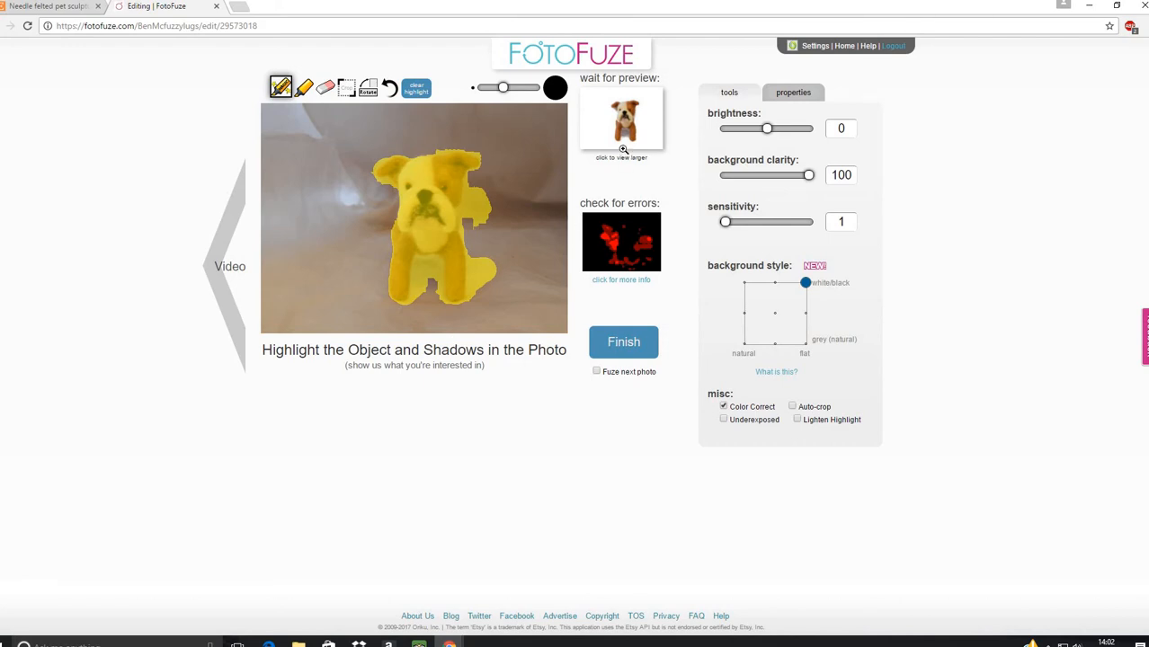
left_click(324, 87)
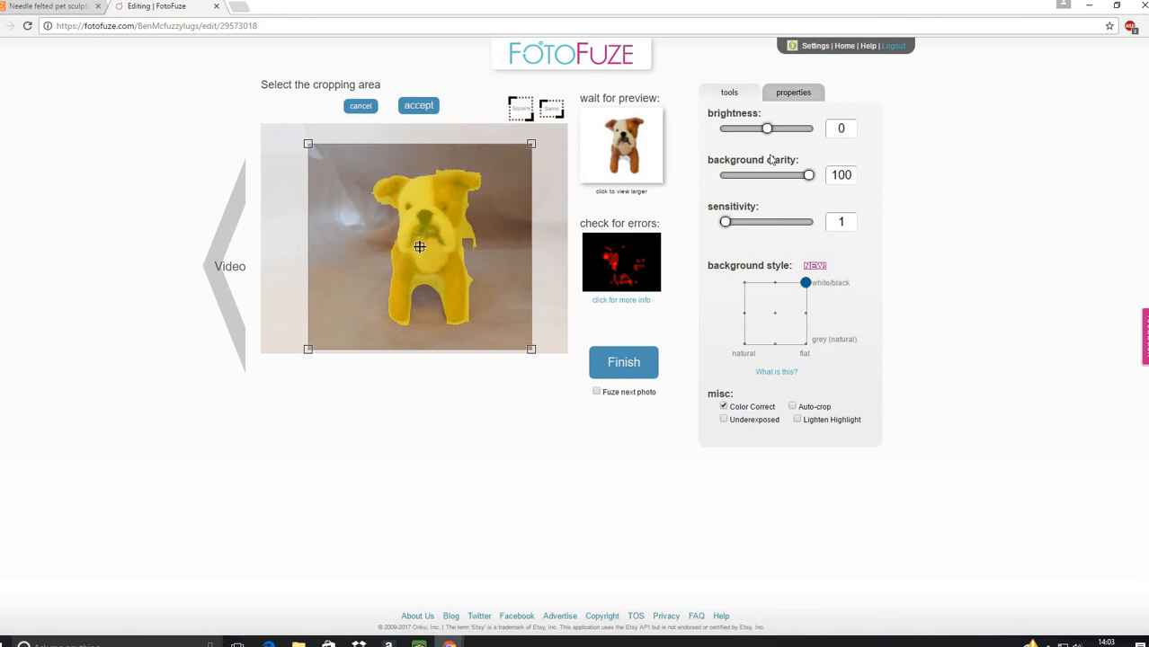
Step: Raise the brightness to 60, then return it to 0
left_click_drag(767, 127, 791, 128)
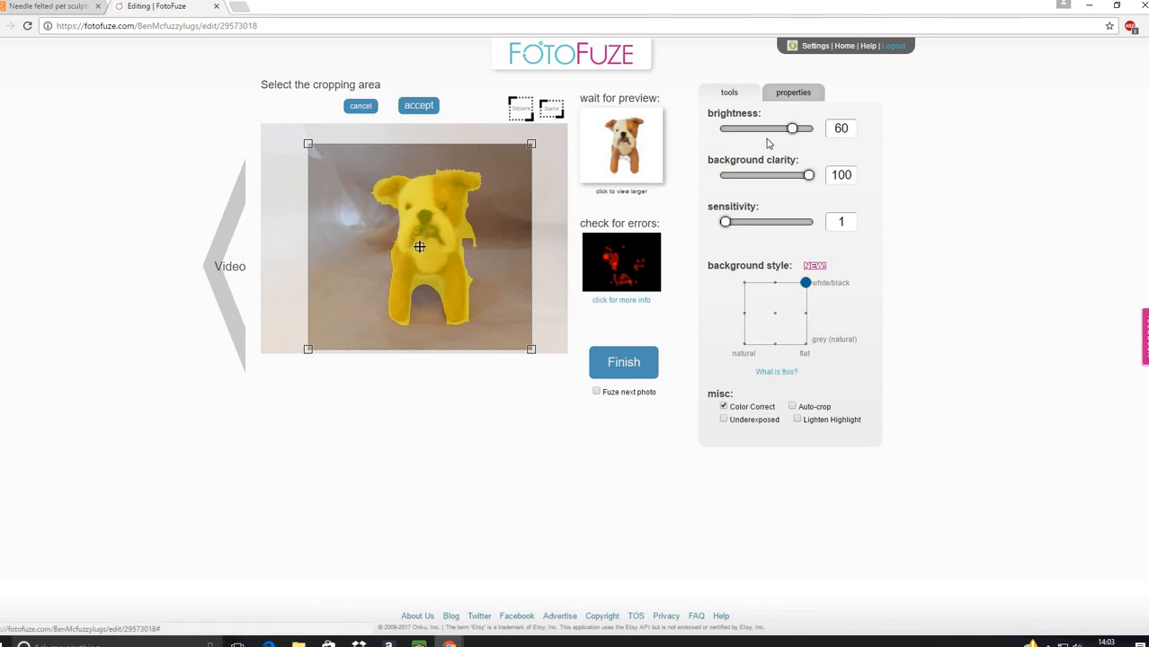
left_click_drag(791, 128, 766, 127)
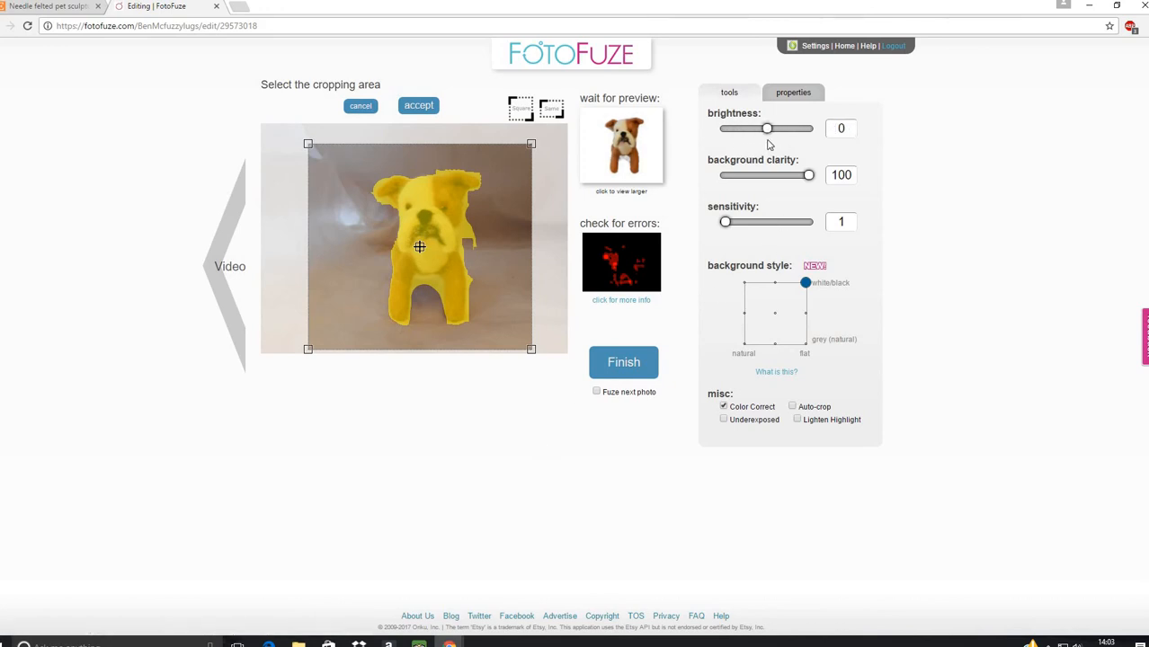
mouse_move(771, 241)
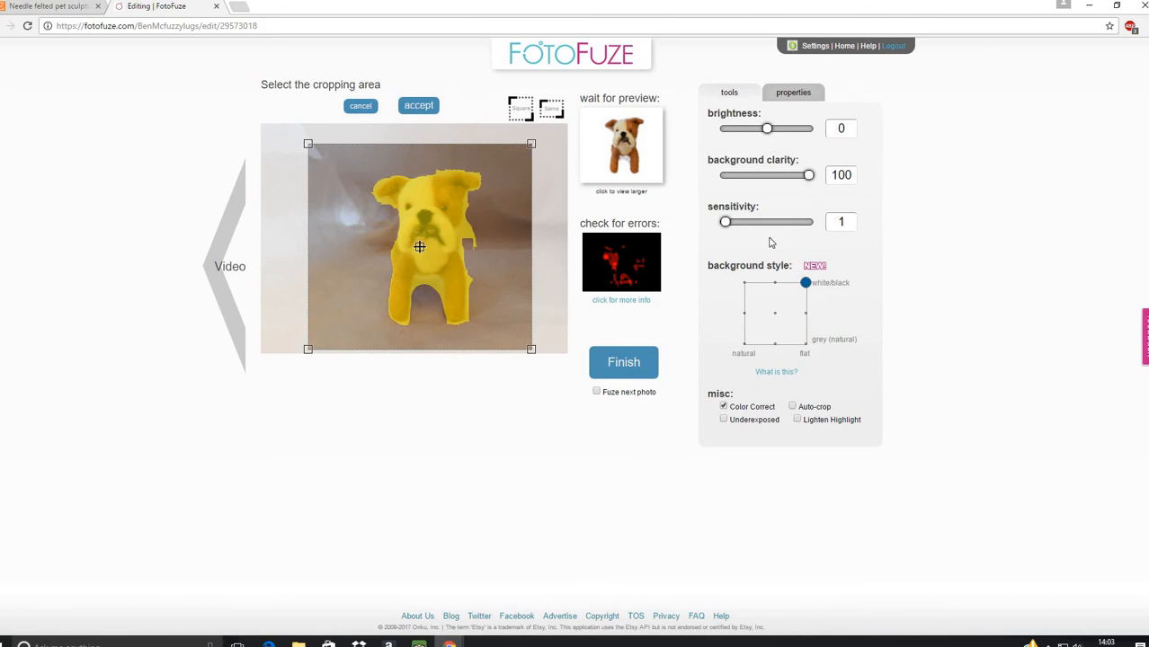
mouse_move(805, 235)
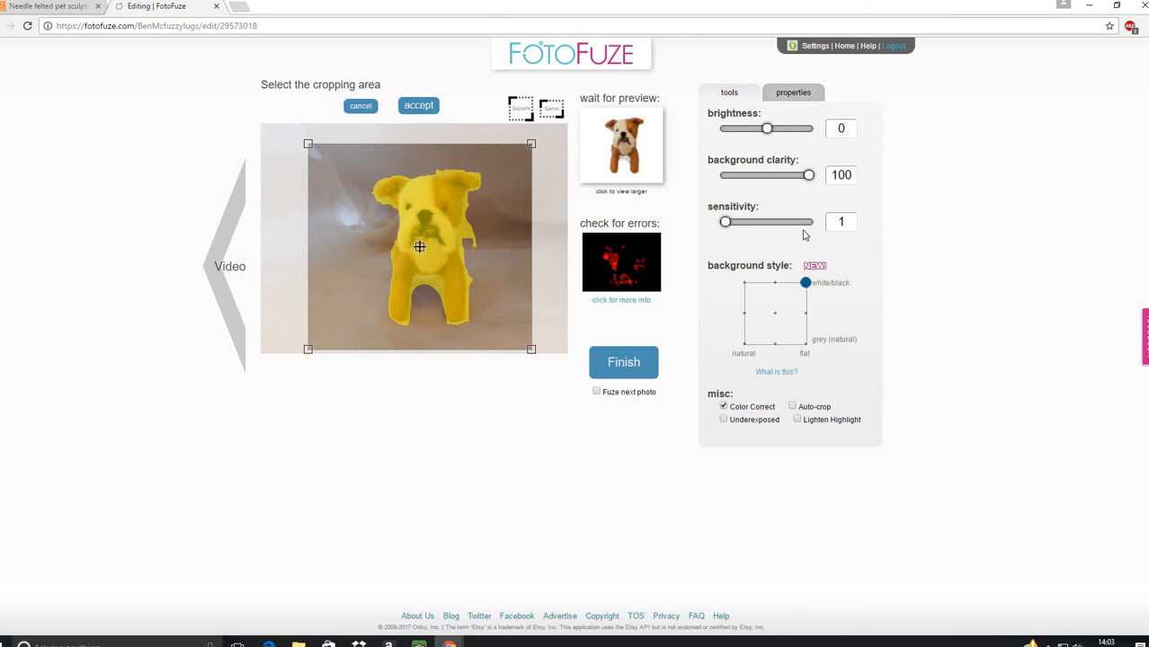
mouse_move(460, 259)
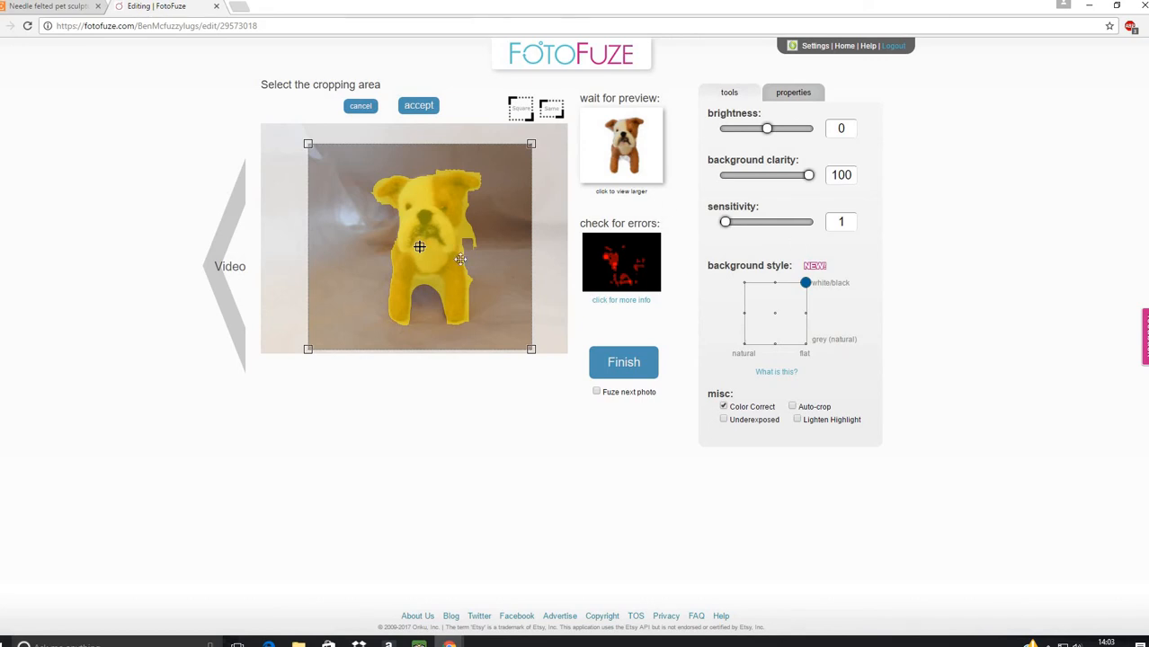
mouse_move(344, 271)
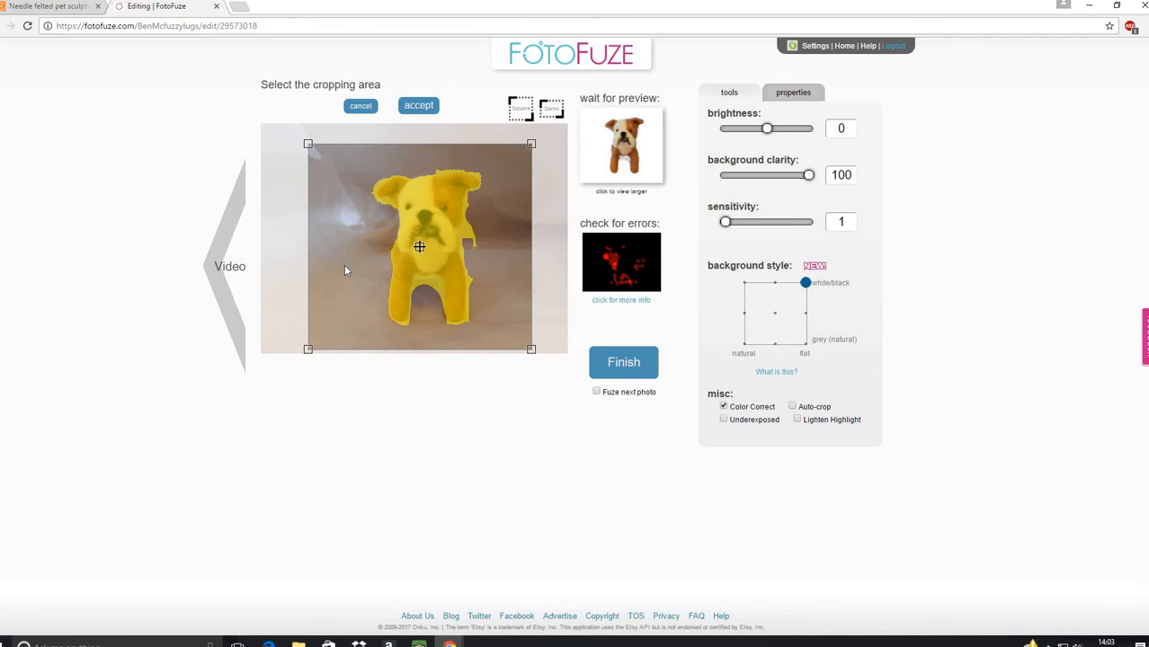
mouse_move(624, 362)
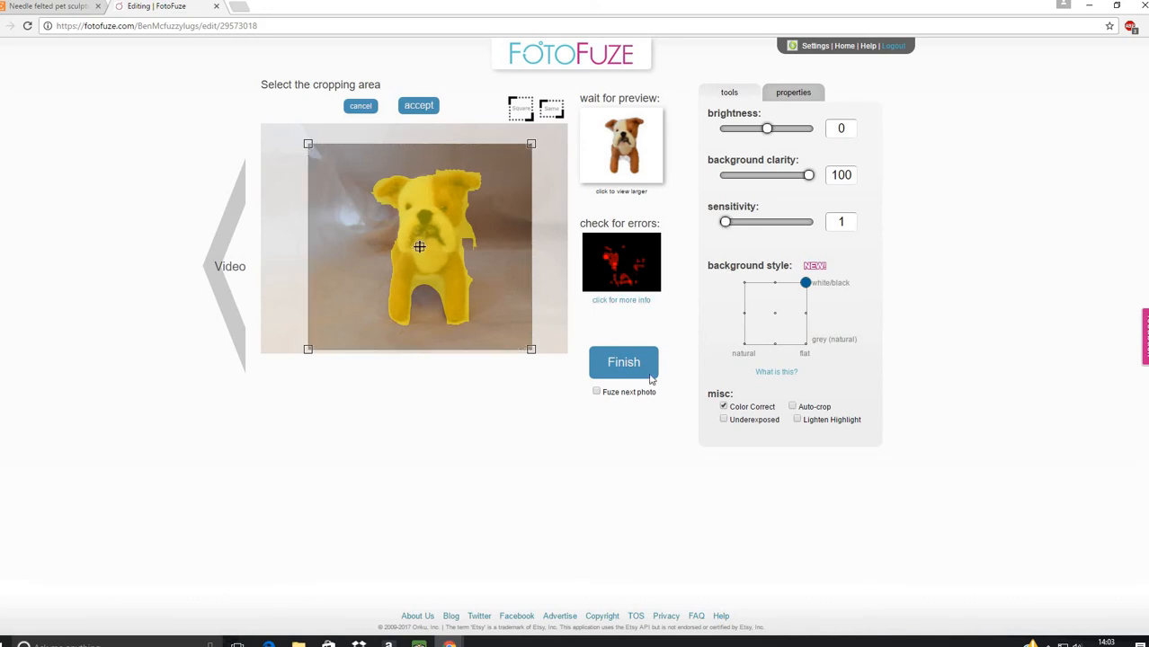
Step: Accept the crop and finish the front-facing bulldog photo, returning to the listing
left_click(418, 105)
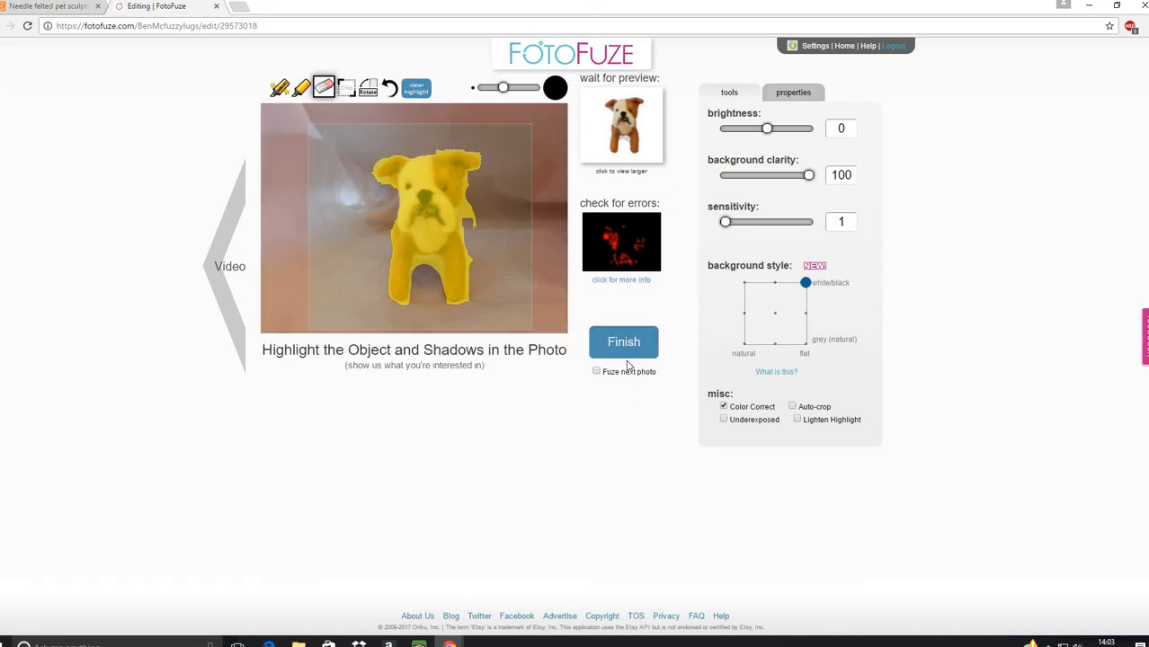
left_click(623, 341)
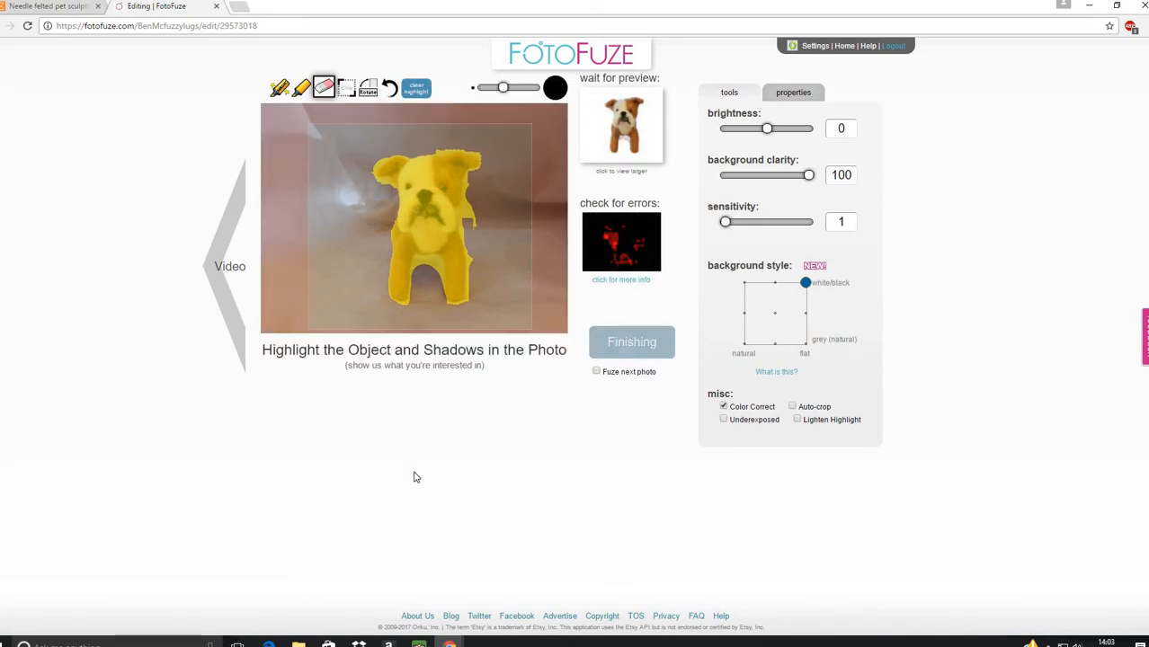
left_click(839, 45)
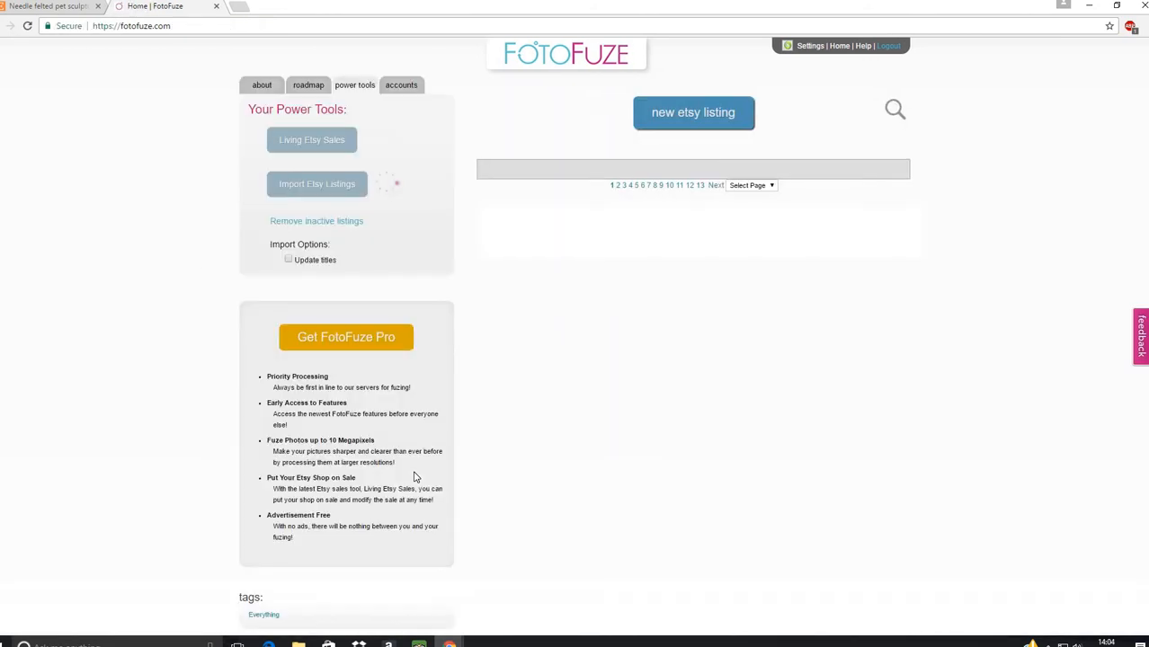
left_click(316, 183)
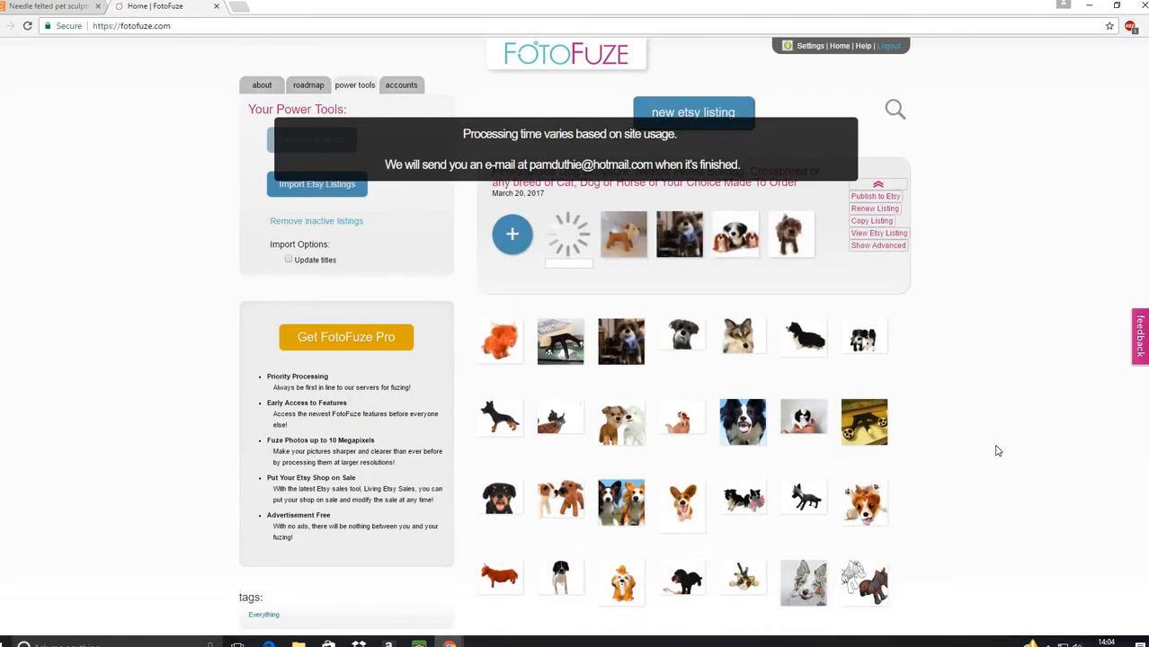
mouse_move(550, 223)
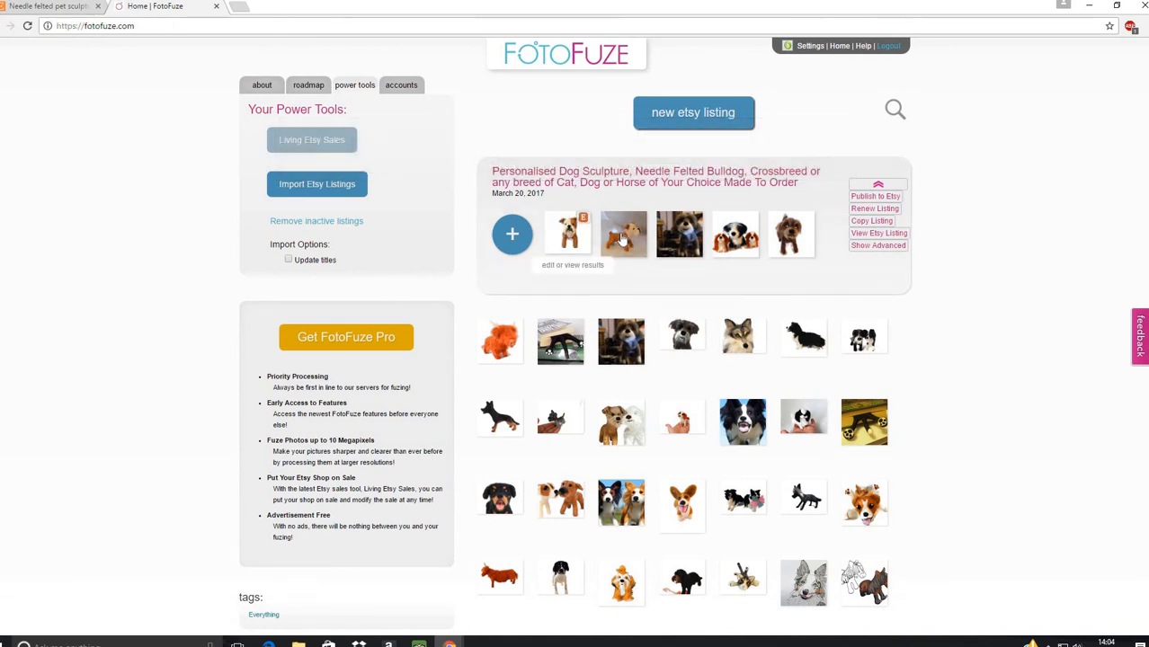
Step: Open the side-view bulldog photo and Magic-Highlight its body, legs, head and muzzle
left_click(623, 233)
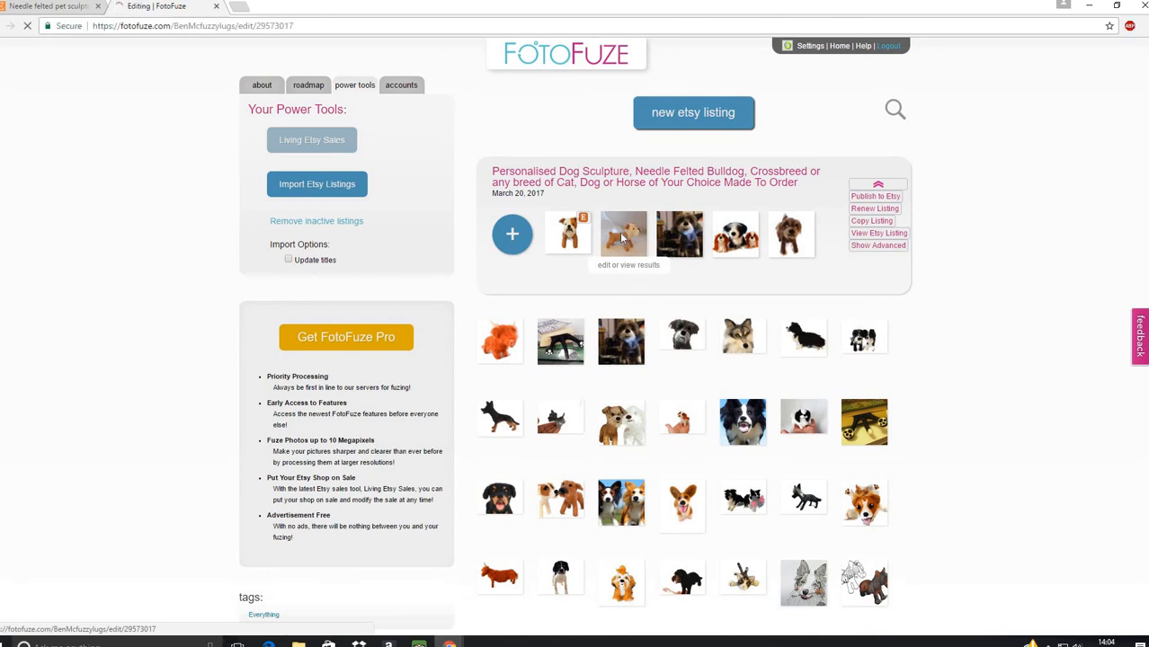
left_click(623, 234)
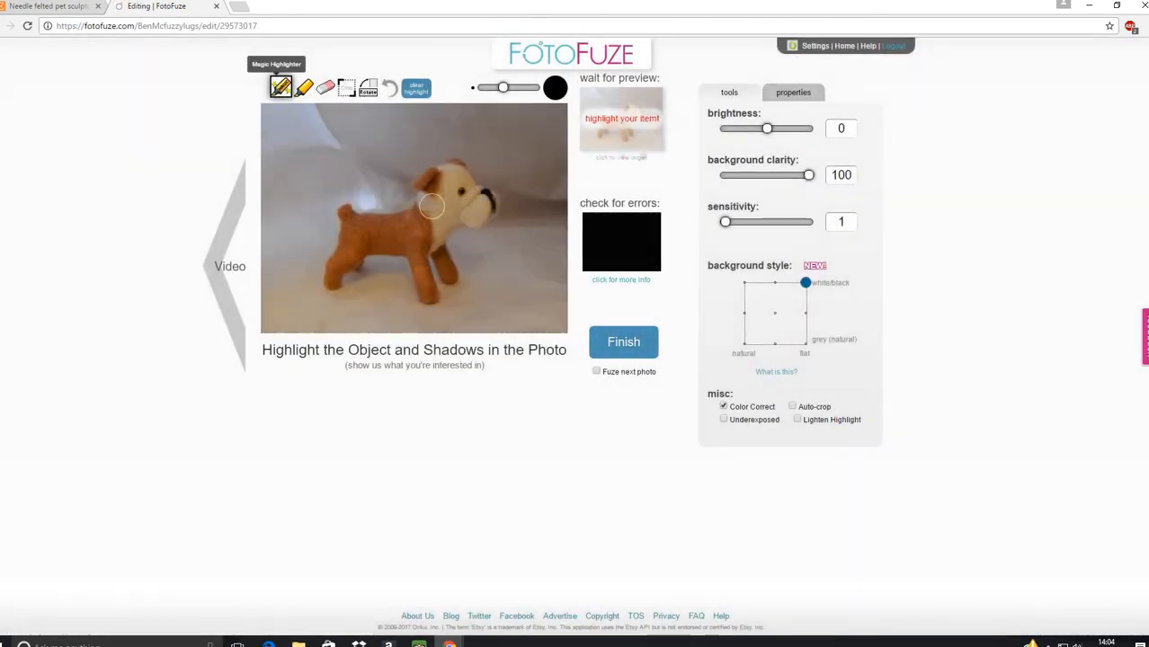
left_click_drag(431, 207, 346, 247)
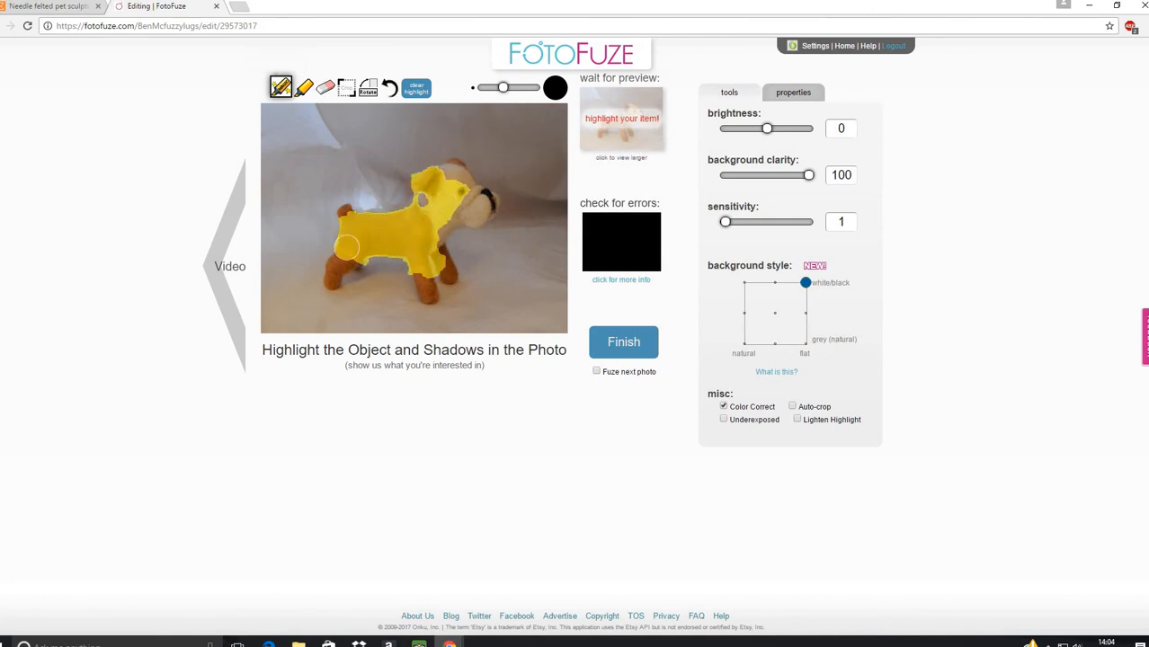
left_click_drag(346, 247, 428, 294)
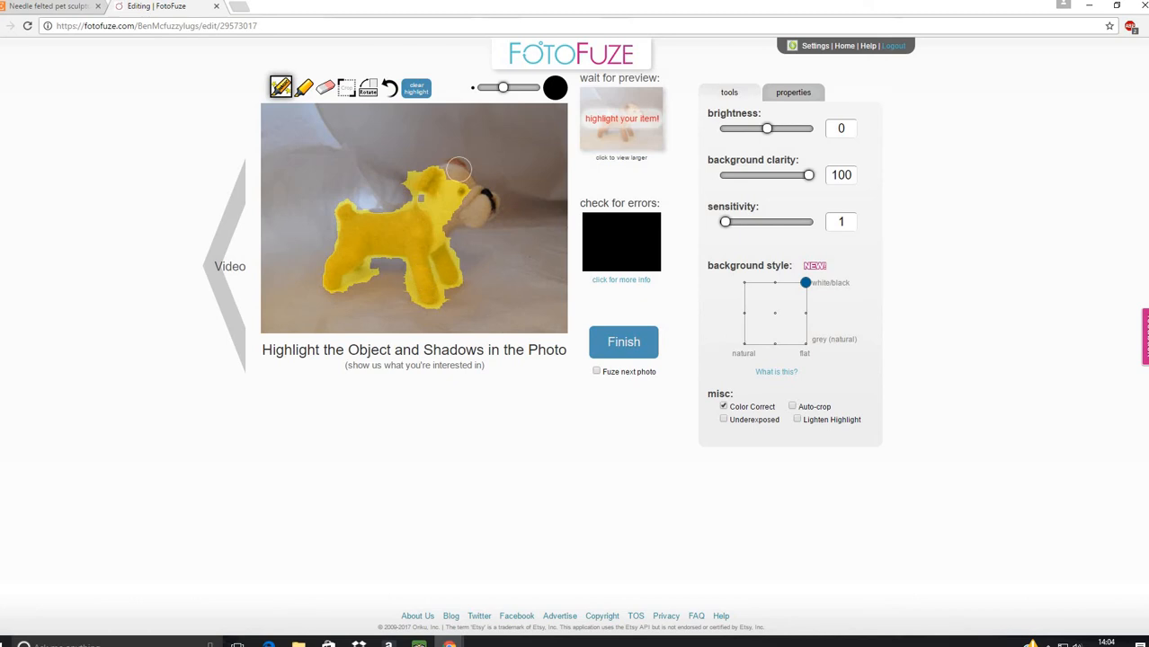
left_click_drag(458, 169, 477, 208)
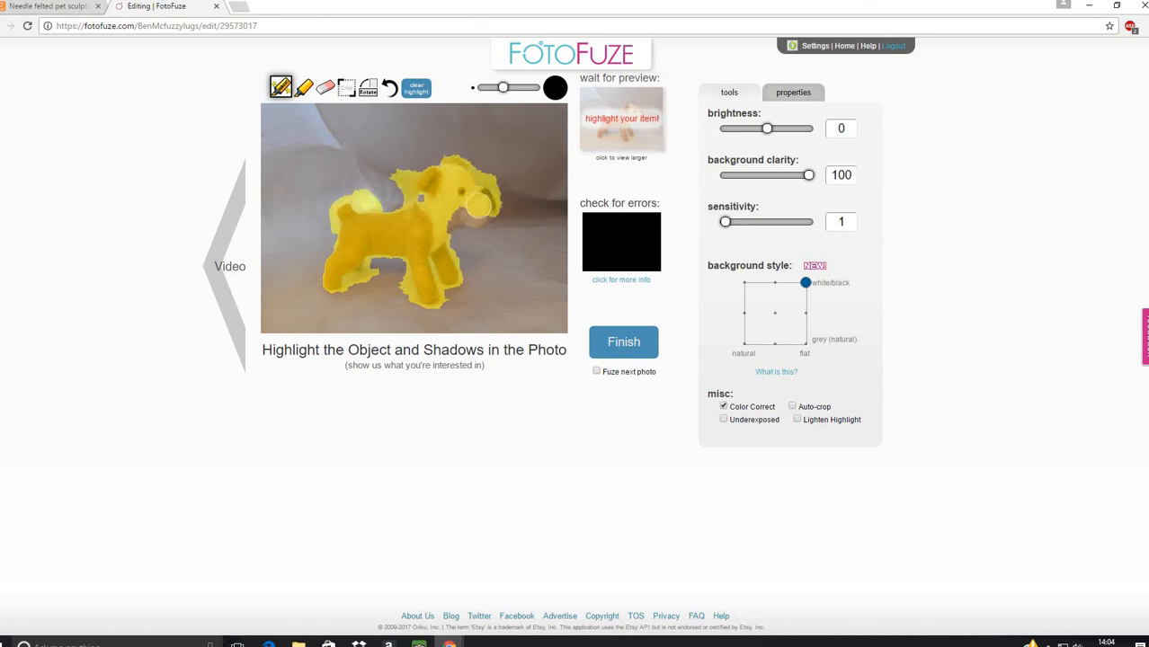
left_click_drag(476, 202, 445, 221)
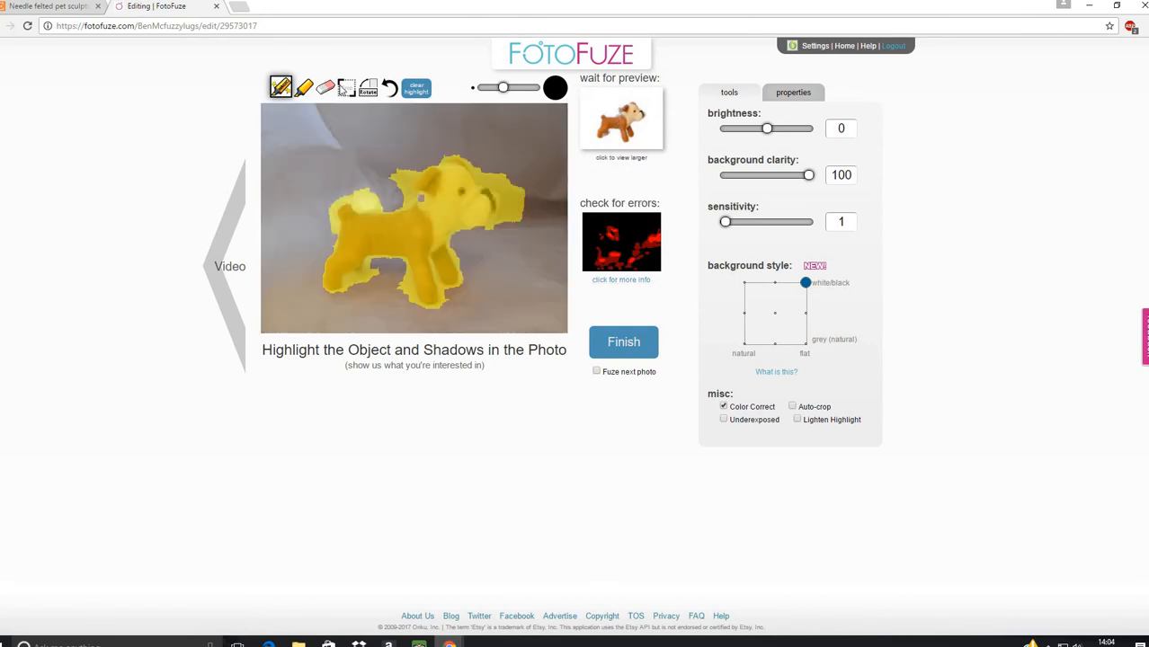
Step: Erase the stray highlight near the muzzle and finish the side-view photo
left_click(324, 88)
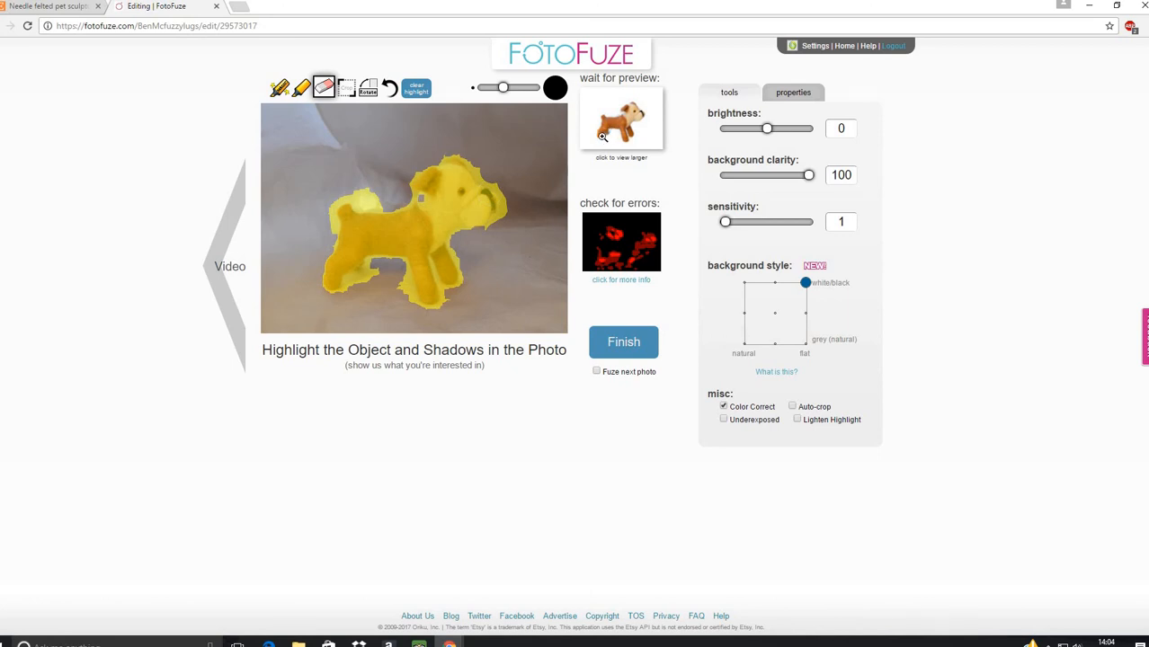
mouse_move(648, 158)
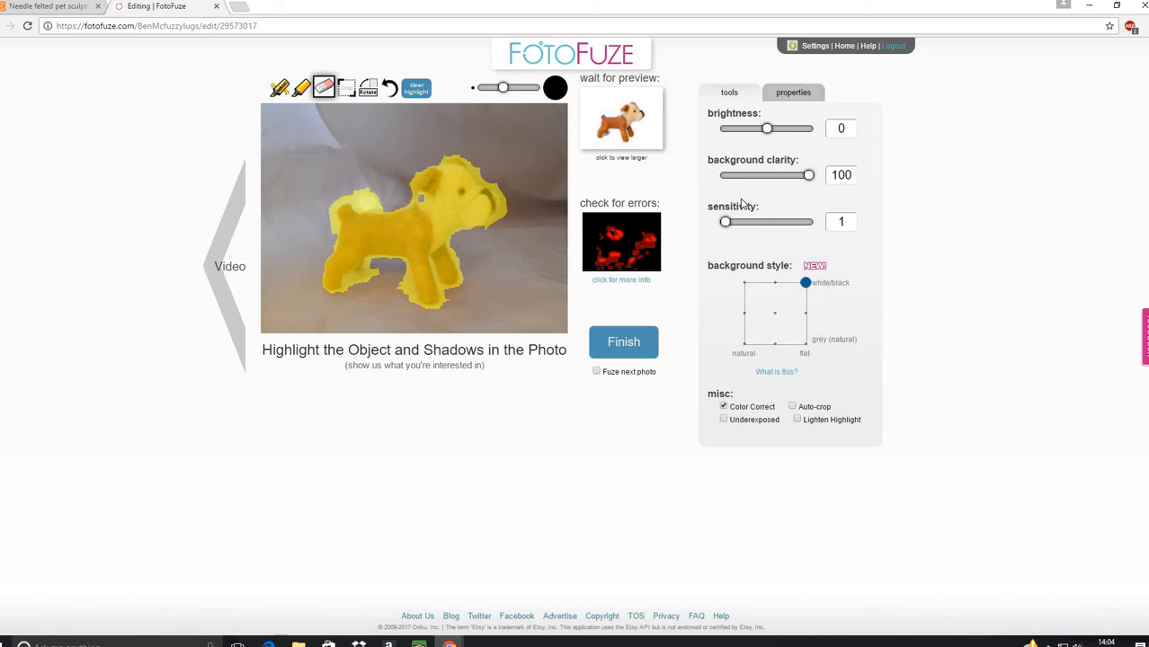
mouse_move(681, 300)
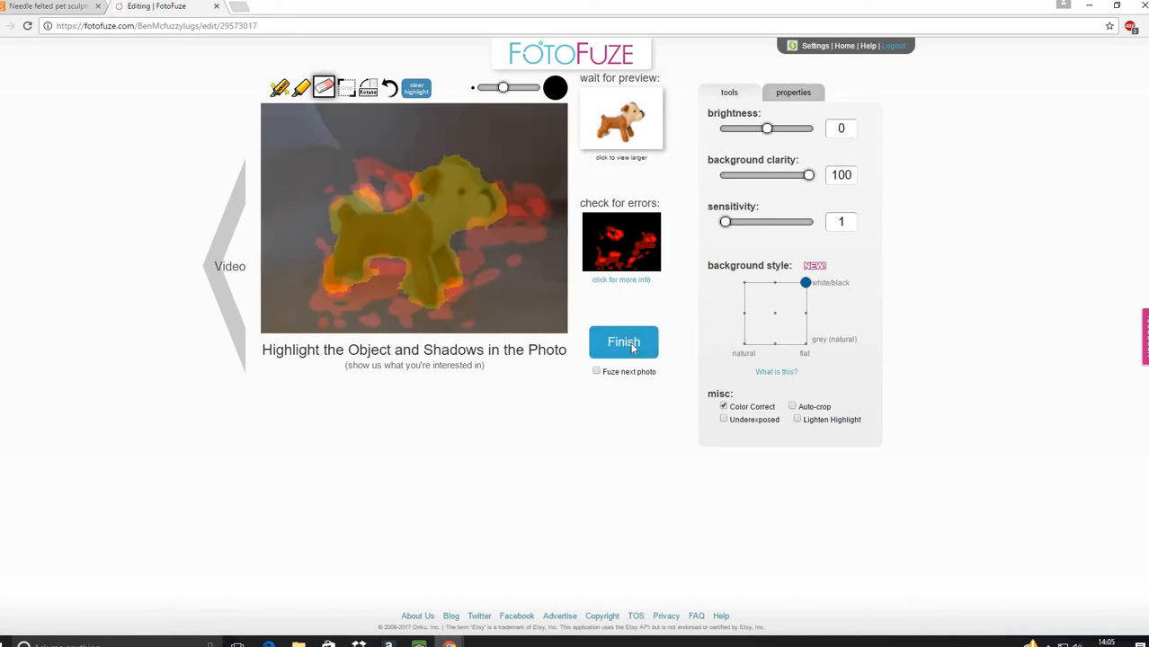
left_click(624, 342)
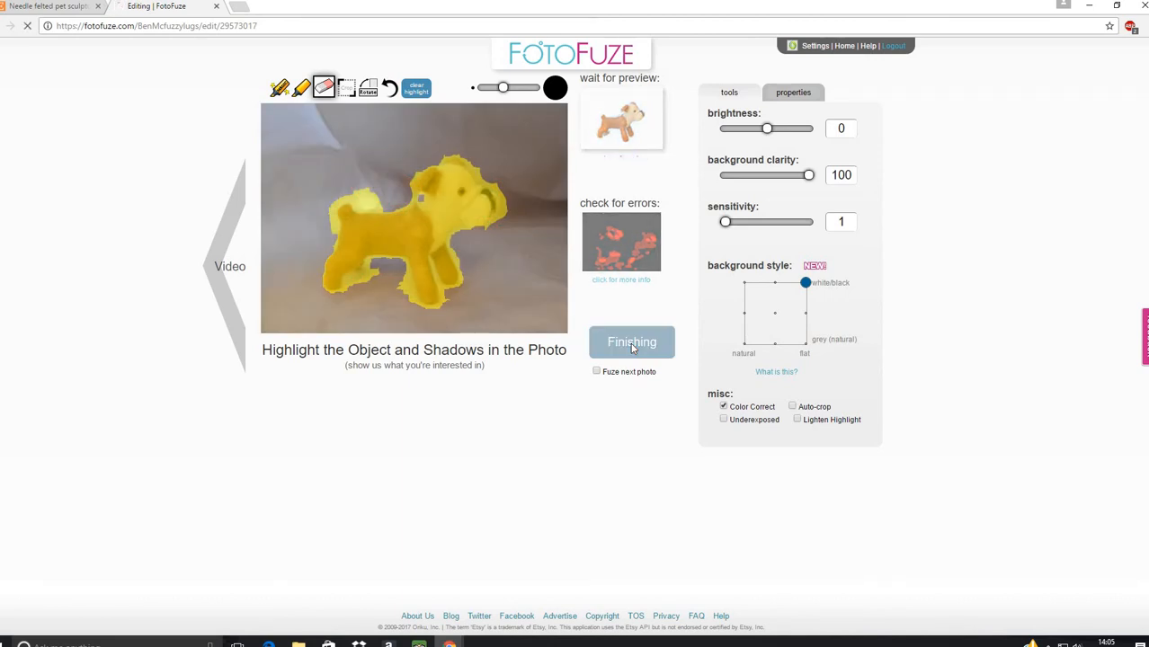
left_click(631, 342)
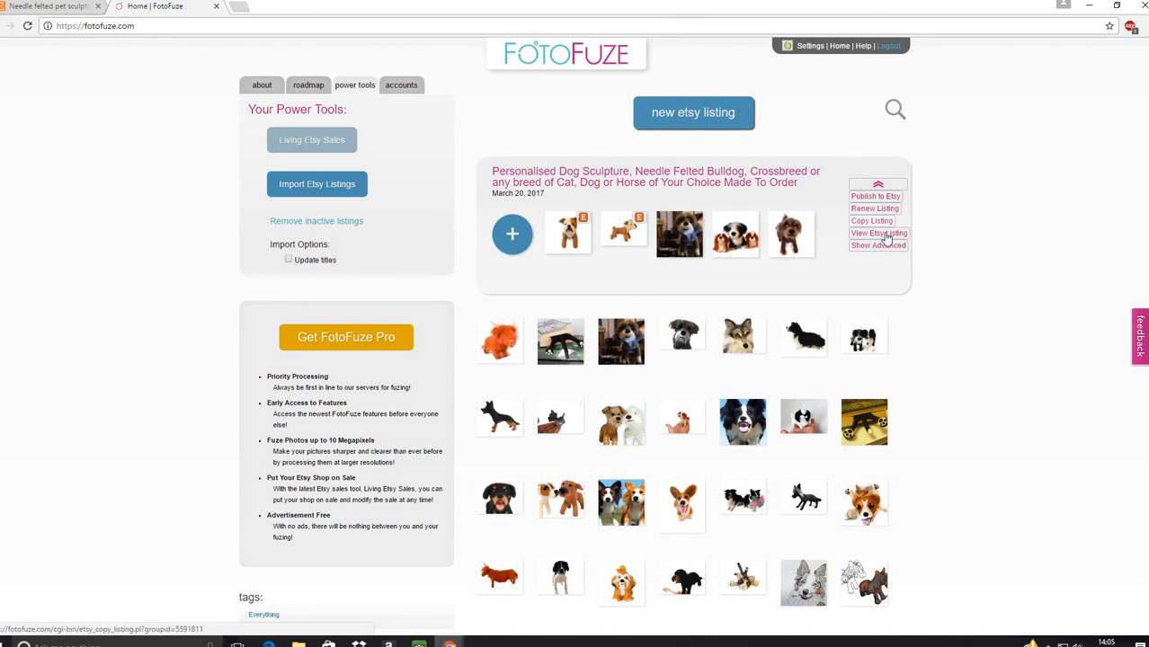
mouse_move(892, 208)
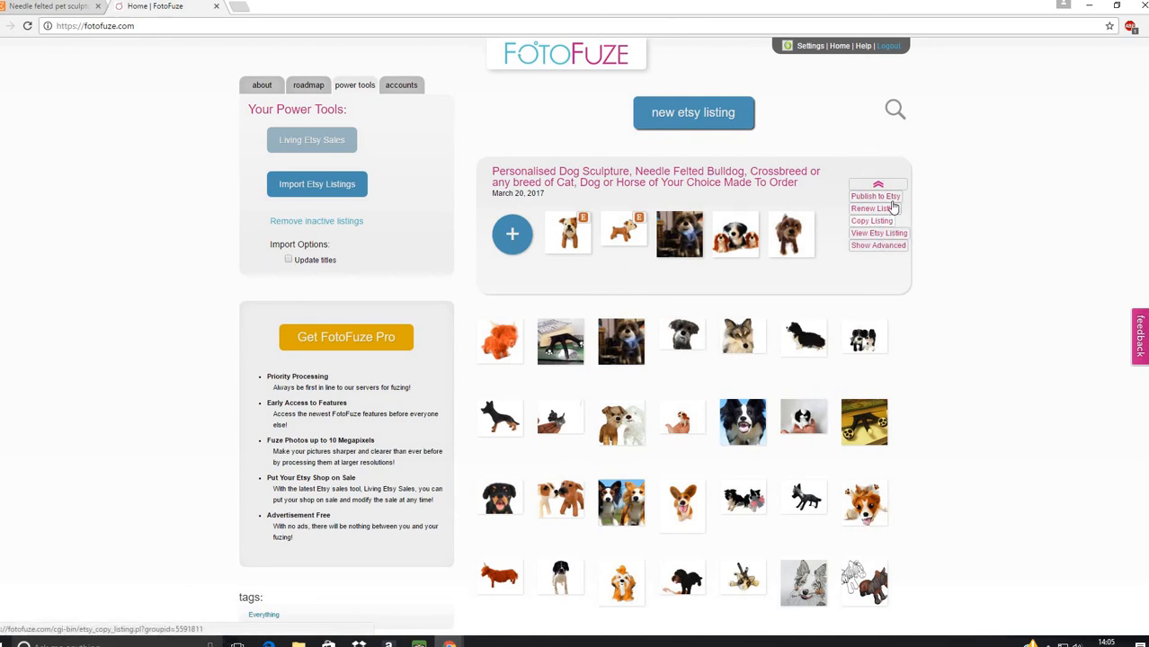
mouse_move(808, 271)
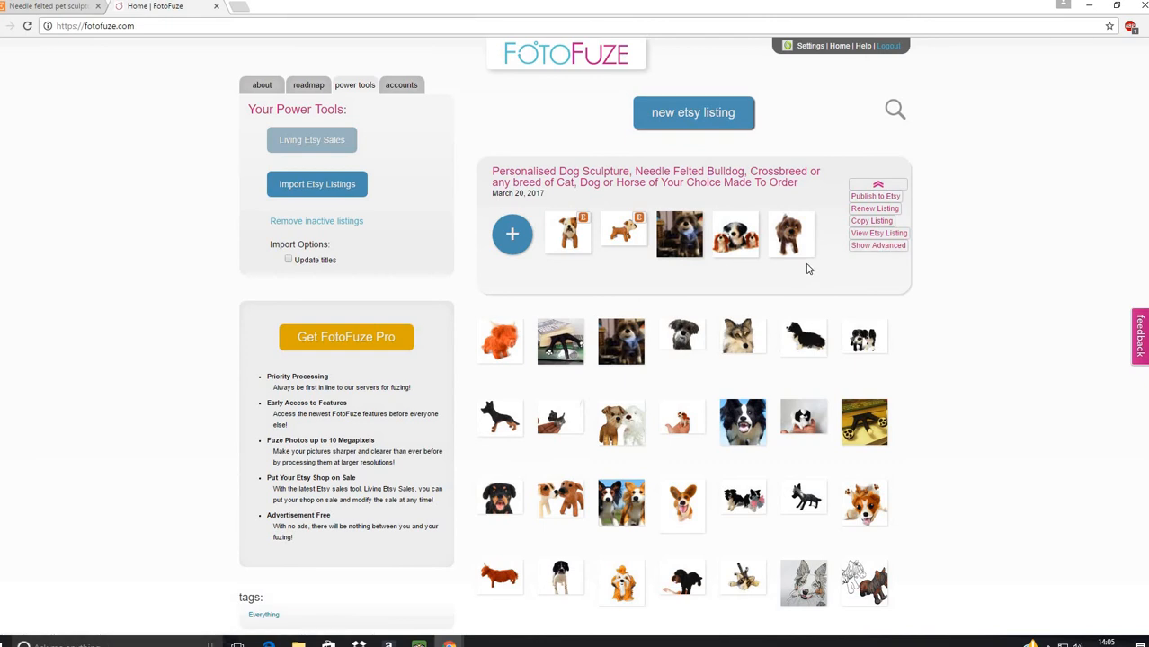
mouse_move(697, 291)
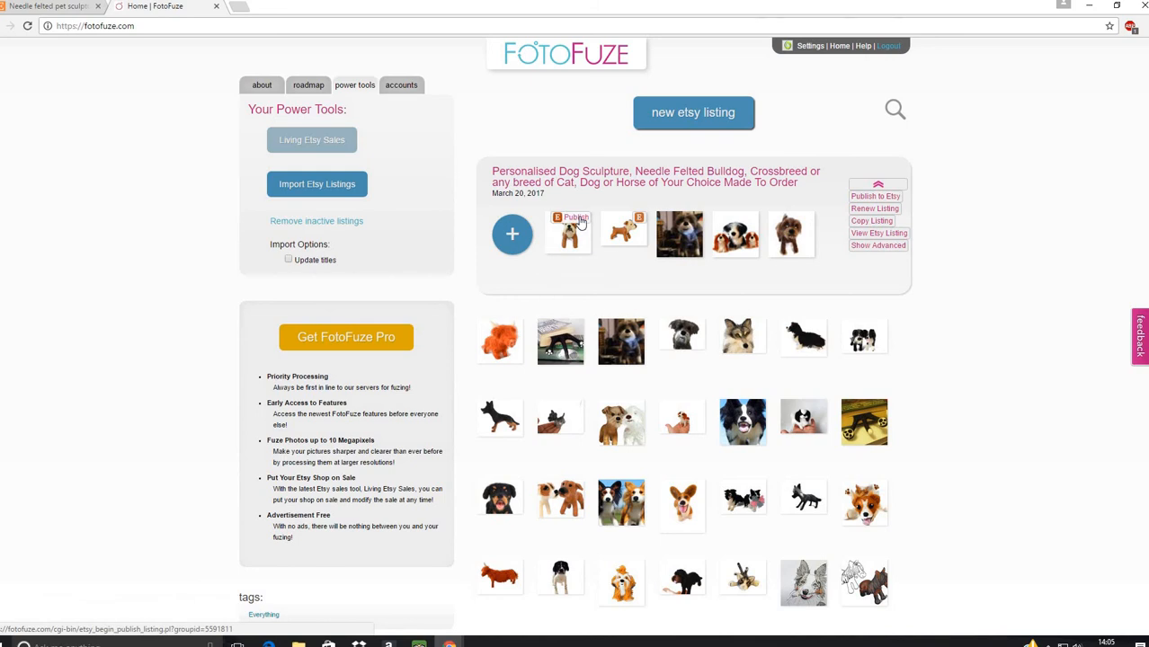
mouse_move(623, 230)
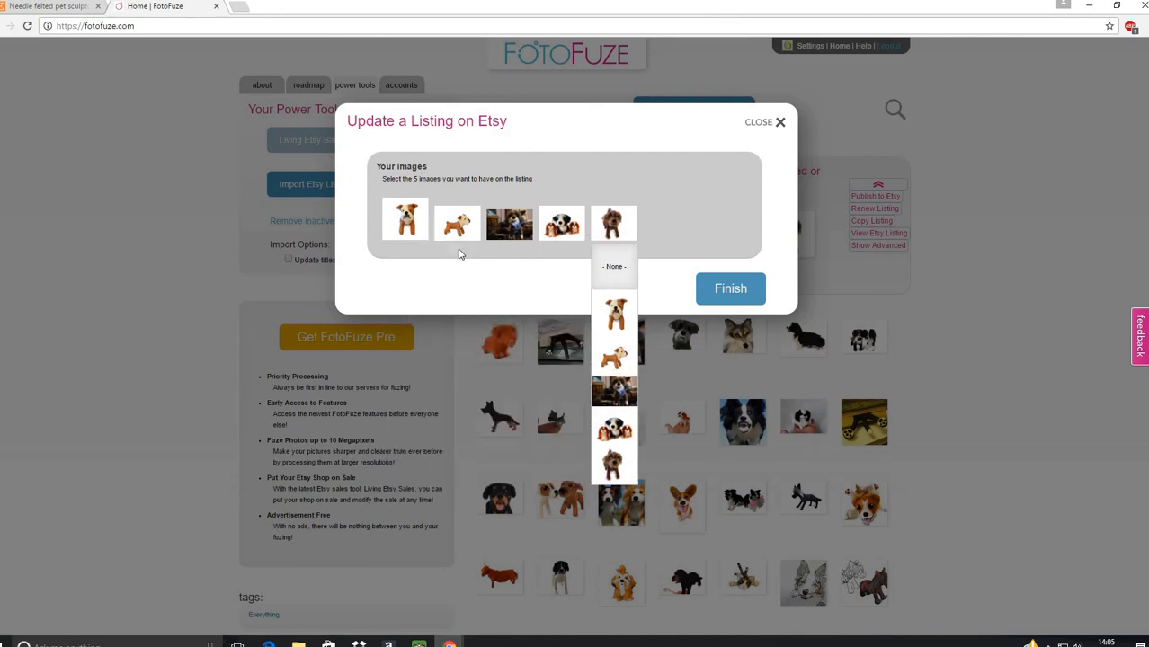
Step: Choose the fifth slot's image and send all five images to the Etsy listing
left_click(614, 223)
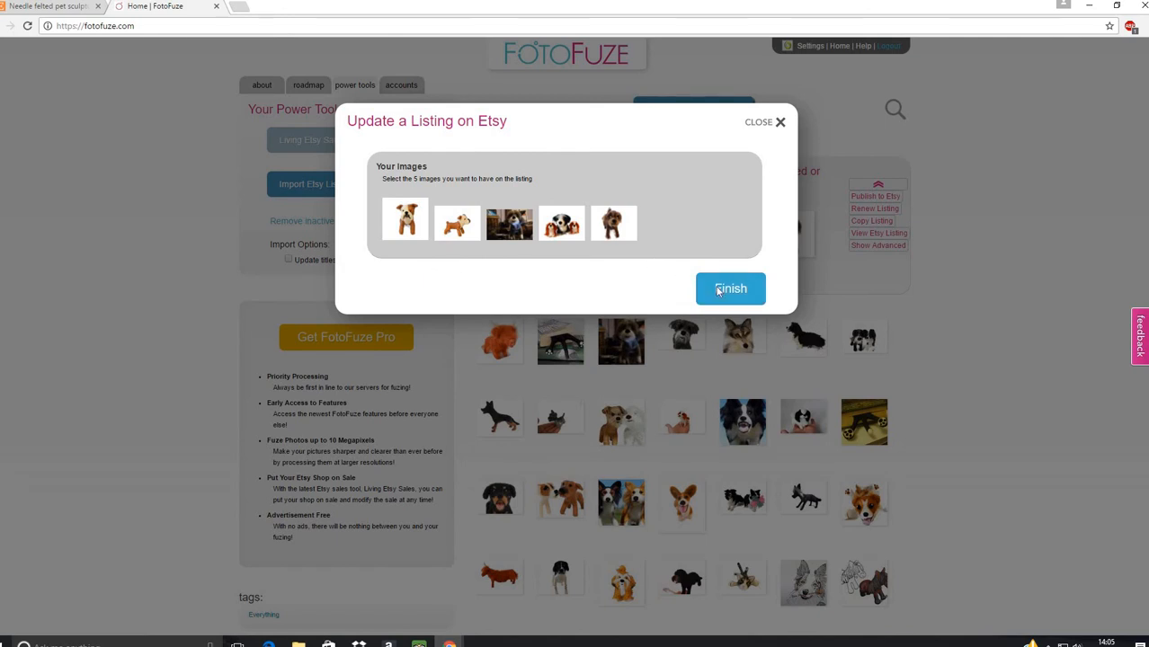
left_click(730, 289)
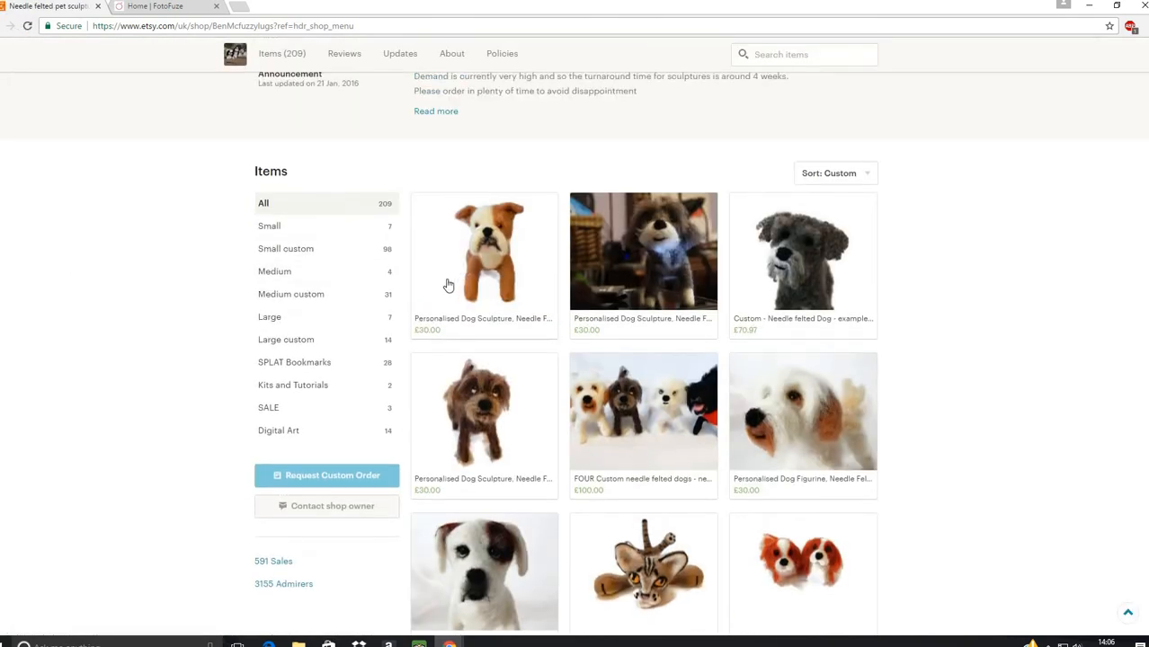
mouse_move(444, 240)
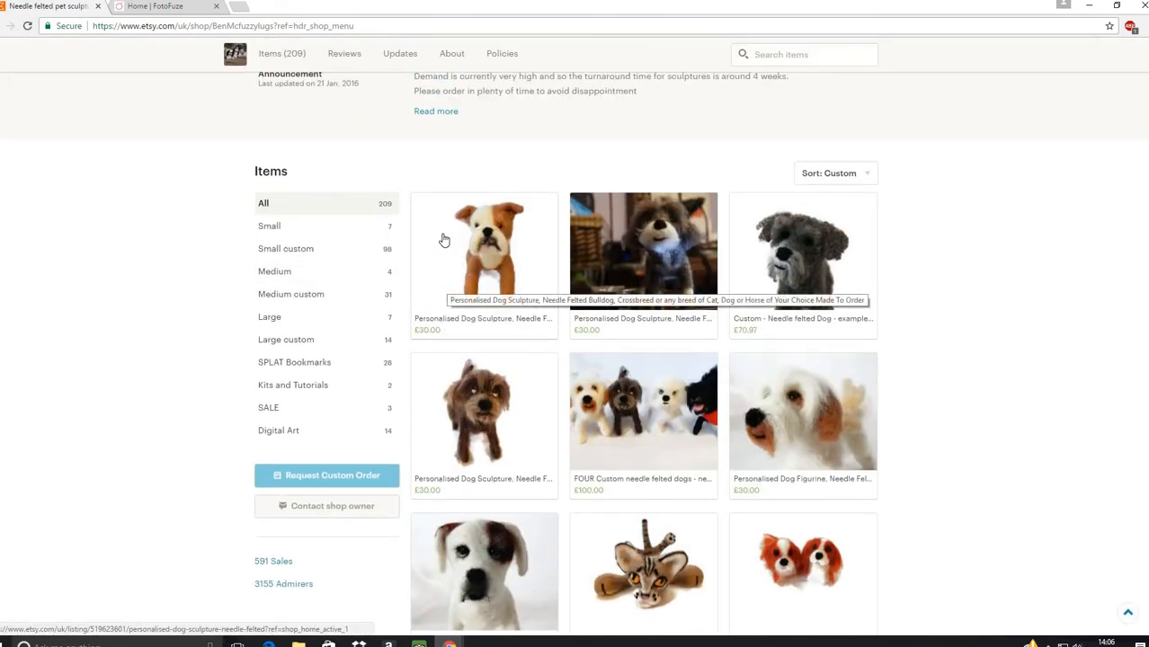
mouse_move(429, 263)
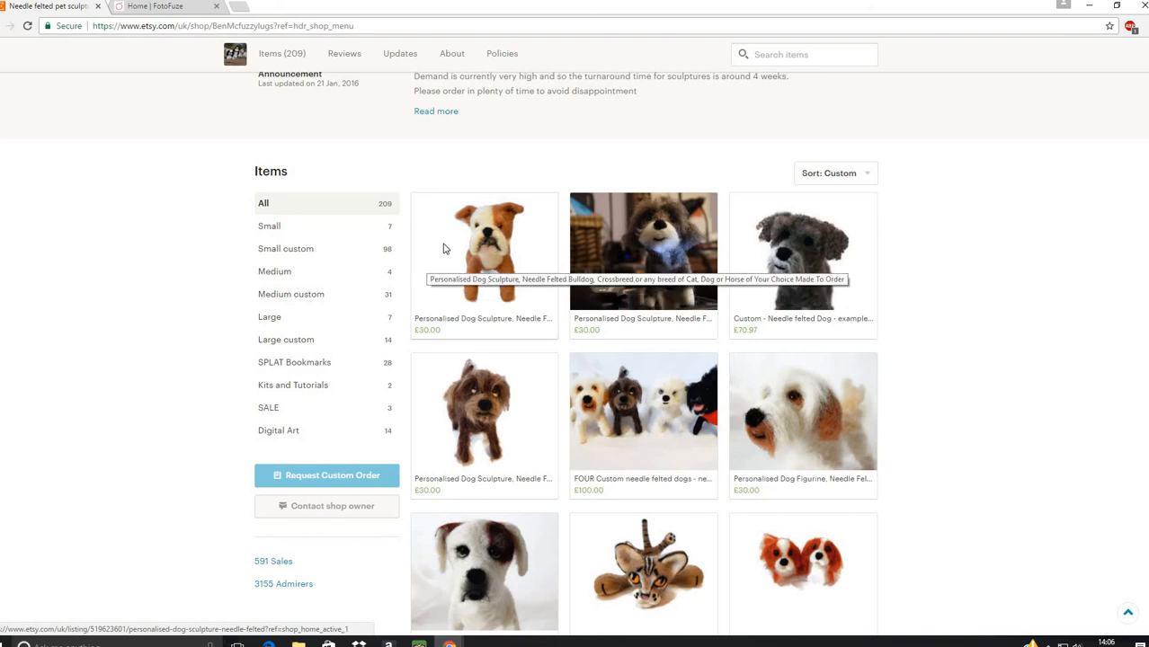
Step: Open the bulldog sculpture listing and flip through both white-background photos
left_click(484, 247)
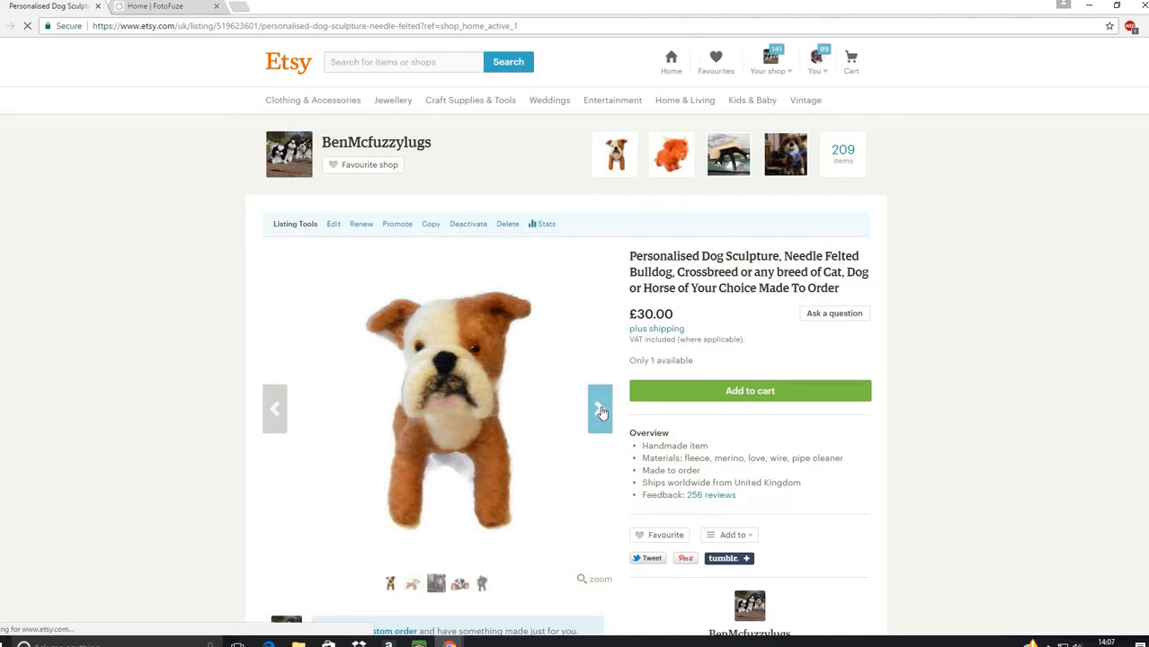
left_click(599, 409)
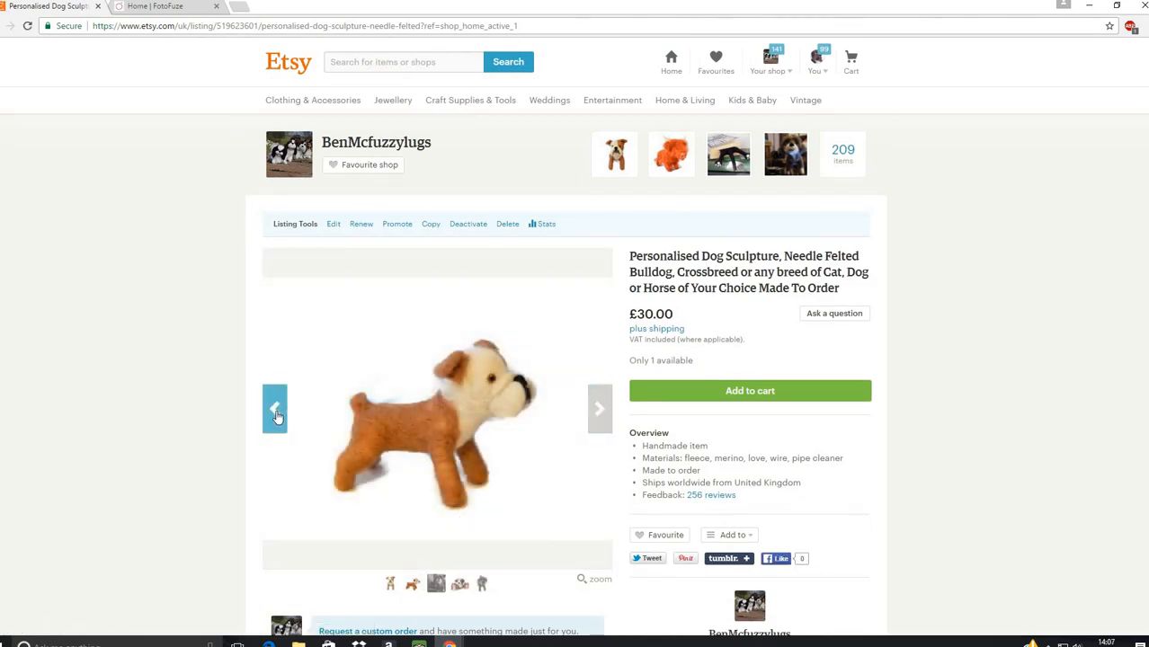
left_click(275, 409)
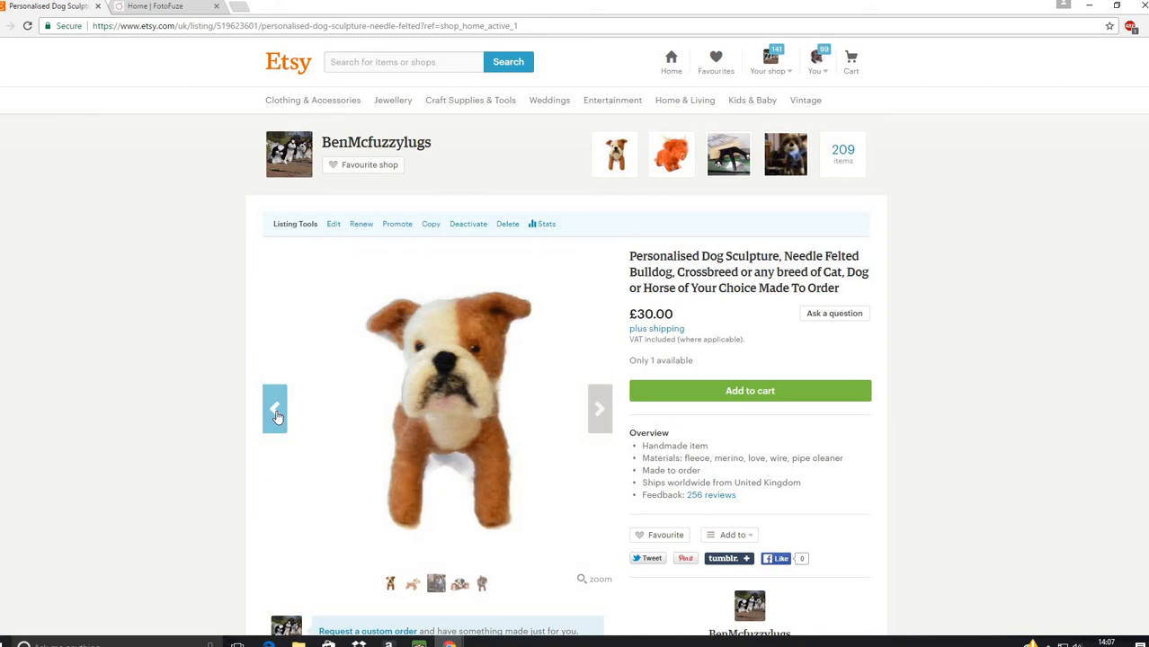
mouse_move(340, 357)
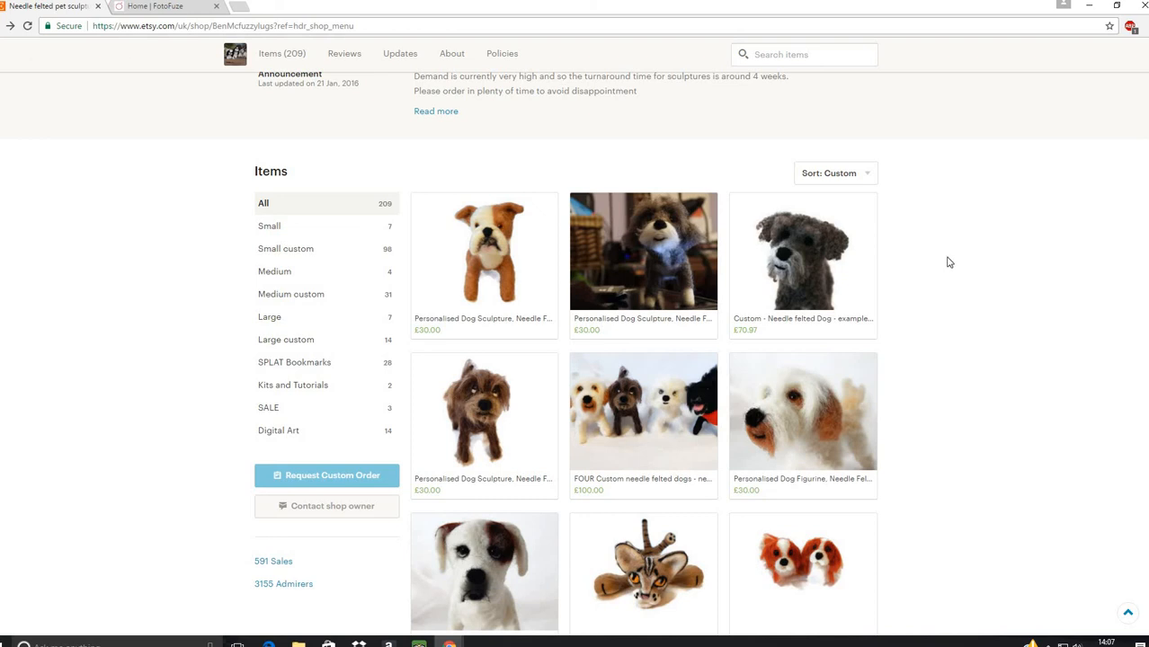
Step: Scroll through the shop's felted pet listings, including the custom boxer sculpture
scroll("down", 3)
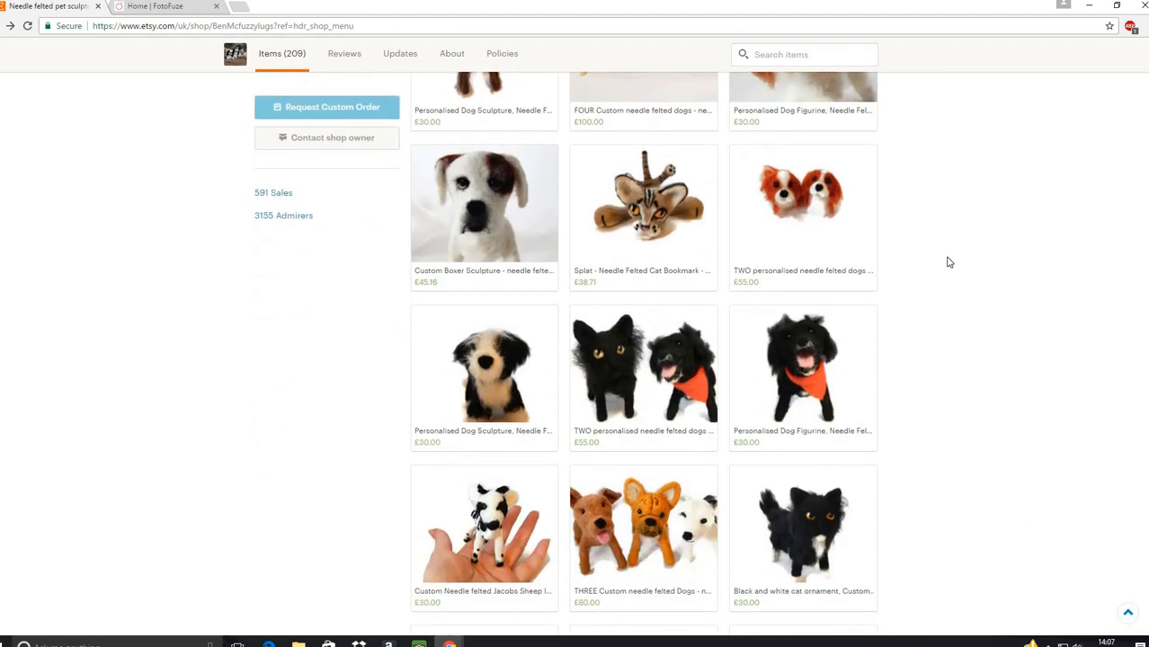
scroll("down", 3)
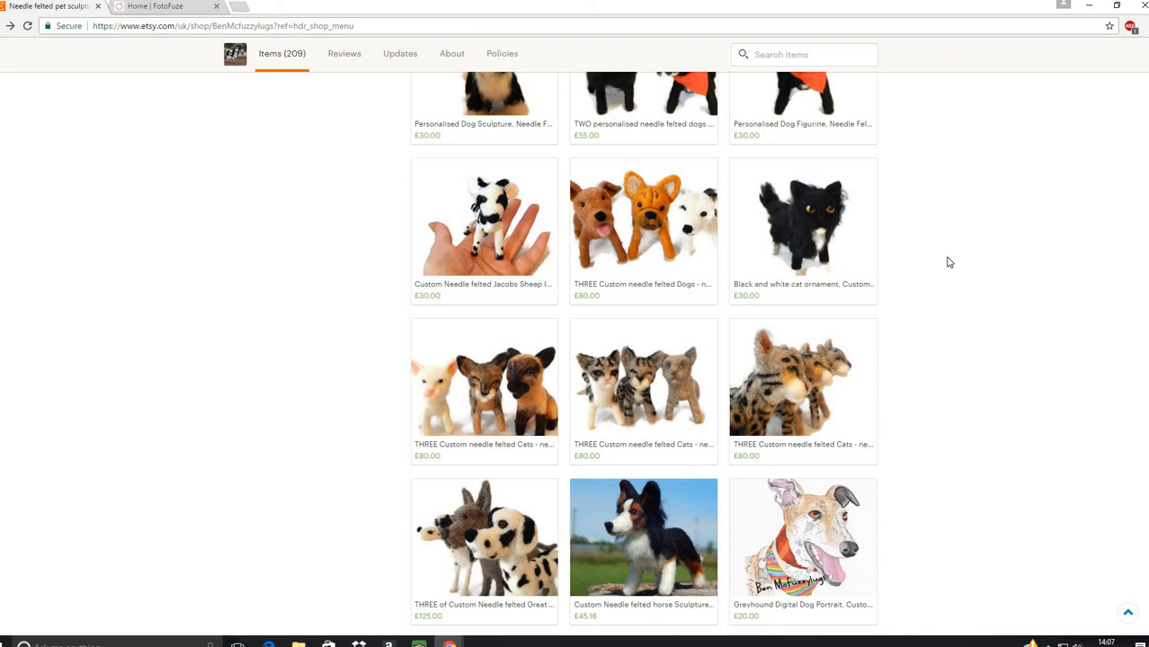
scroll("down", 3)
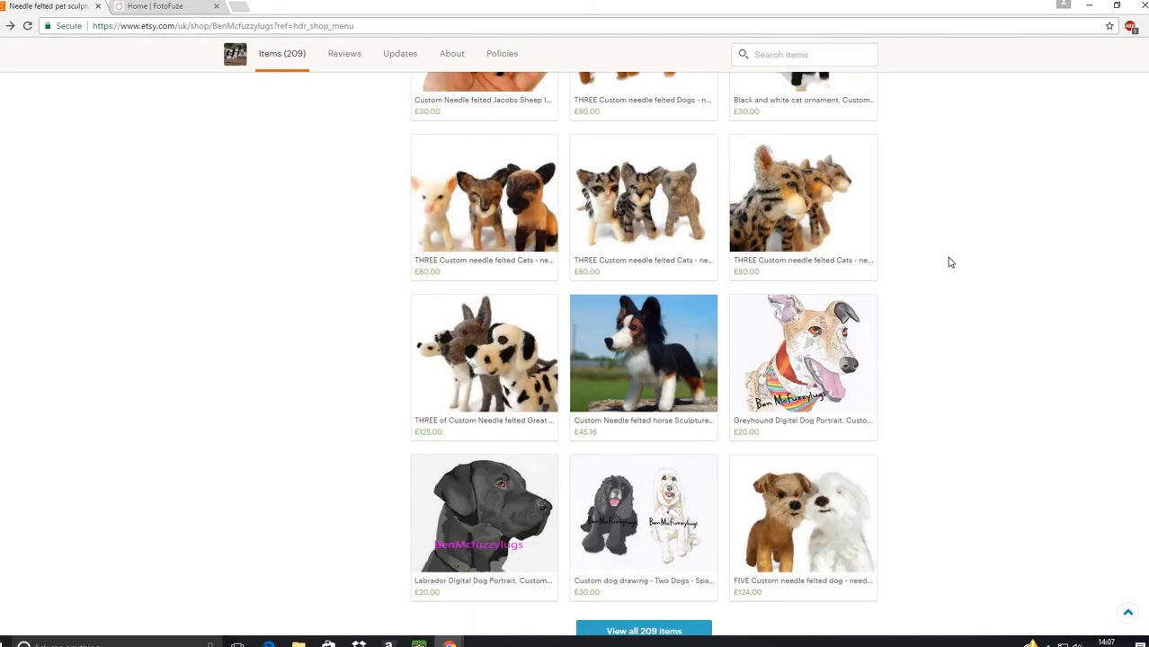
mouse_move(610, 368)
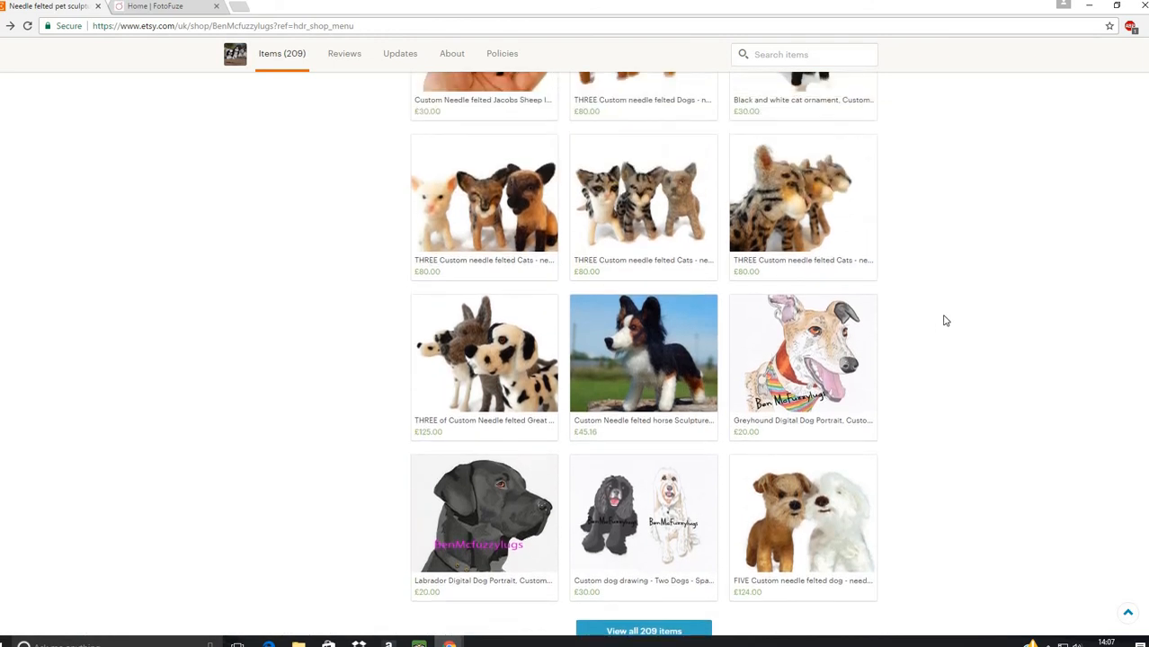
scroll("up", 3)
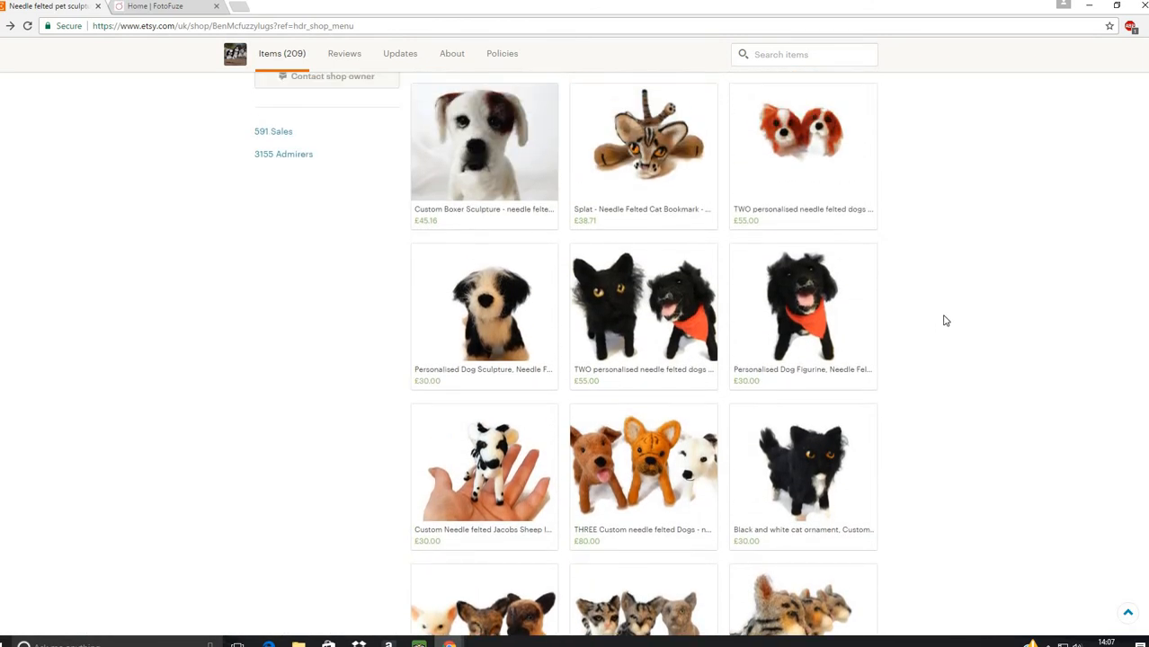
scroll("up", 3)
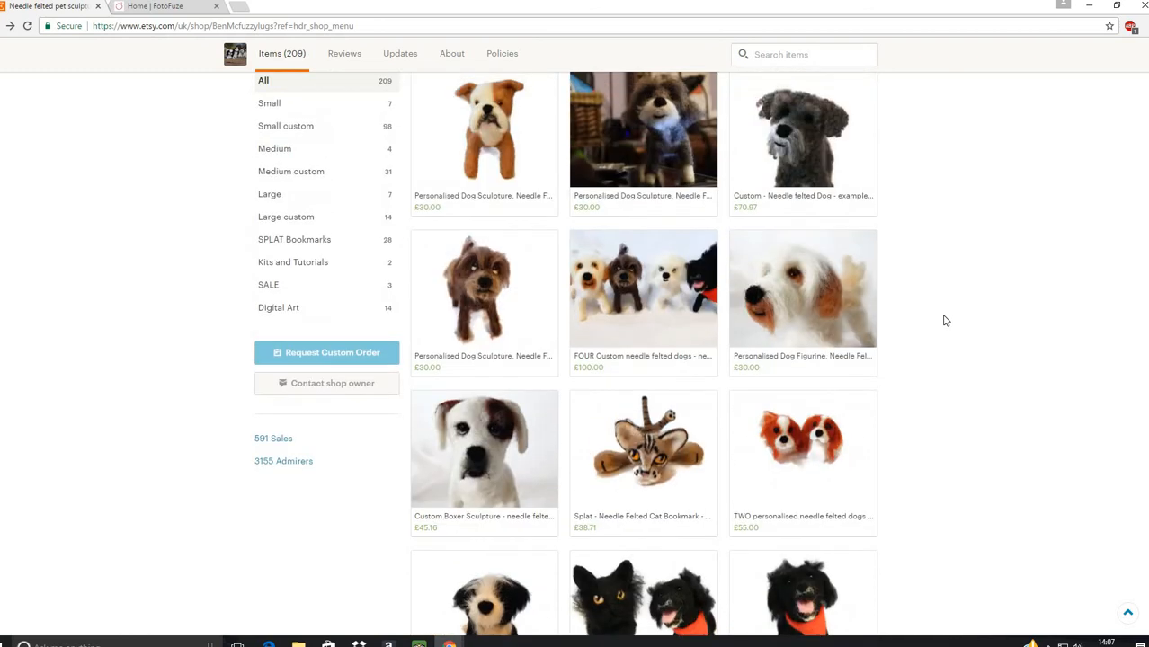
scroll("down", 3)
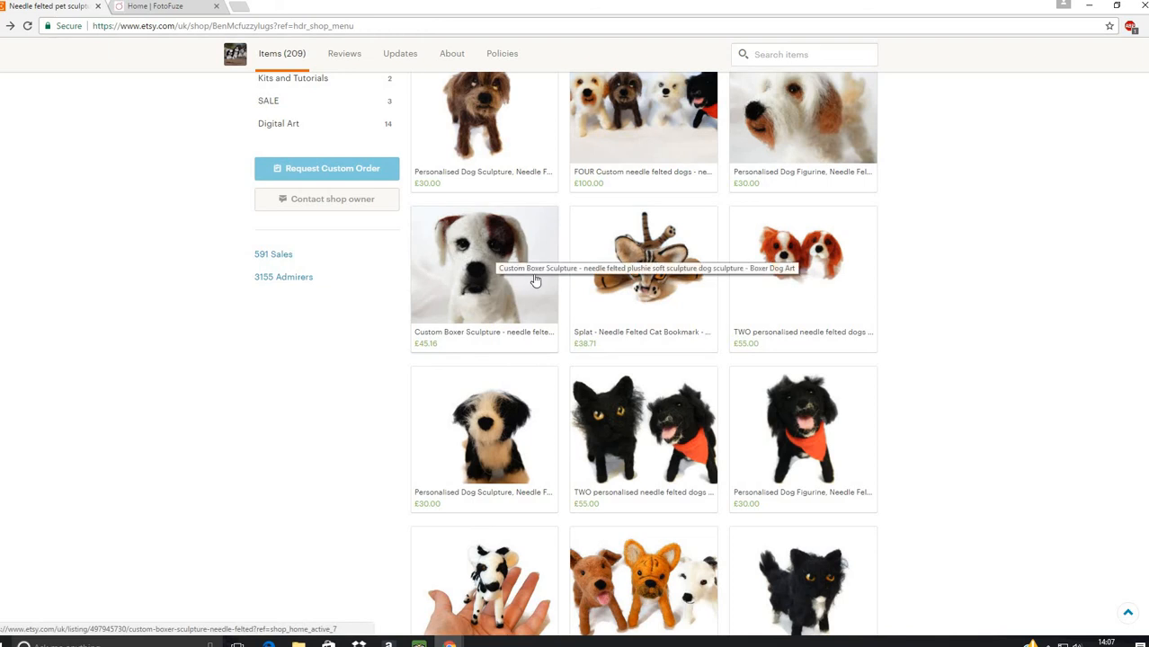
mouse_move(531, 308)
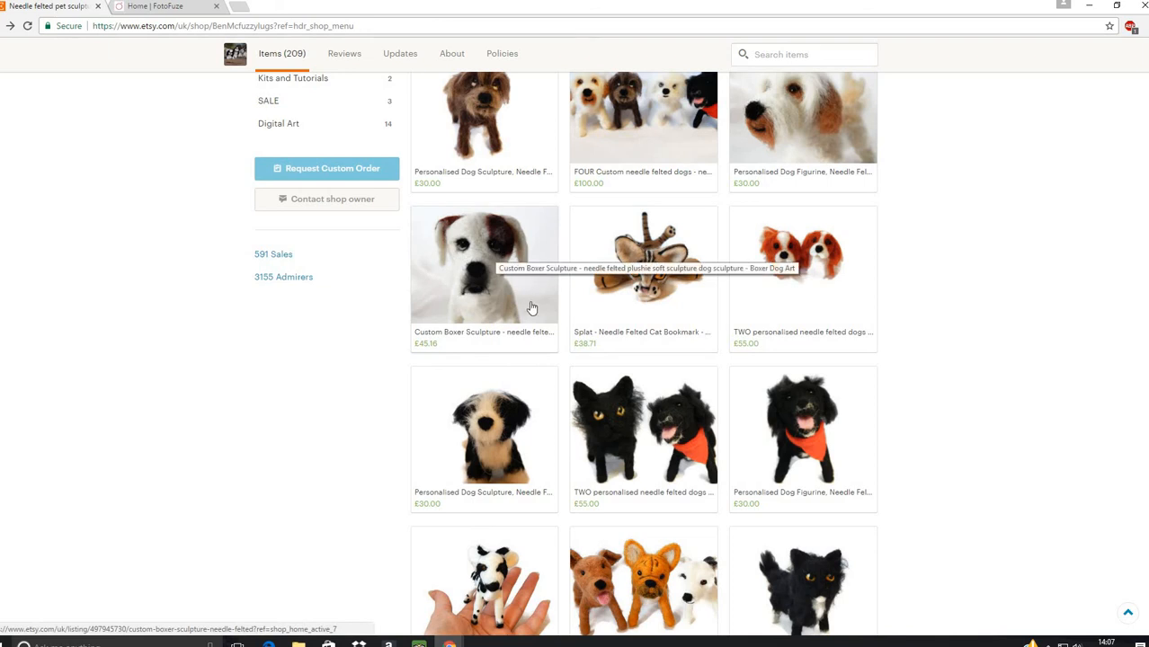
mouse_move(539, 298)
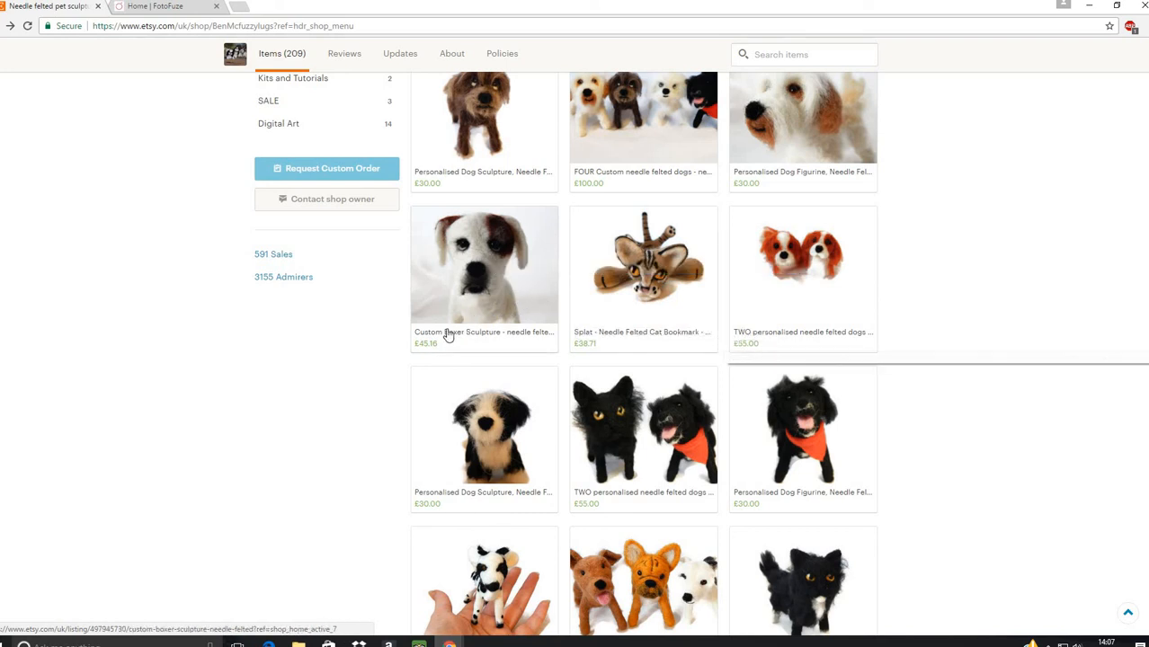
mouse_move(875, 387)
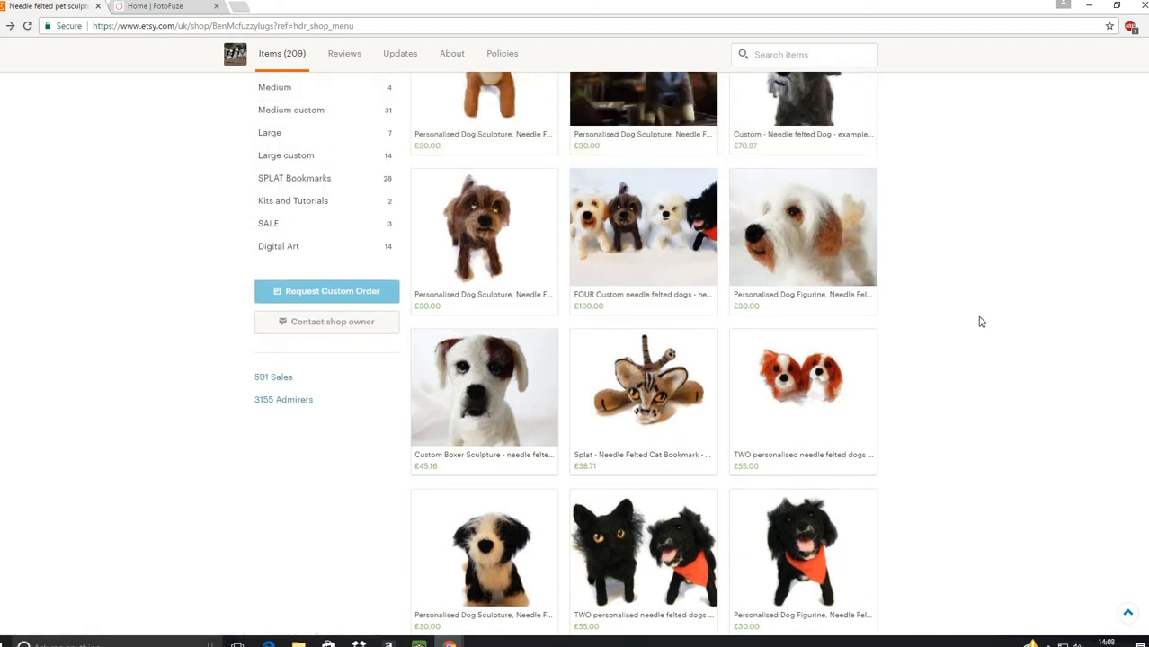
mouse_move(792, 407)
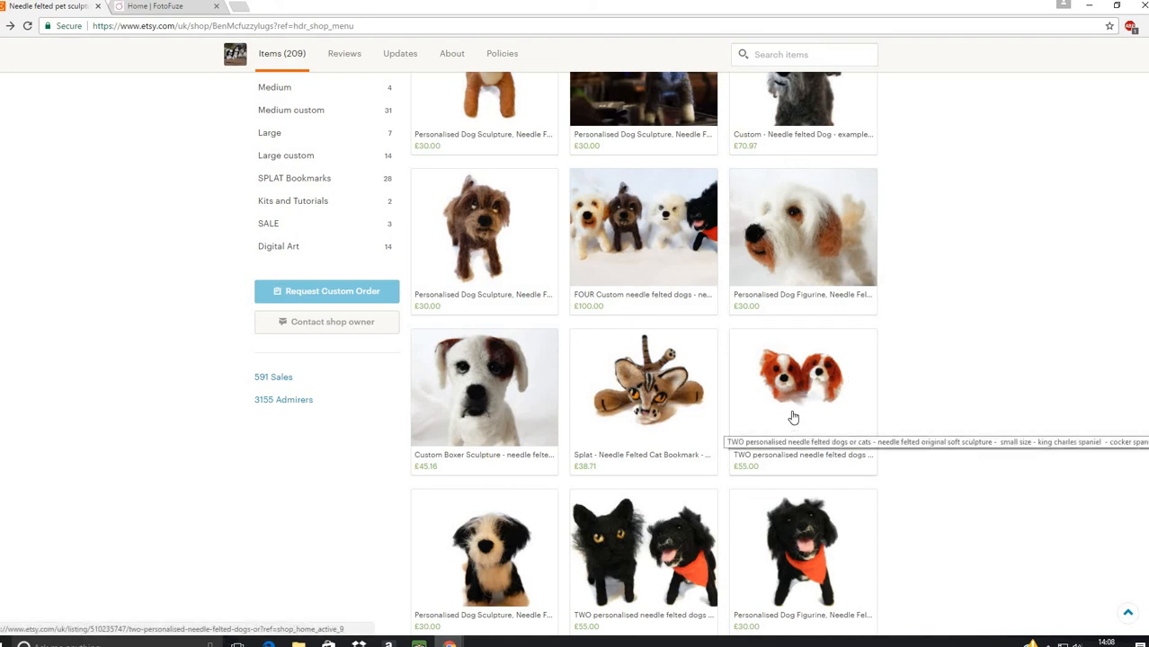
mouse_move(825, 392)
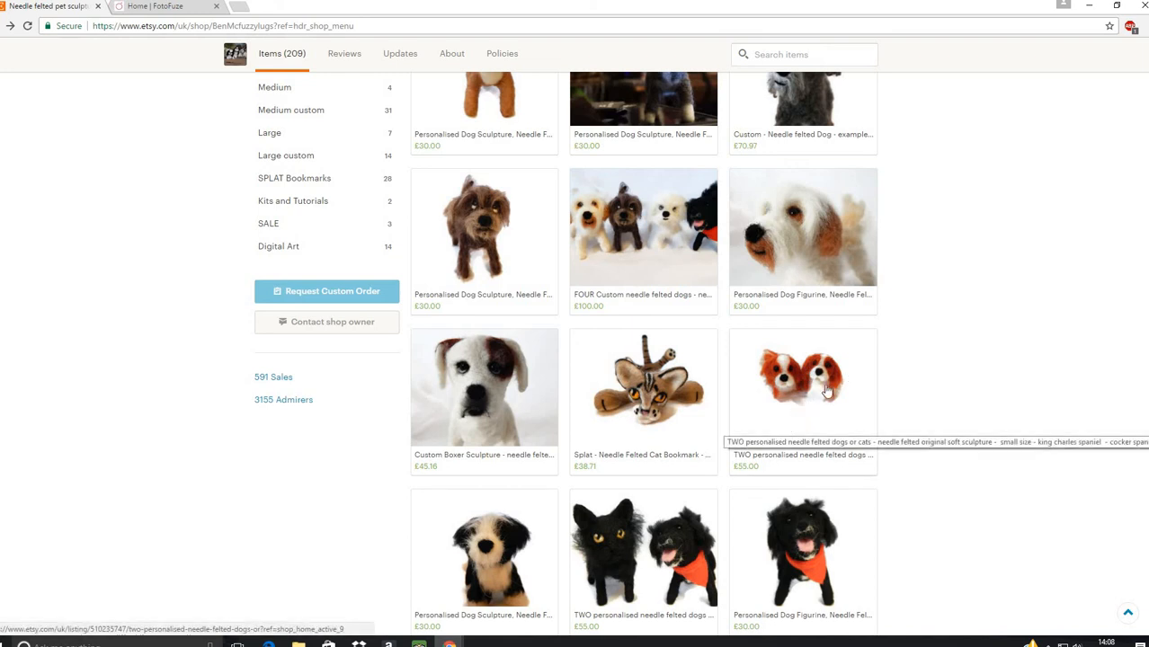
mouse_move(815, 402)
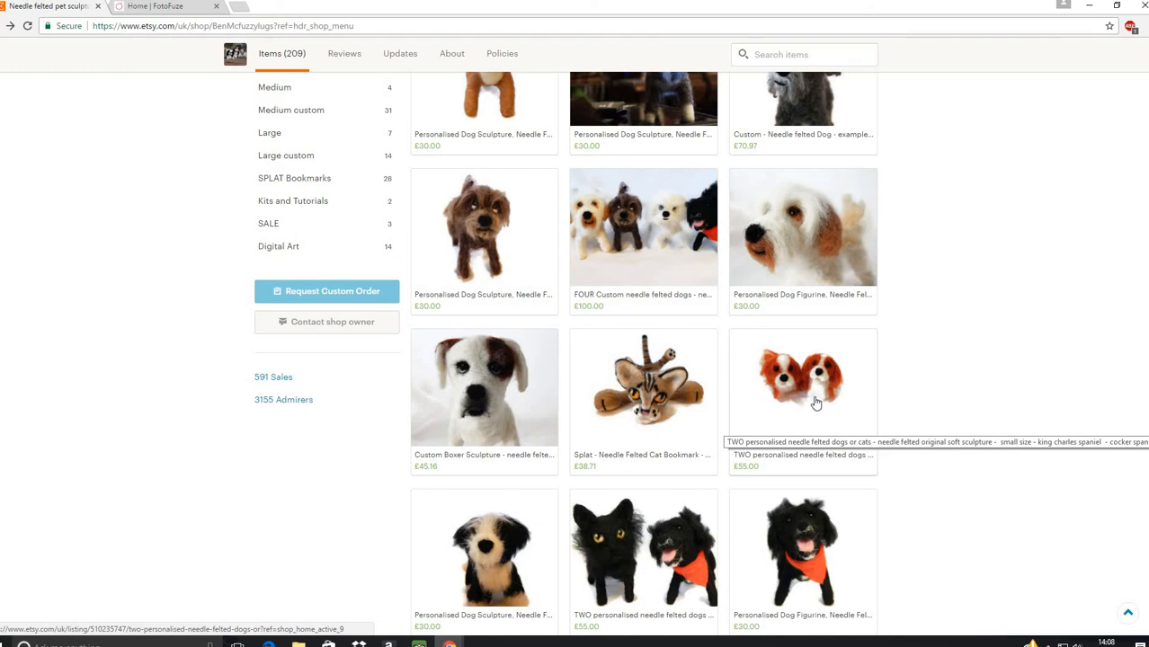
Step: Open the £55 listing for two personalised needle-felted King Charles spaniels
left_click(802, 377)
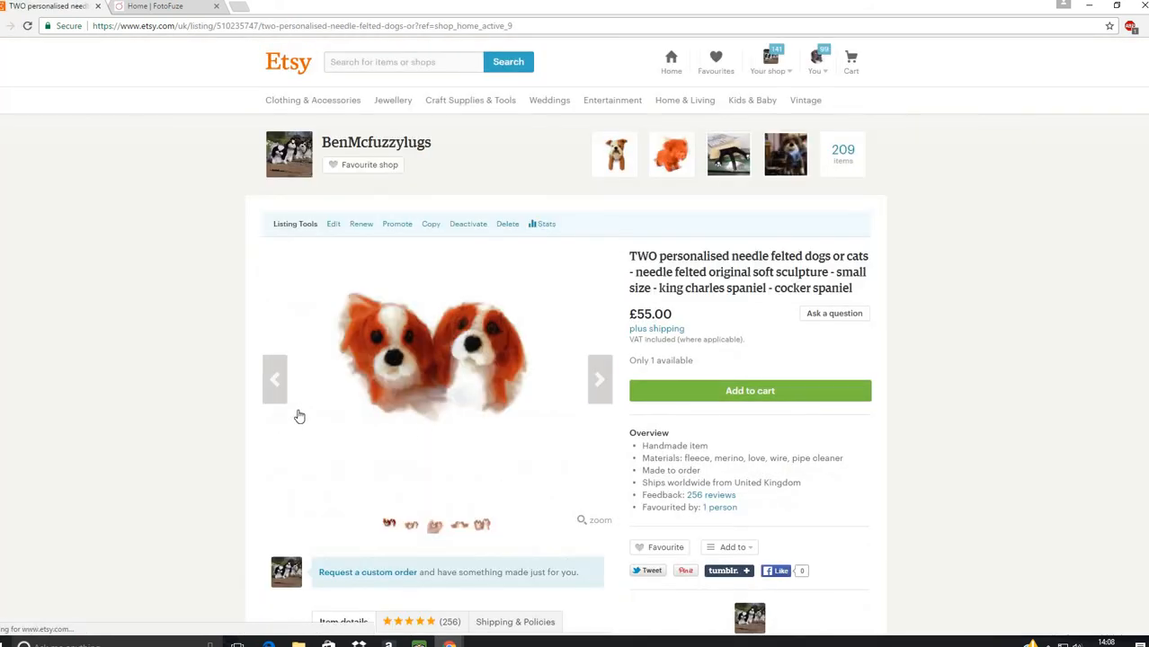
mouse_move(468, 375)
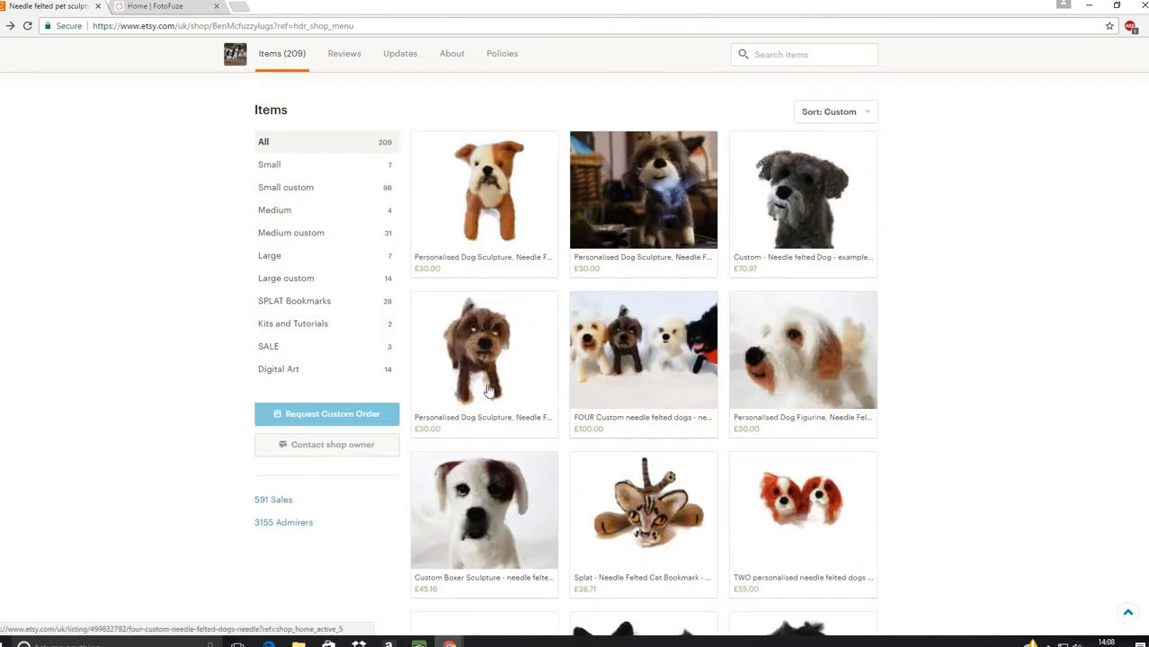
mouse_move(652, 410)
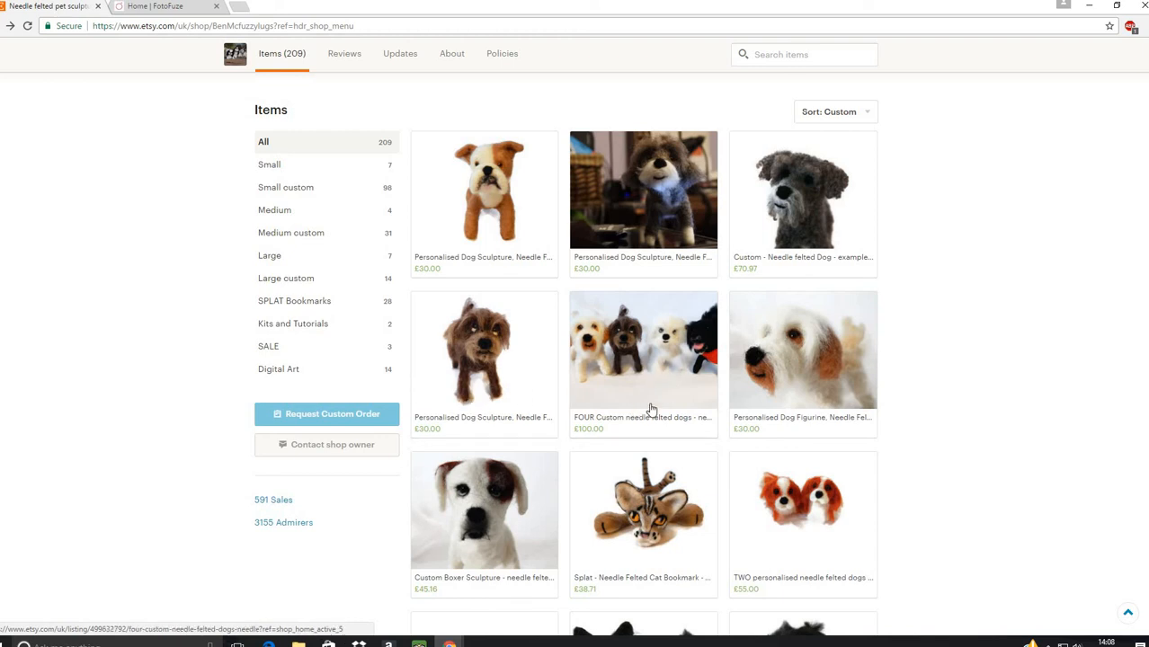
mouse_move(644, 360)
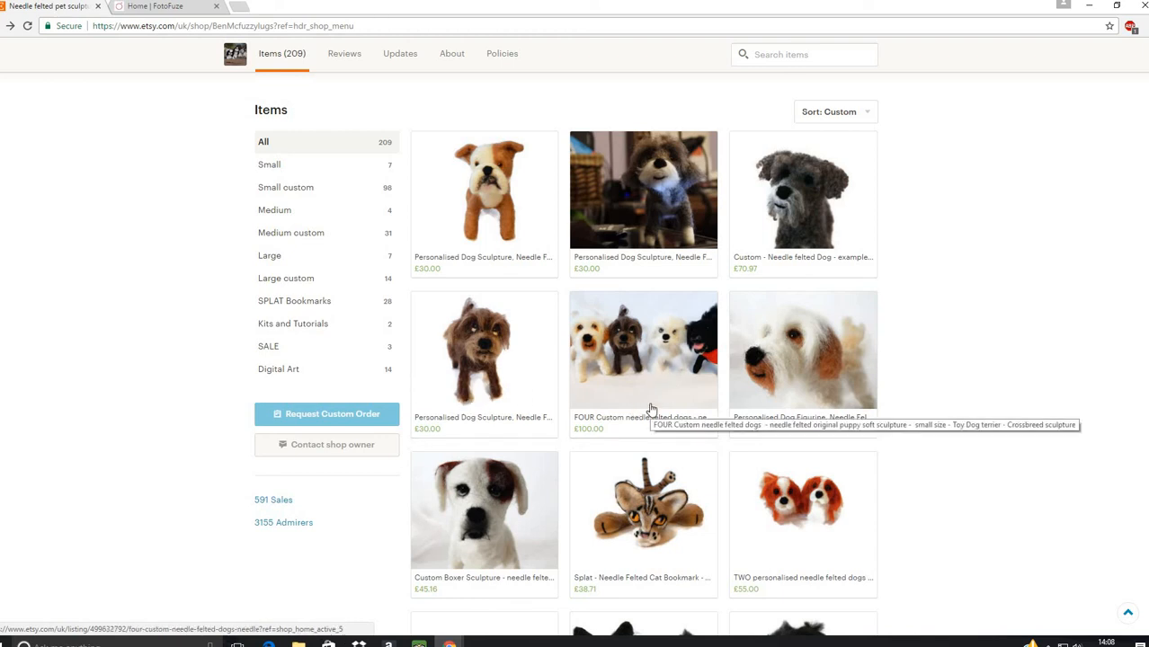